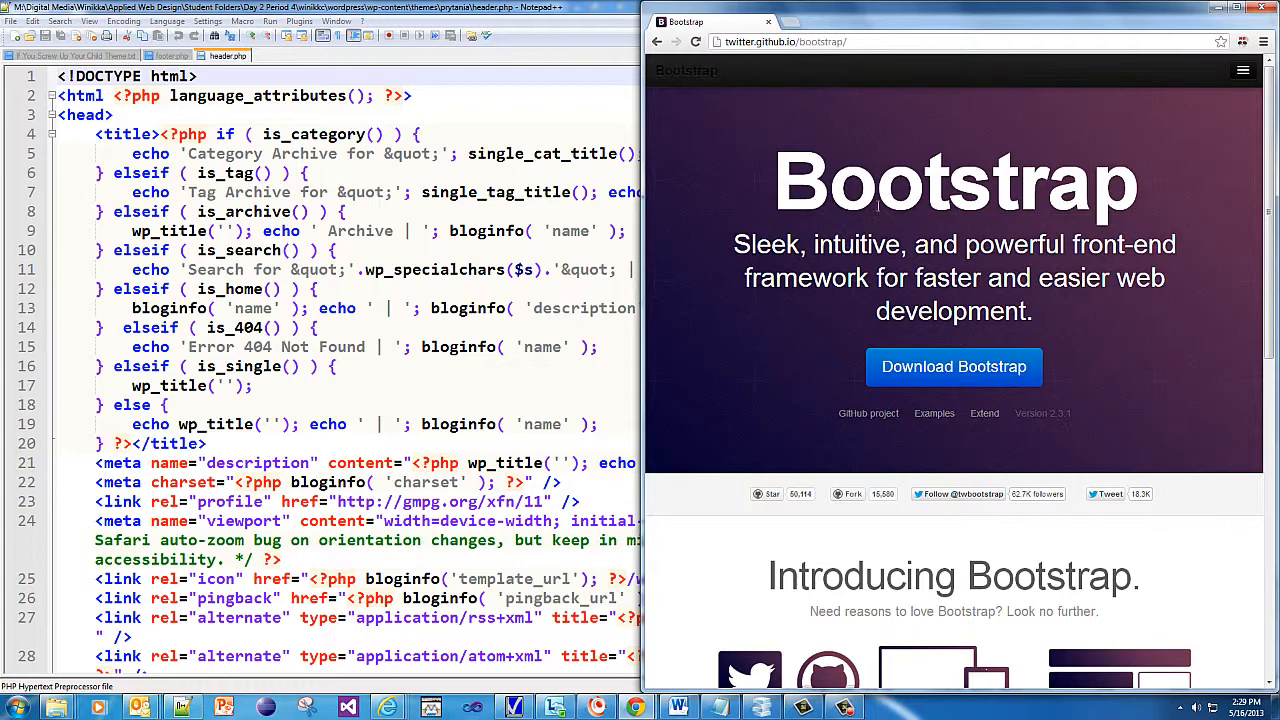
Step: Go to Bootstrap's Customize and download page from the top navigation
scroll("down", 3)
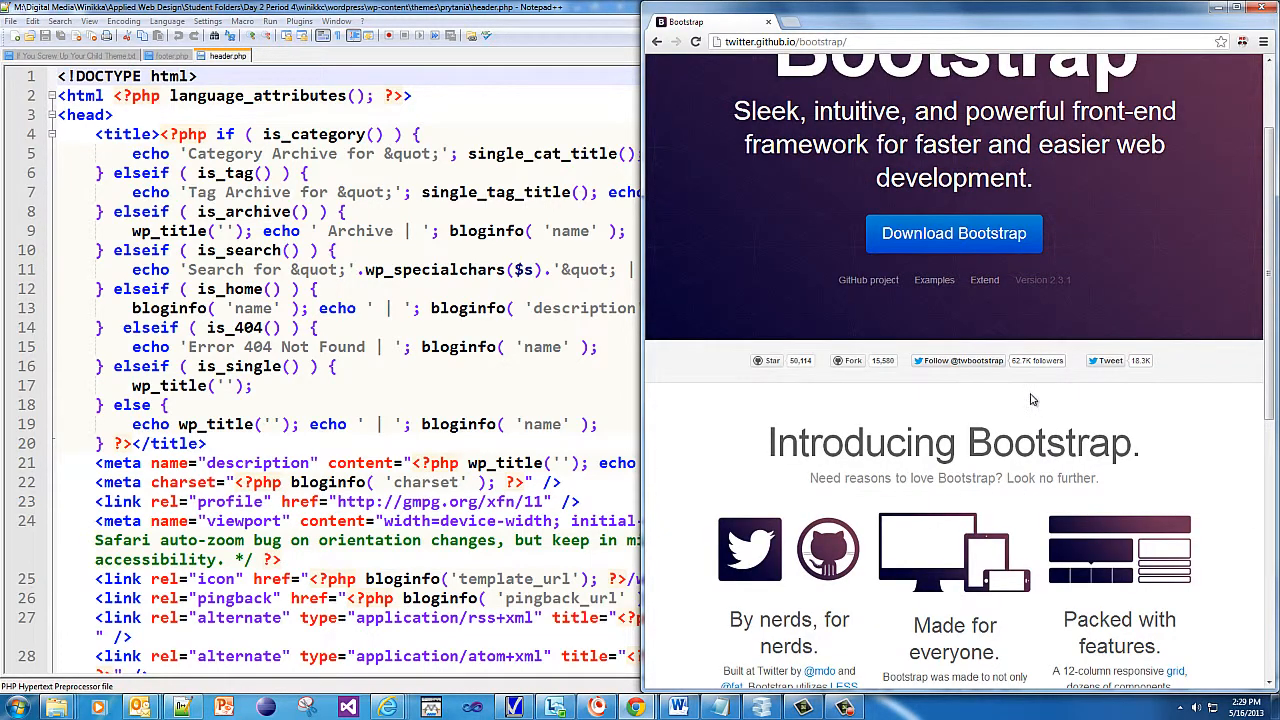
scroll("down", 3)
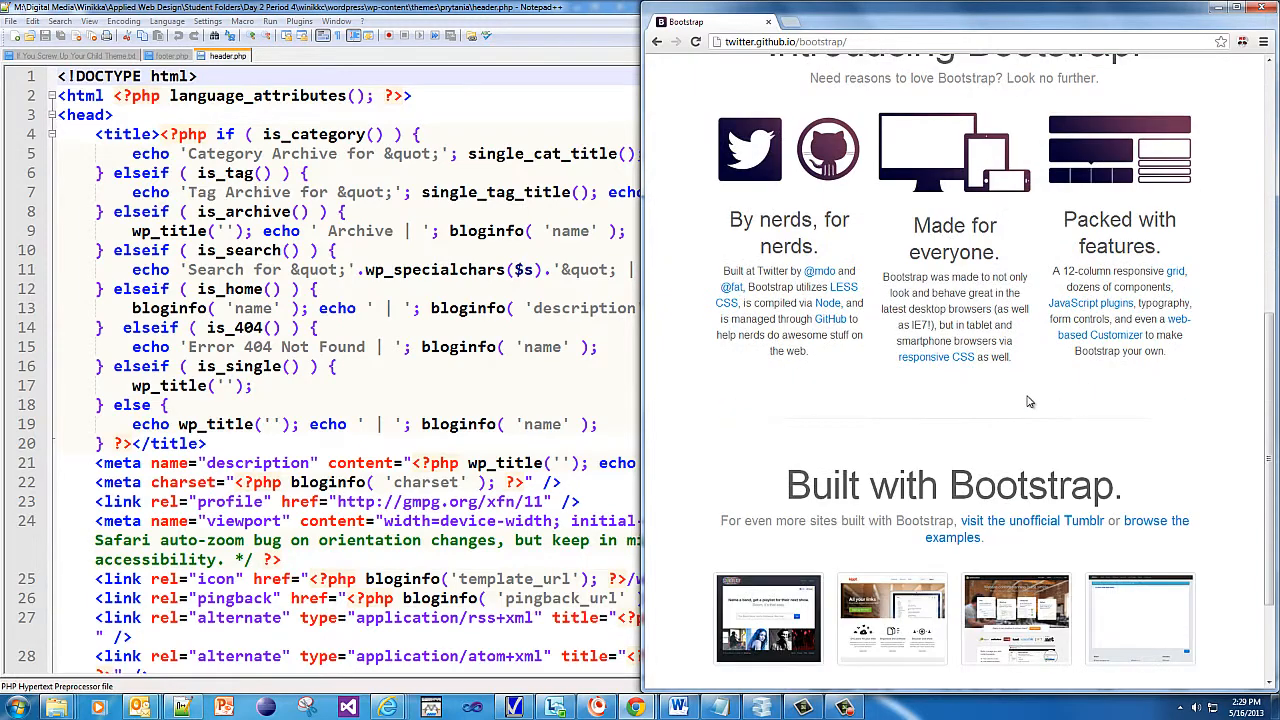
scroll("down", 3)
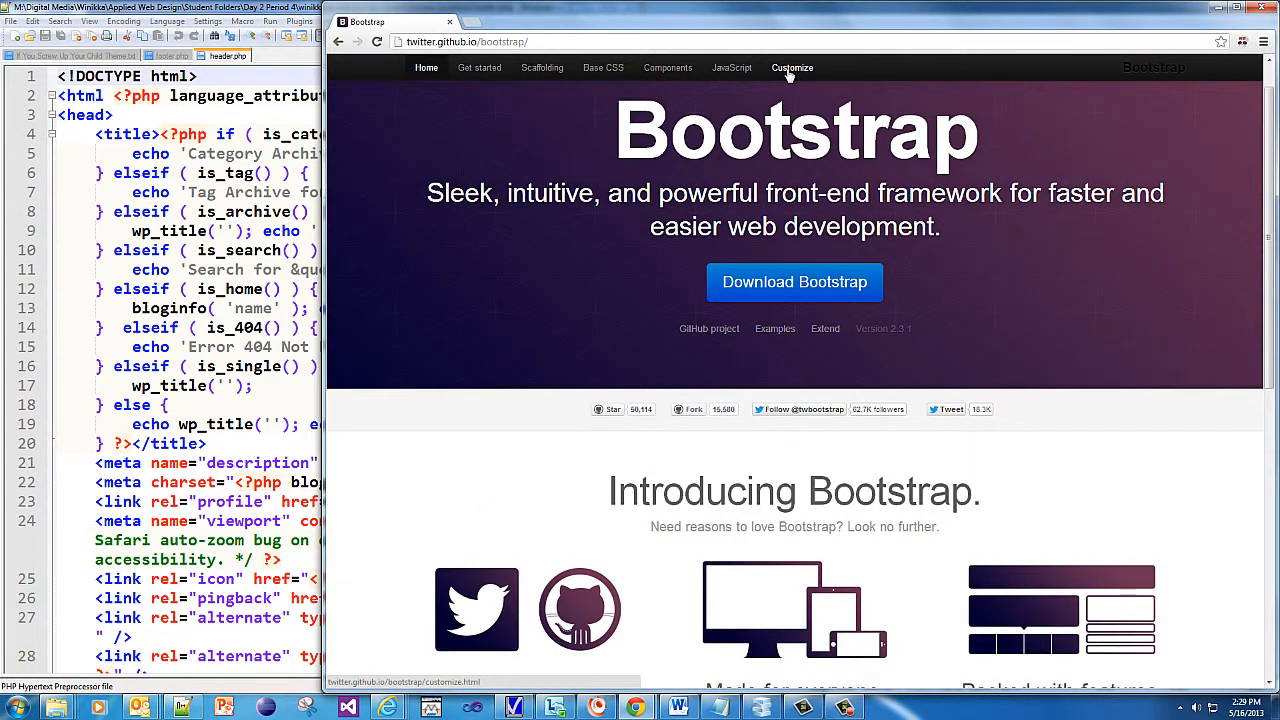
left_click(790, 67)
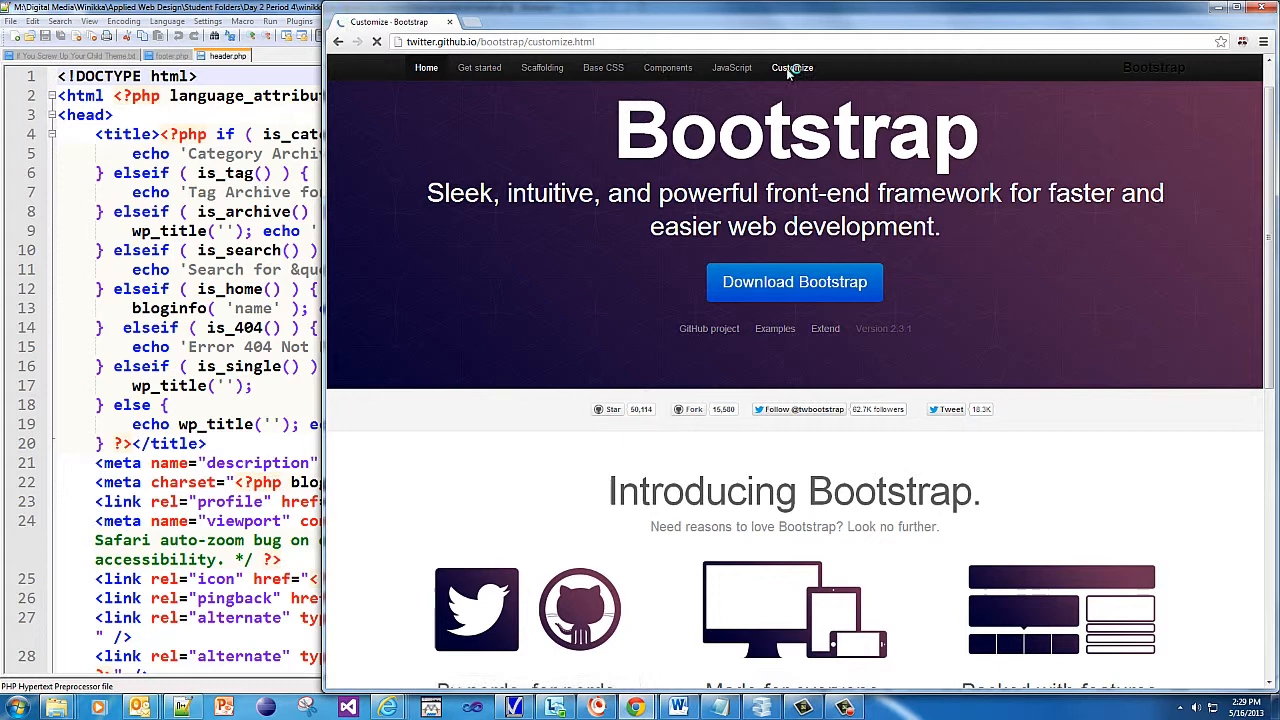
left_click(791, 67)
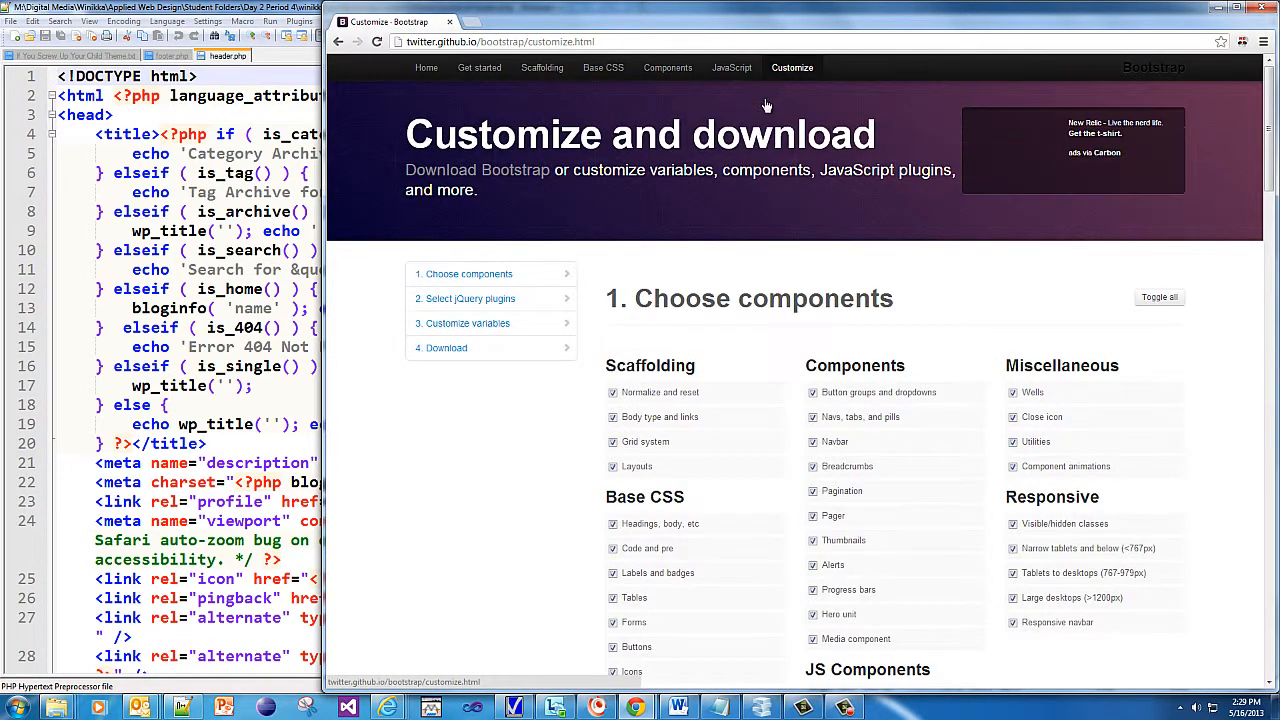
mouse_move(965, 347)
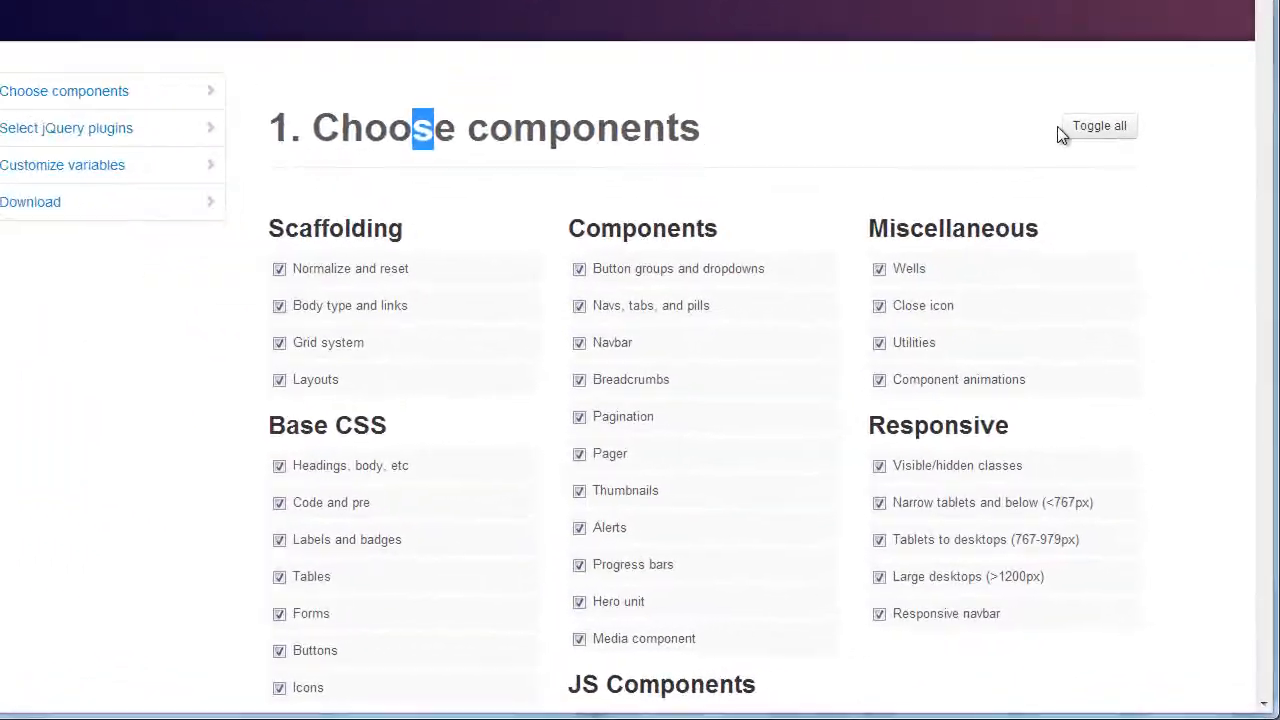
Step: Clear all components, then select Grid system and Forms
left_click(1099, 125)
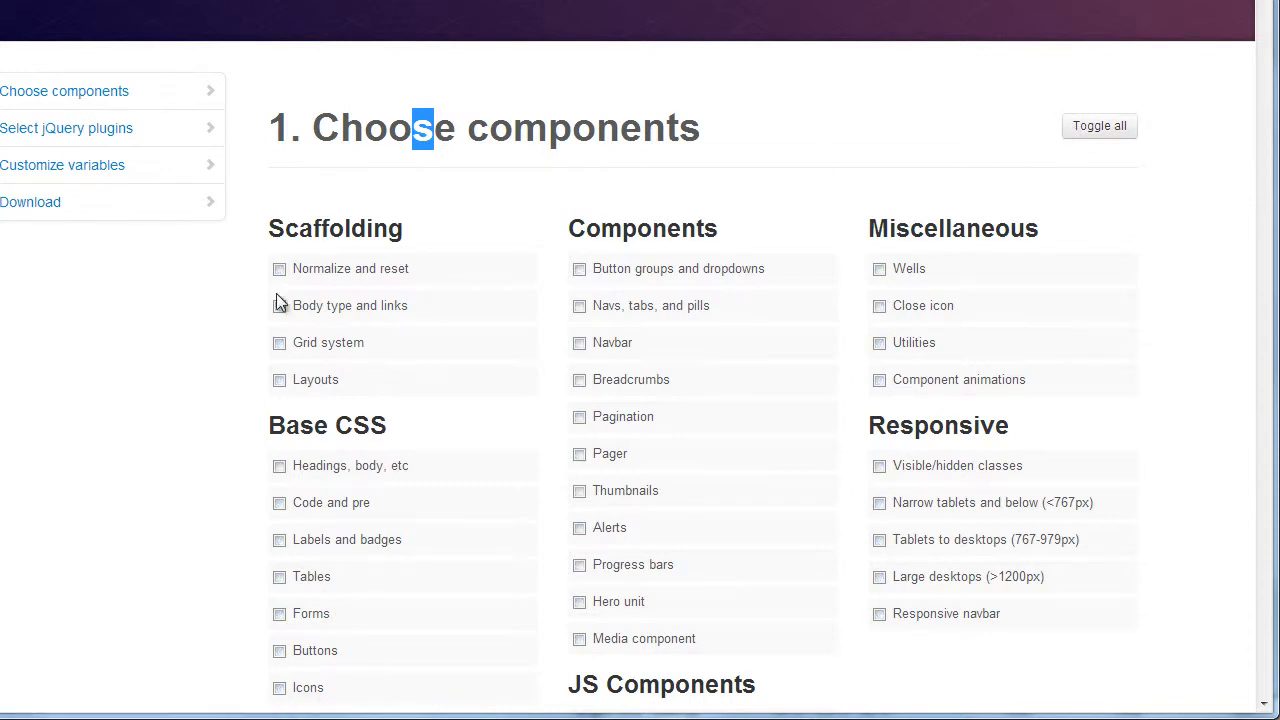
mouse_move(742, 203)
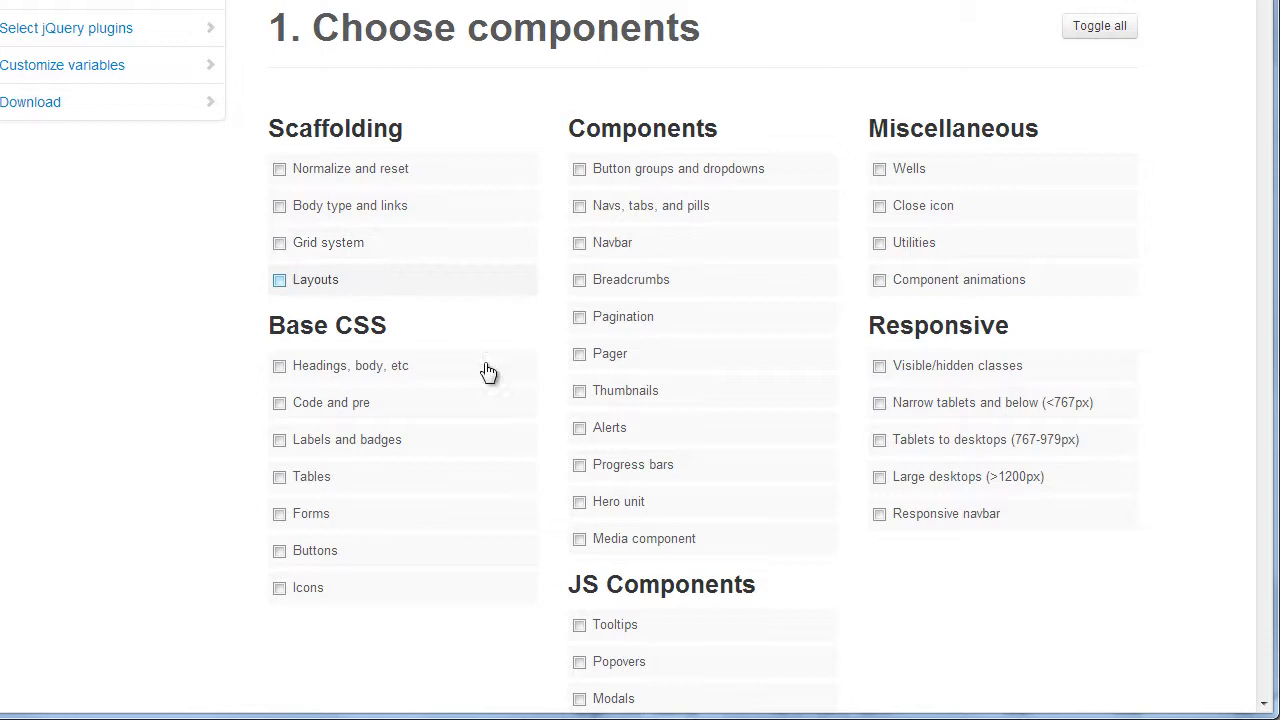
left_click(279, 279)
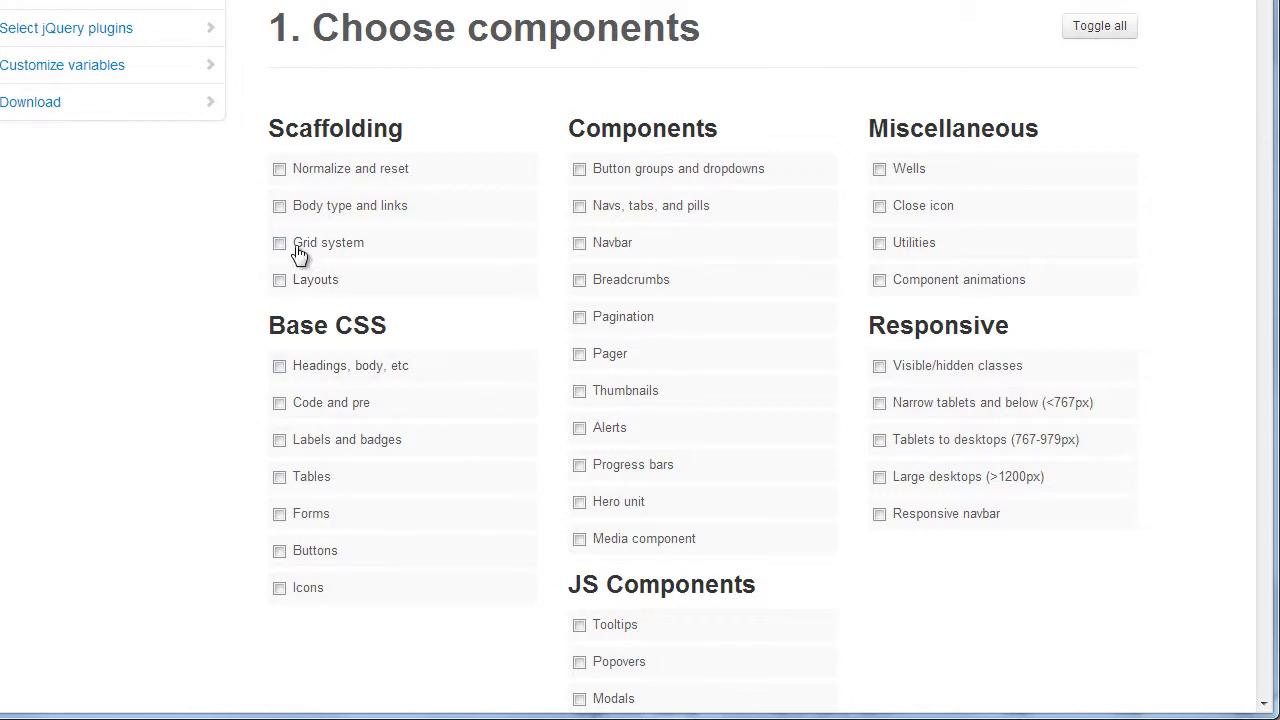
left_click(279, 242)
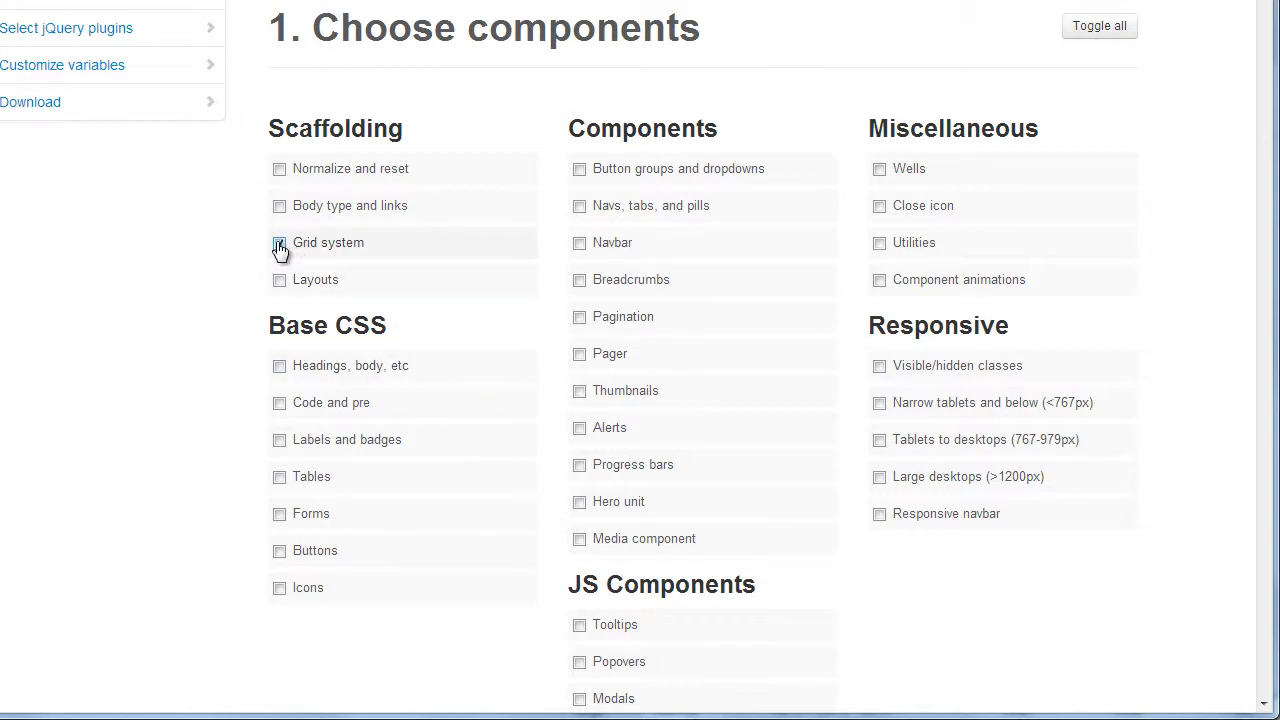
left_click(279, 242)
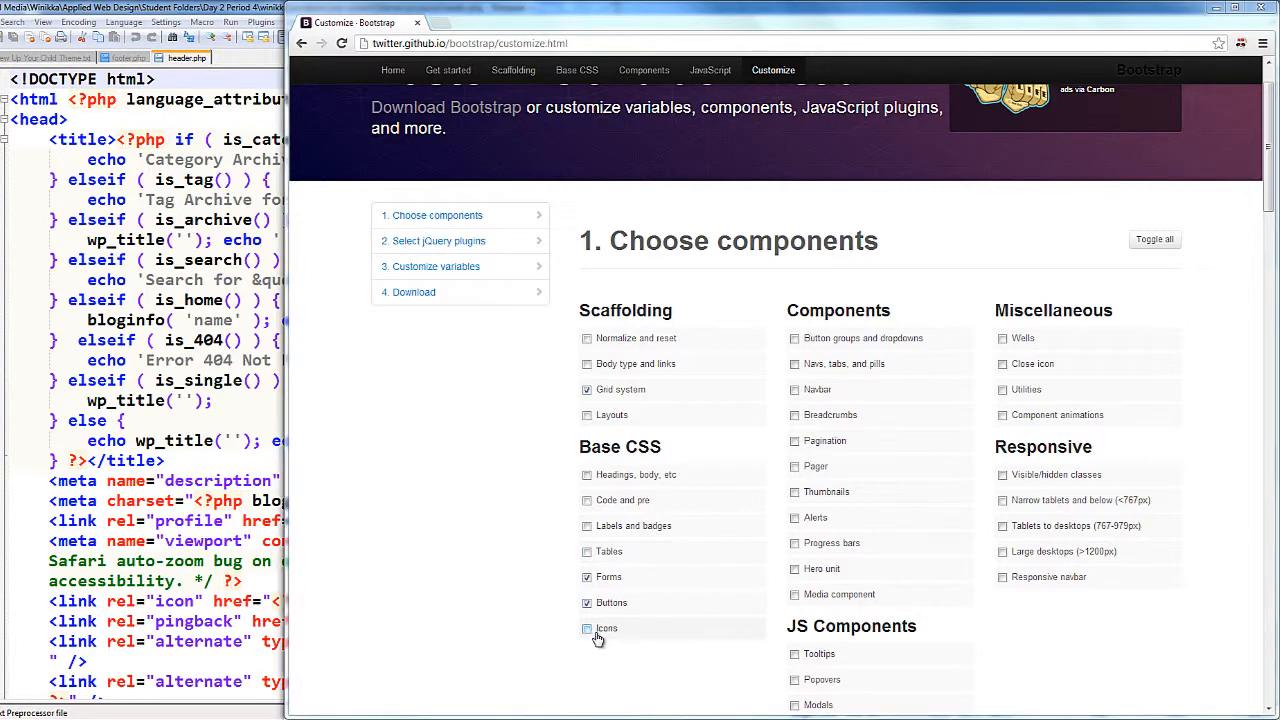
Step: Add Icons, Navs, Navbar, Thumbnails and Media component to the selection
left_click(586, 628)
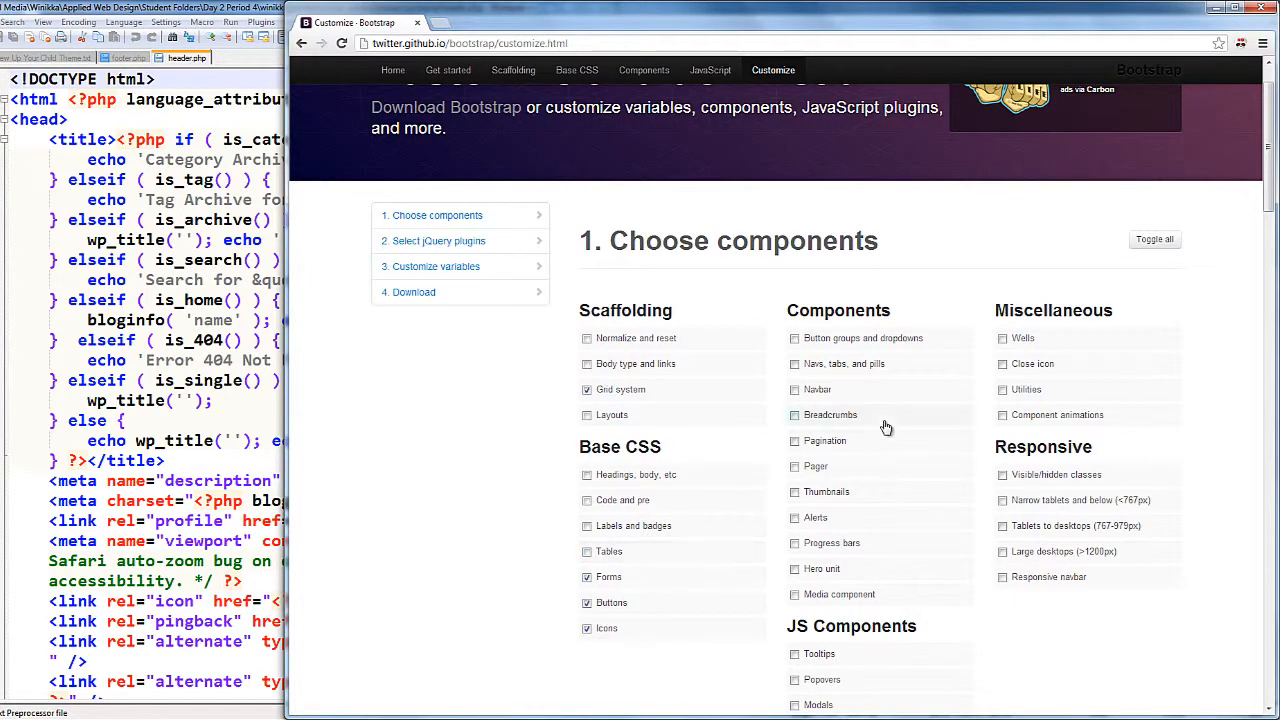
left_click(791, 364)
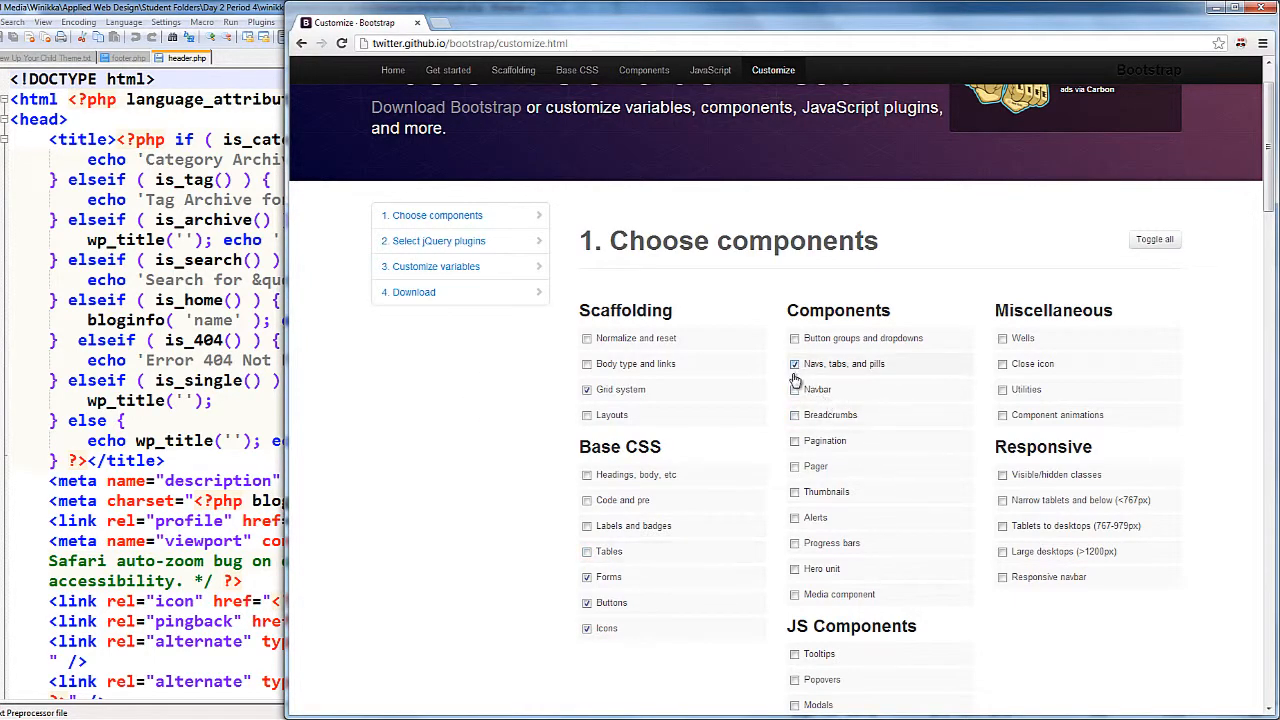
left_click(792, 390)
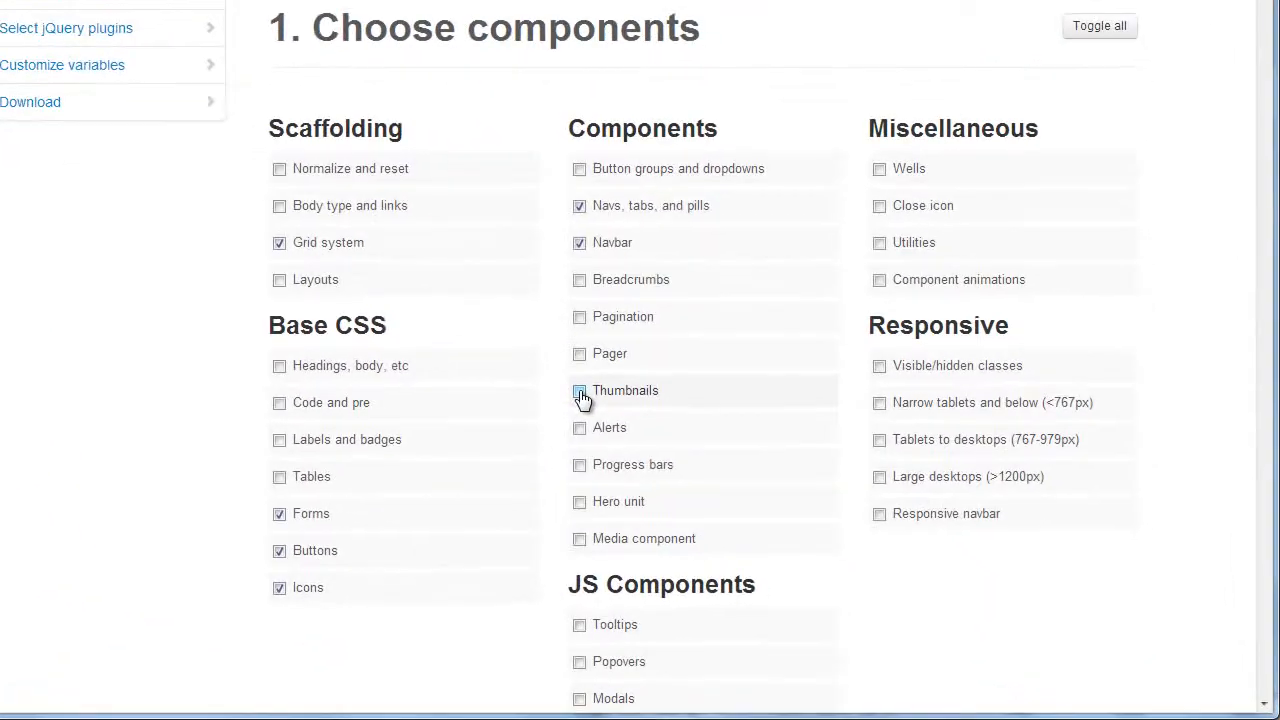
left_click(578, 390)
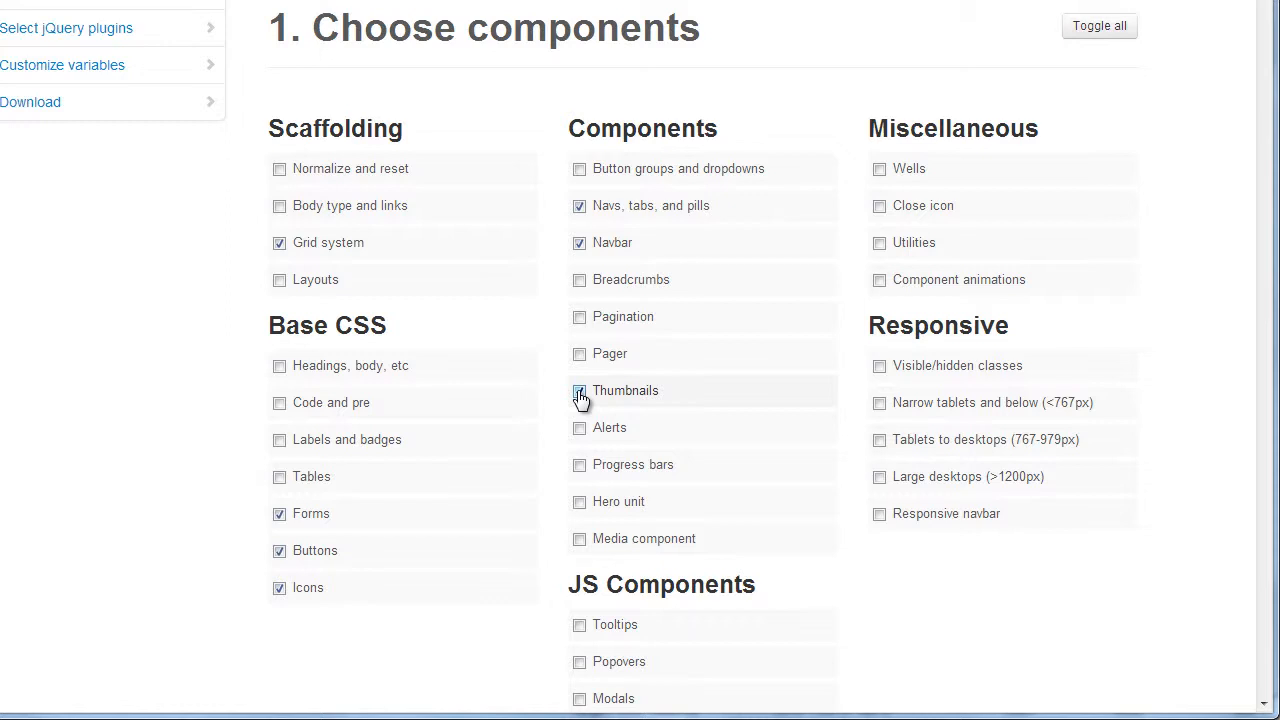
left_click(577, 391)
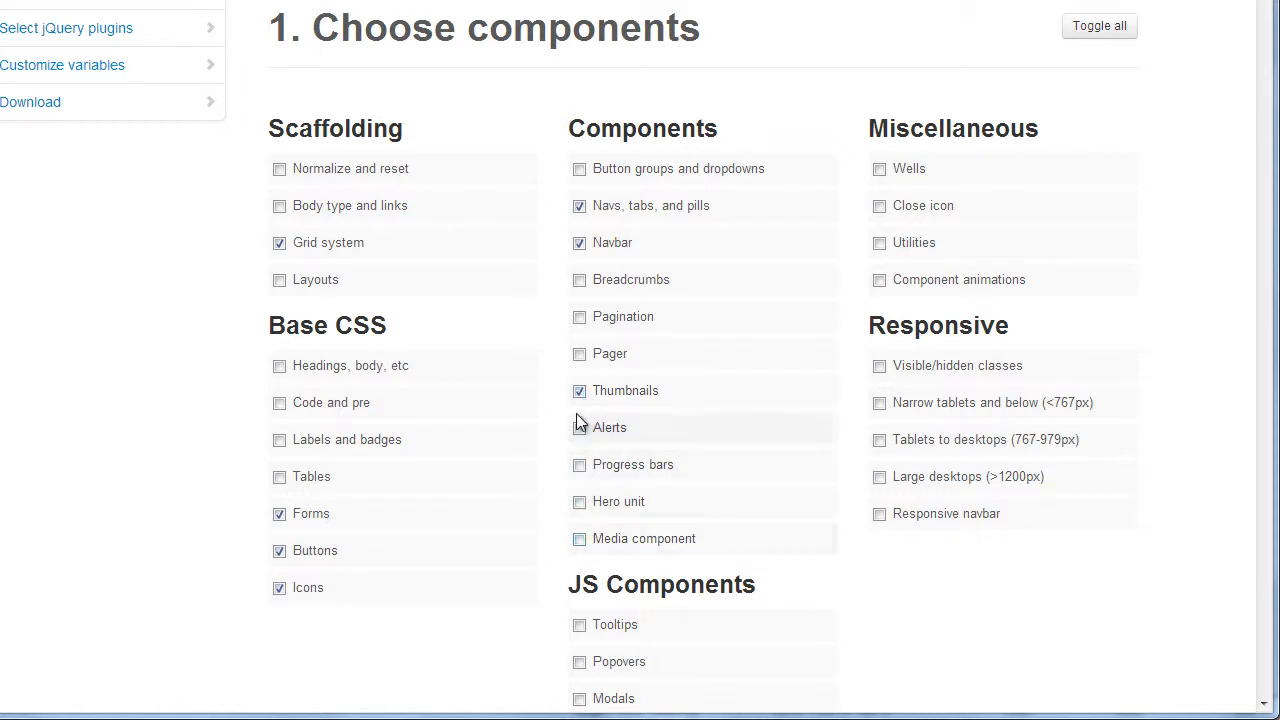
mouse_move(580, 543)
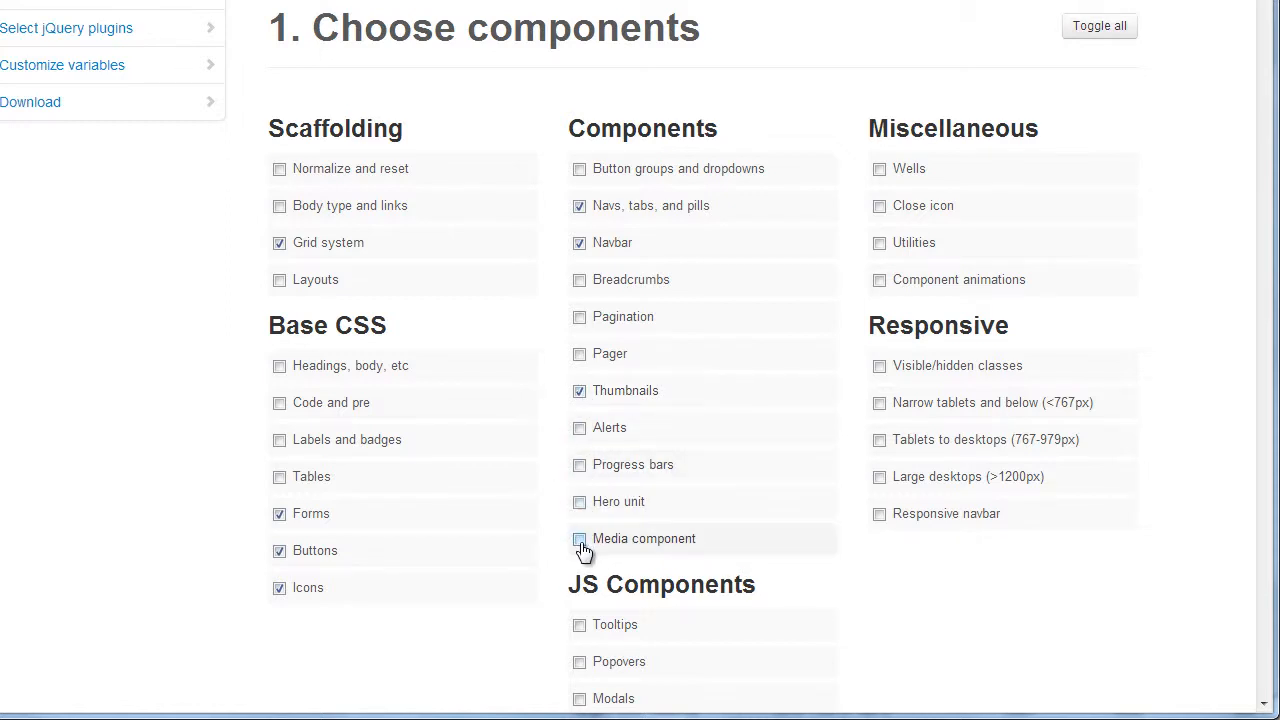
left_click(579, 539)
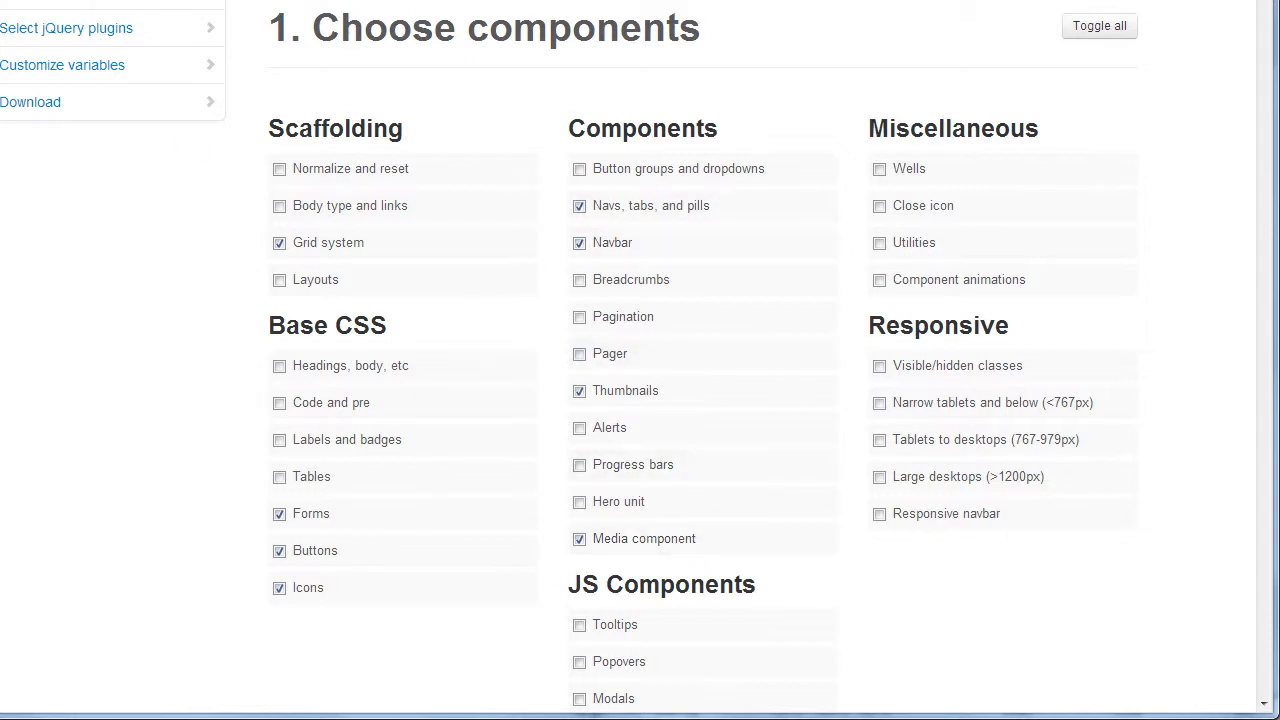
mouse_move(690, 120)
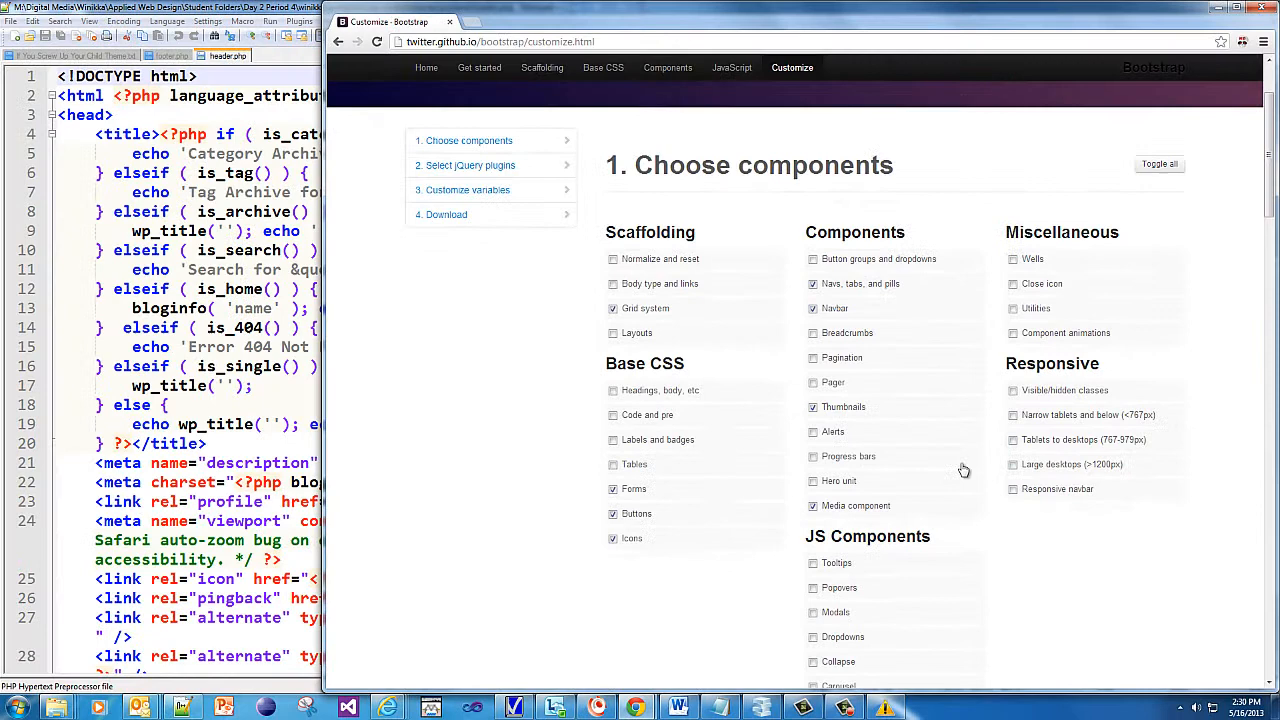
Step: Include Carousel, Collapse and other JS components plus narrow-tablet responsive styles
scroll("down", 3)
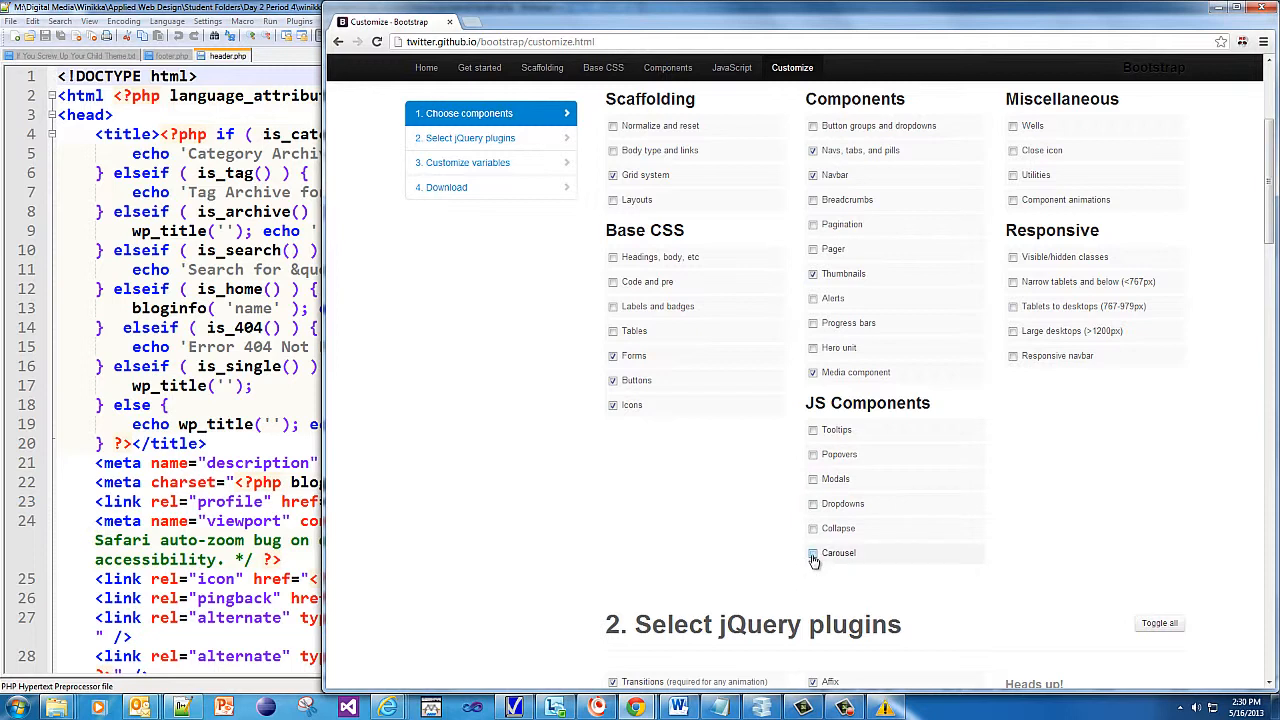
left_click(812, 553)
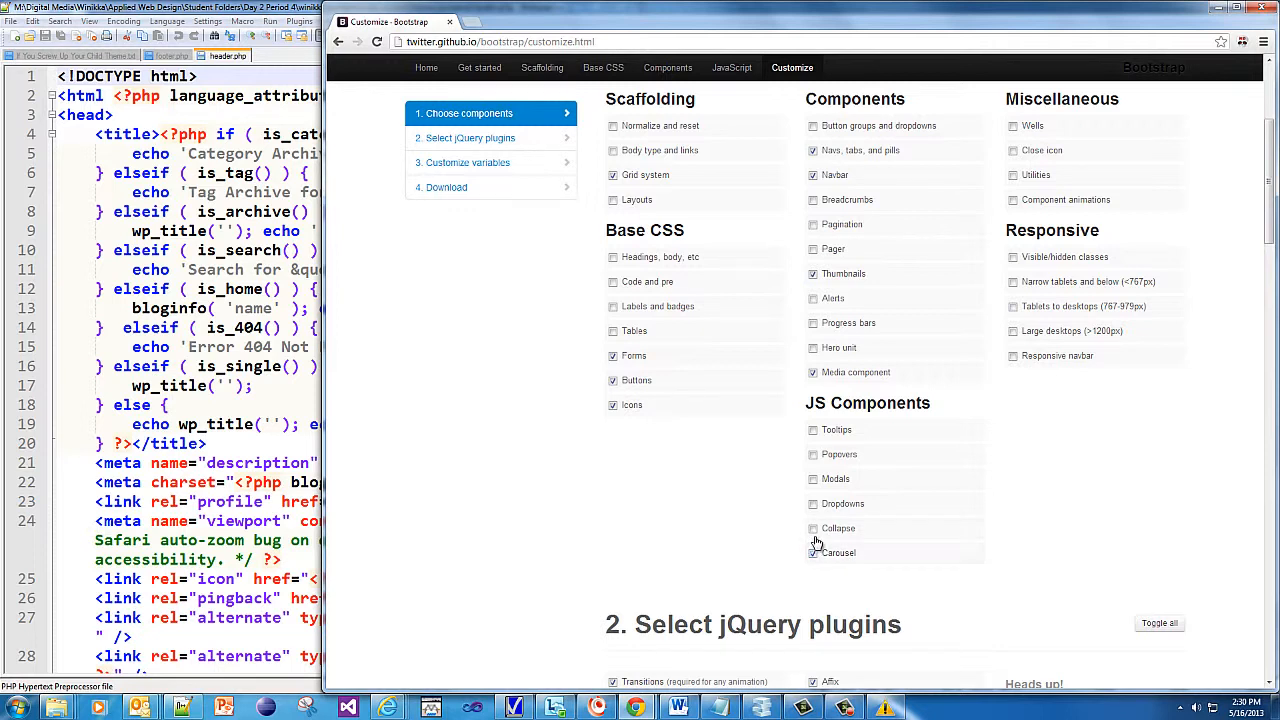
left_click(813, 528)
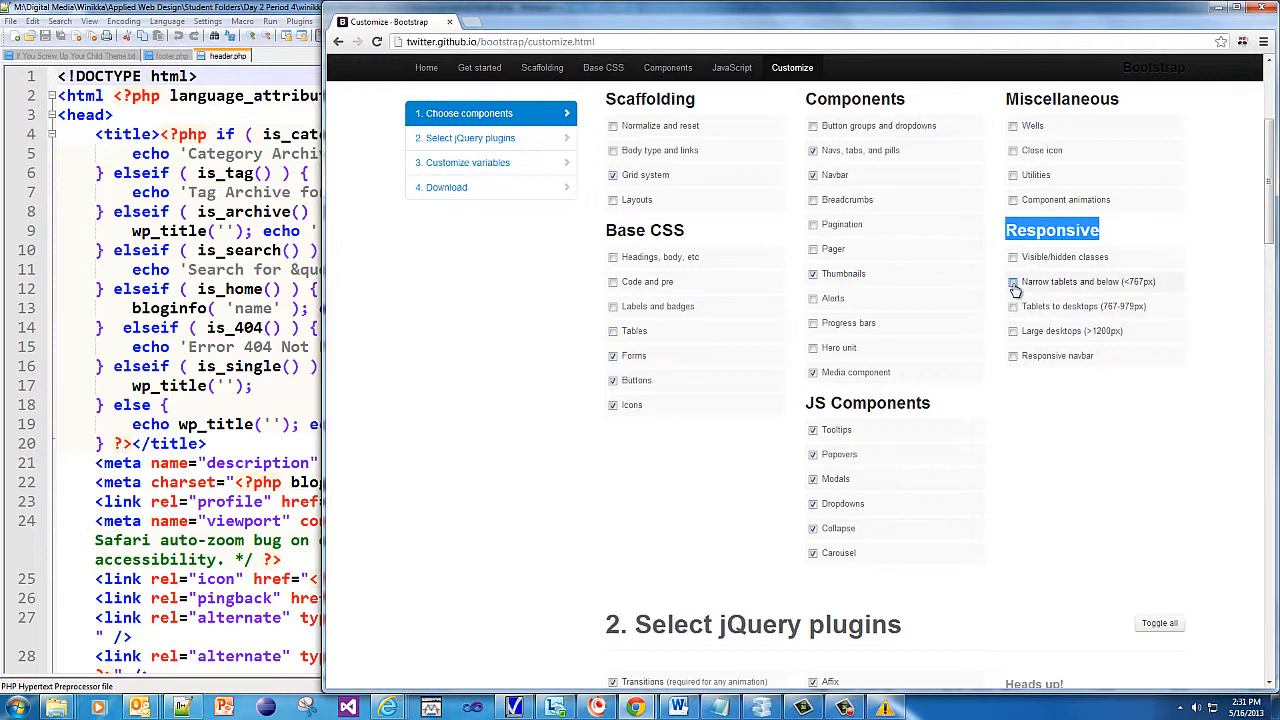
left_click(1013, 306)
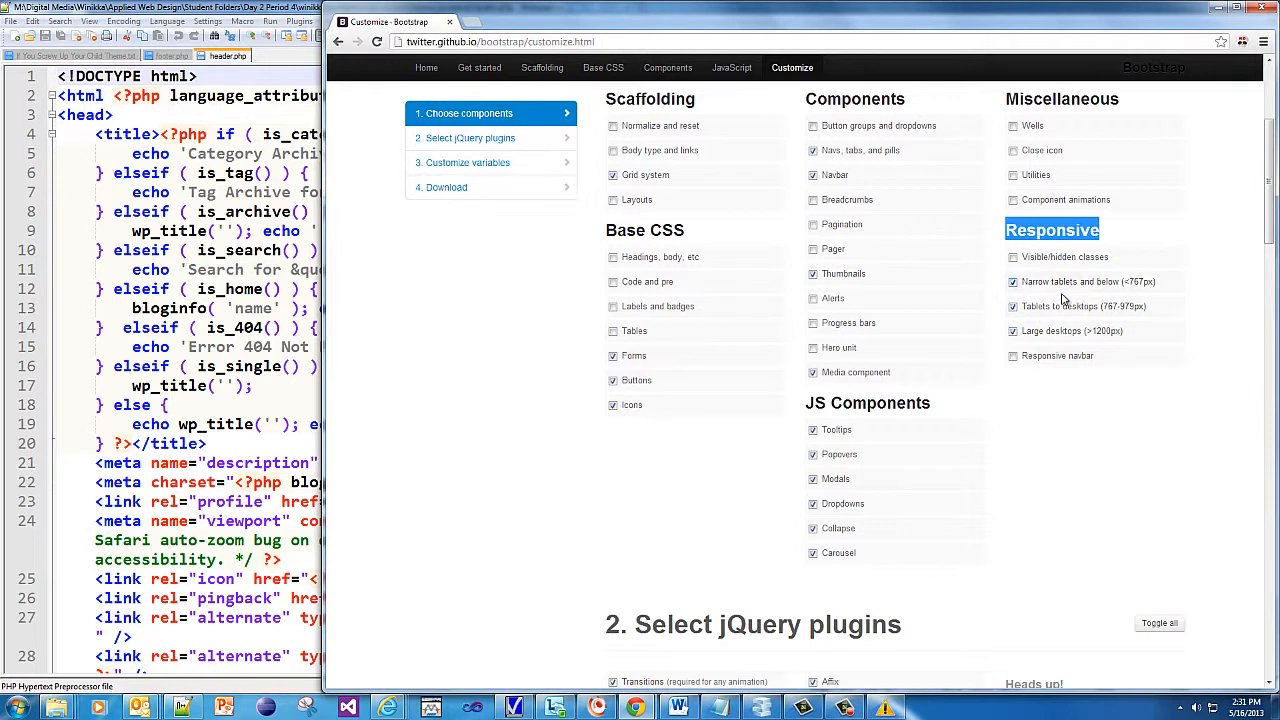
mouse_move(1138, 300)
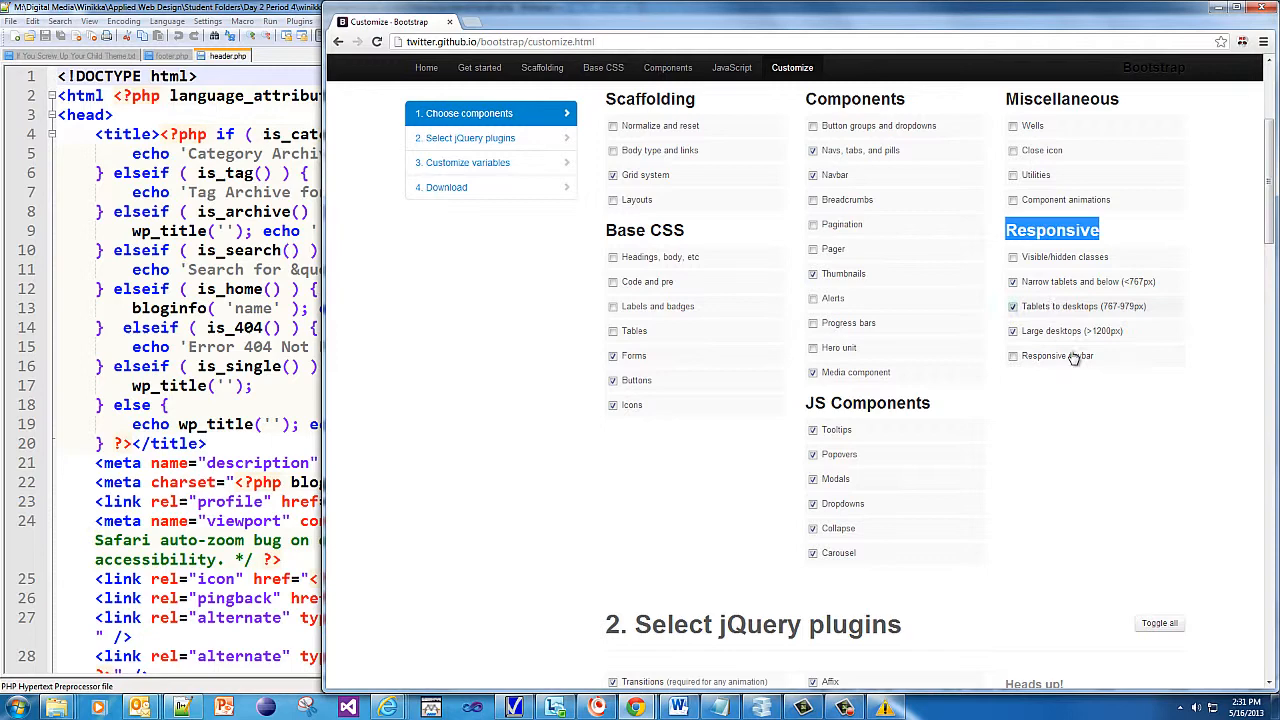
Step: Download the customized Bootstrap build as bootstrap (5).zip
scroll("down", 3)
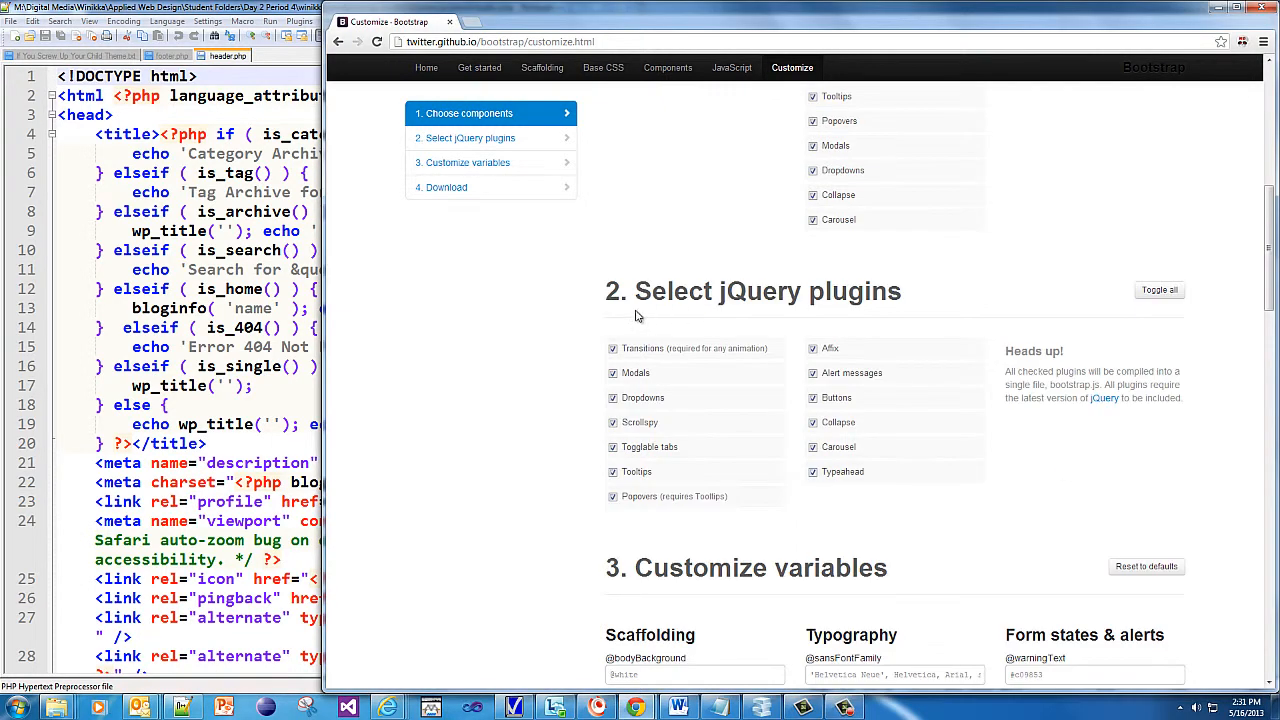
mouse_move(667, 351)
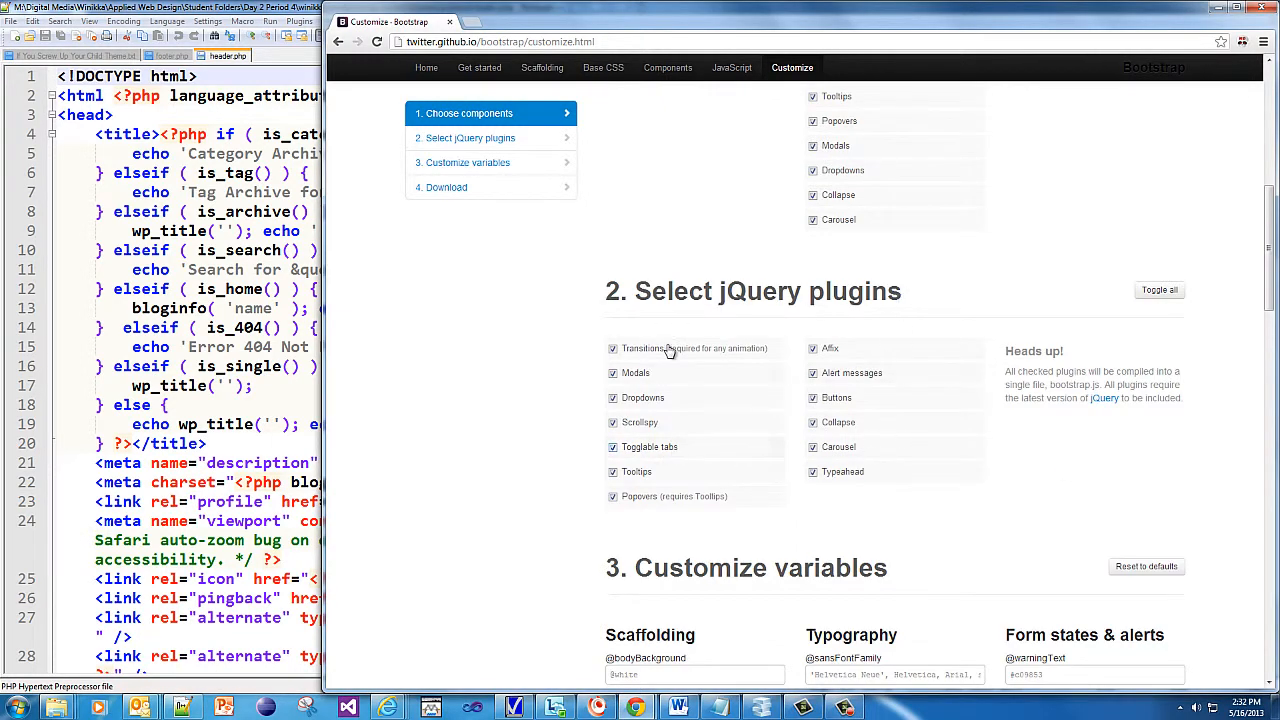
mouse_move(653, 372)
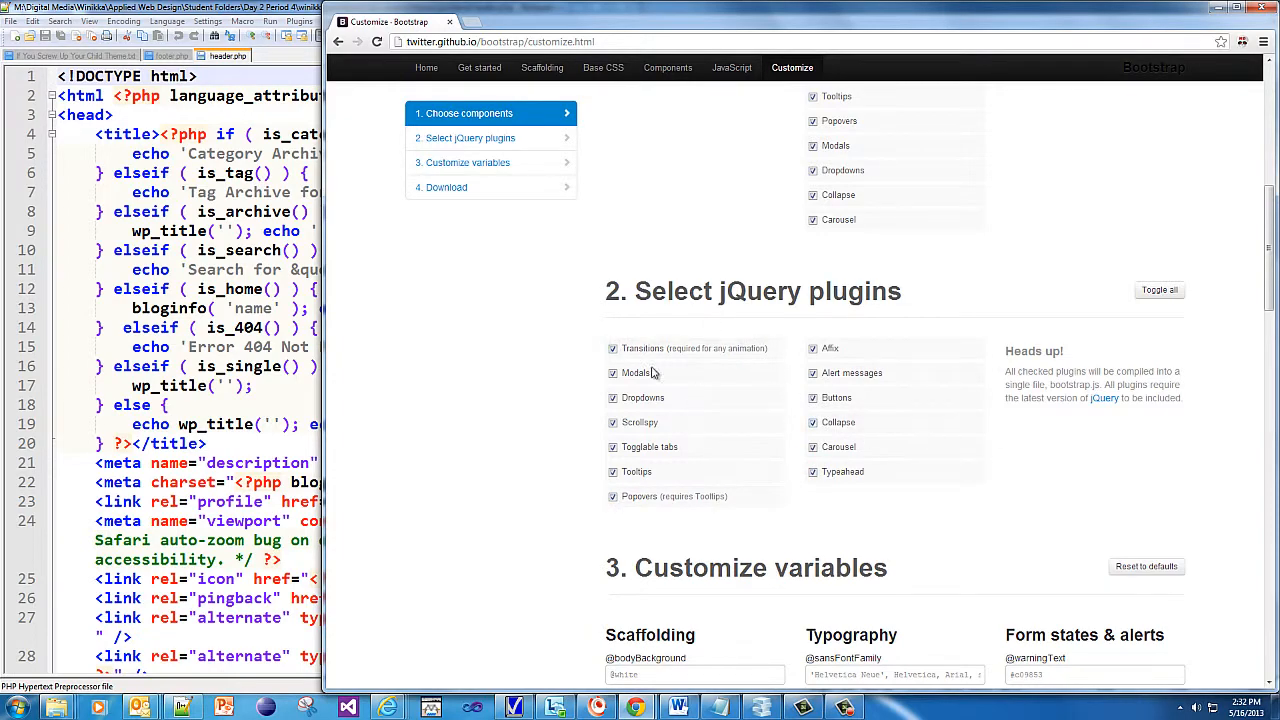
scroll("down", 3)
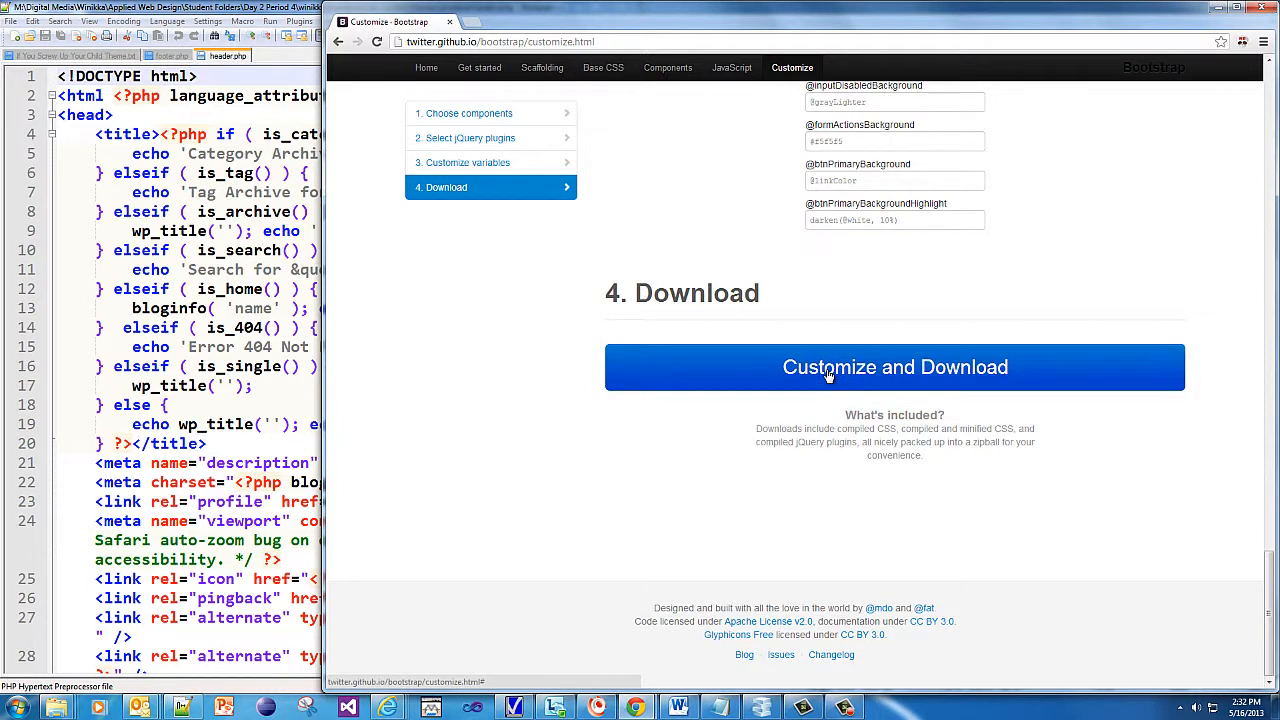
left_click(895, 367)
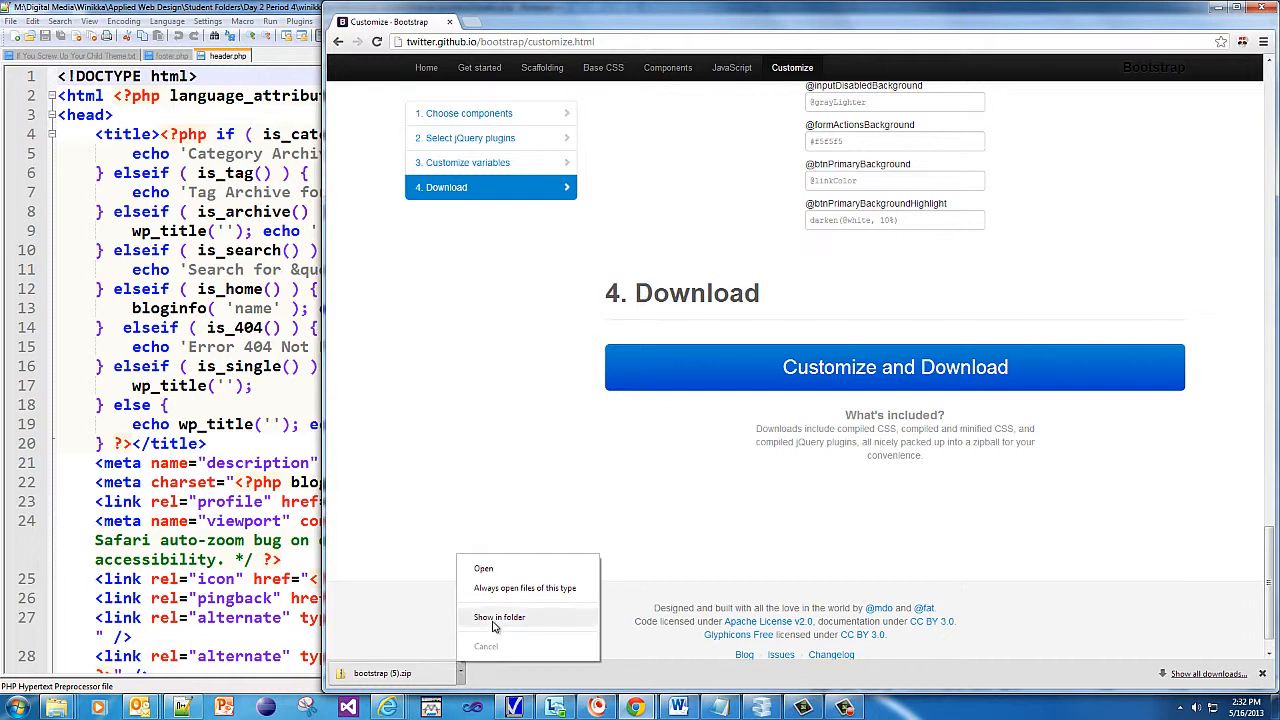
Step: Locate bootstrap (5).zip in Downloads and start Extract All
left_click(500, 617)
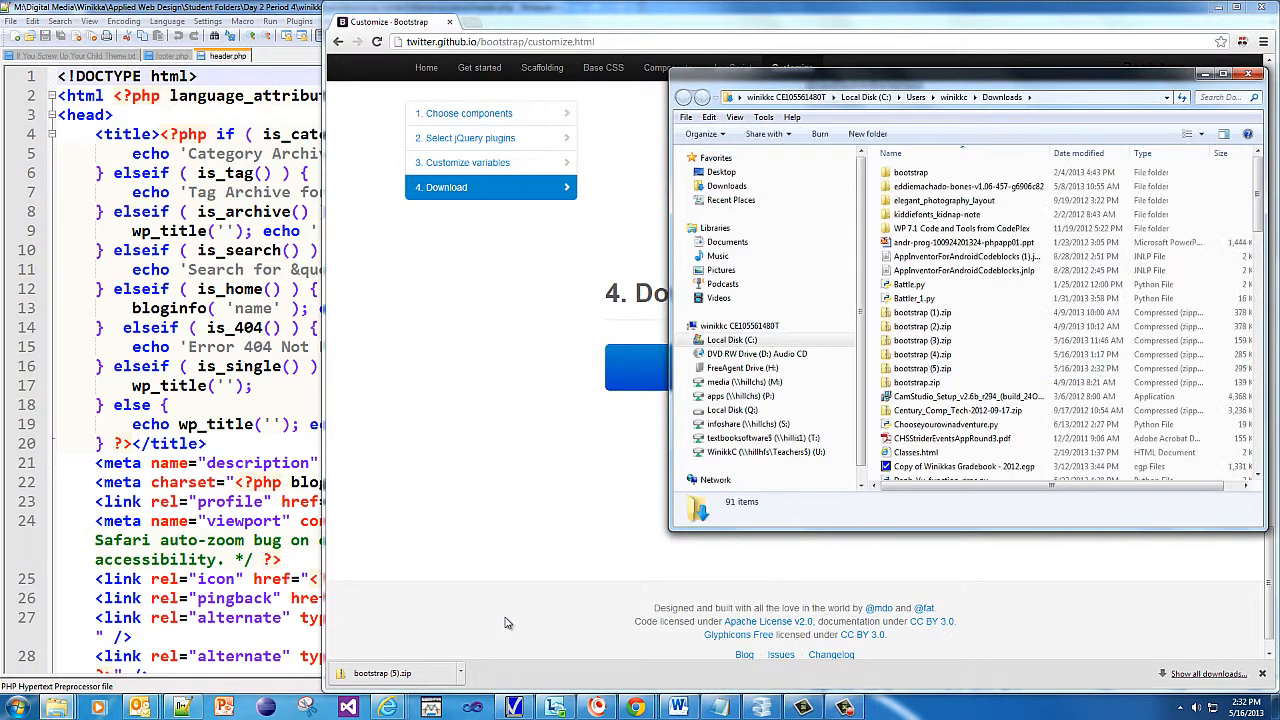
left_click(921, 368)
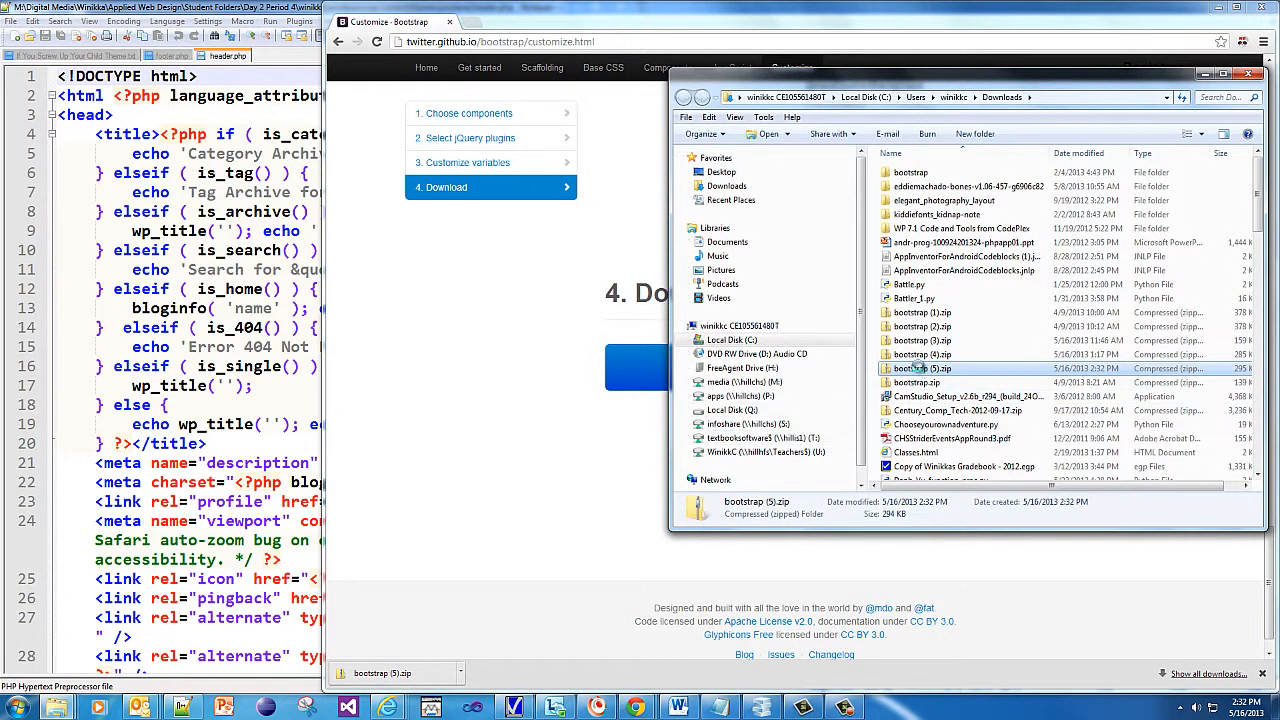
right_click(920, 368)
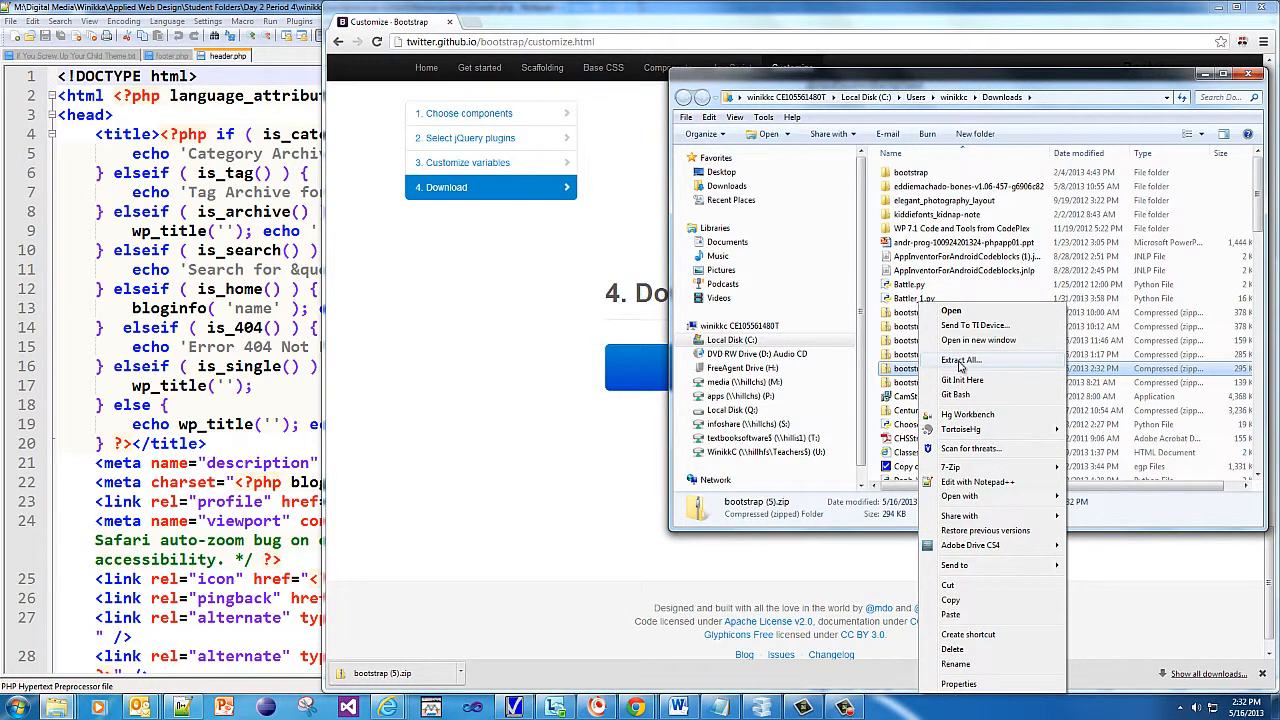
left_click(961, 359)
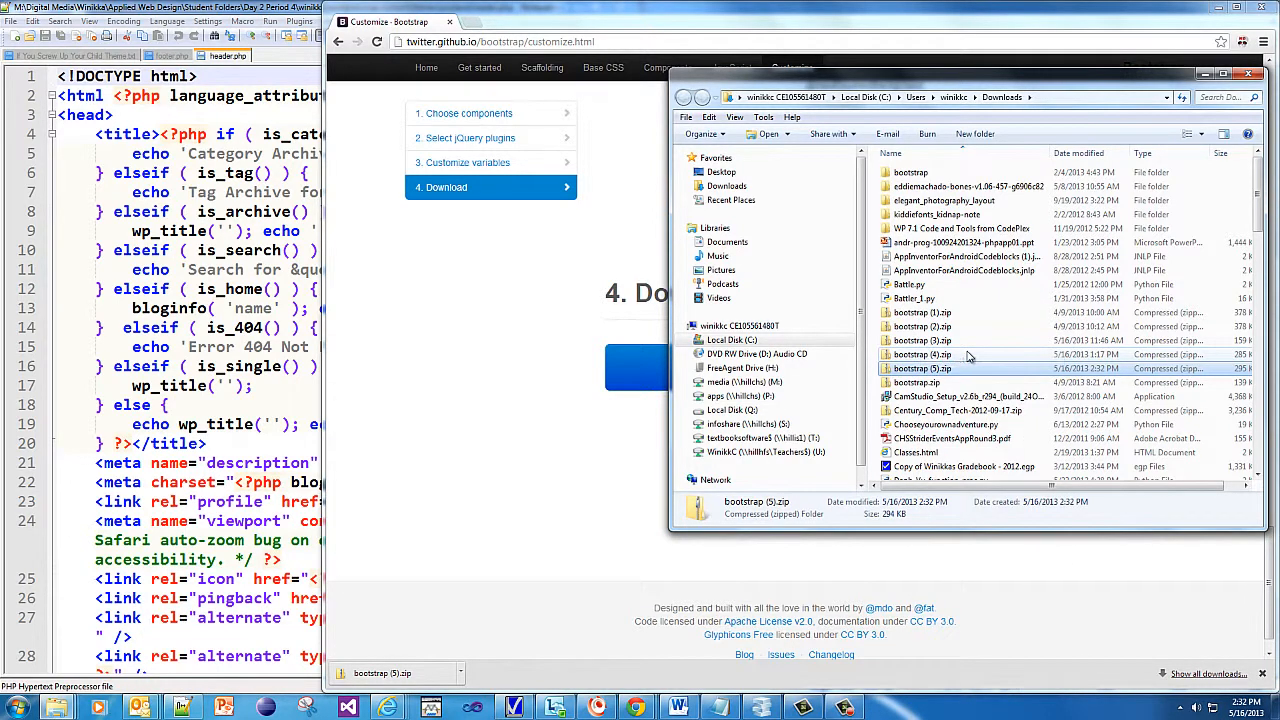
left_click(922, 368)
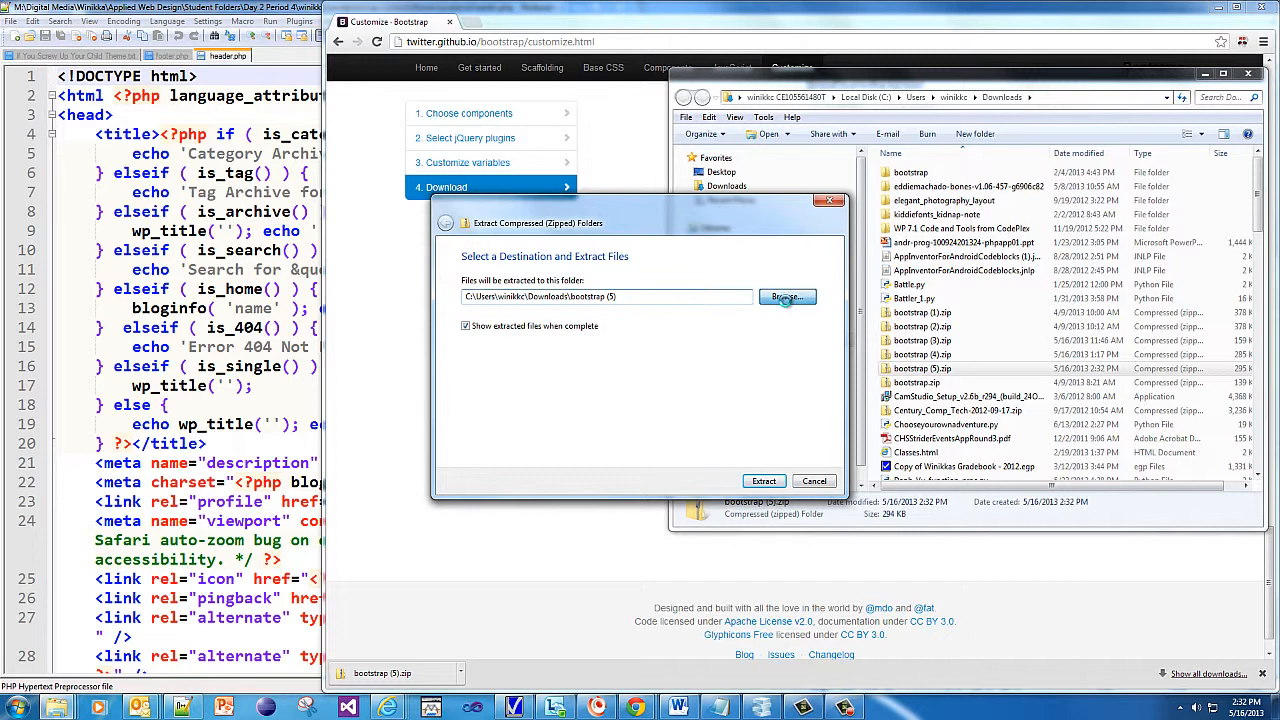
Step: Set the extraction destination to themes > prytania and extract
left_click(787, 296)
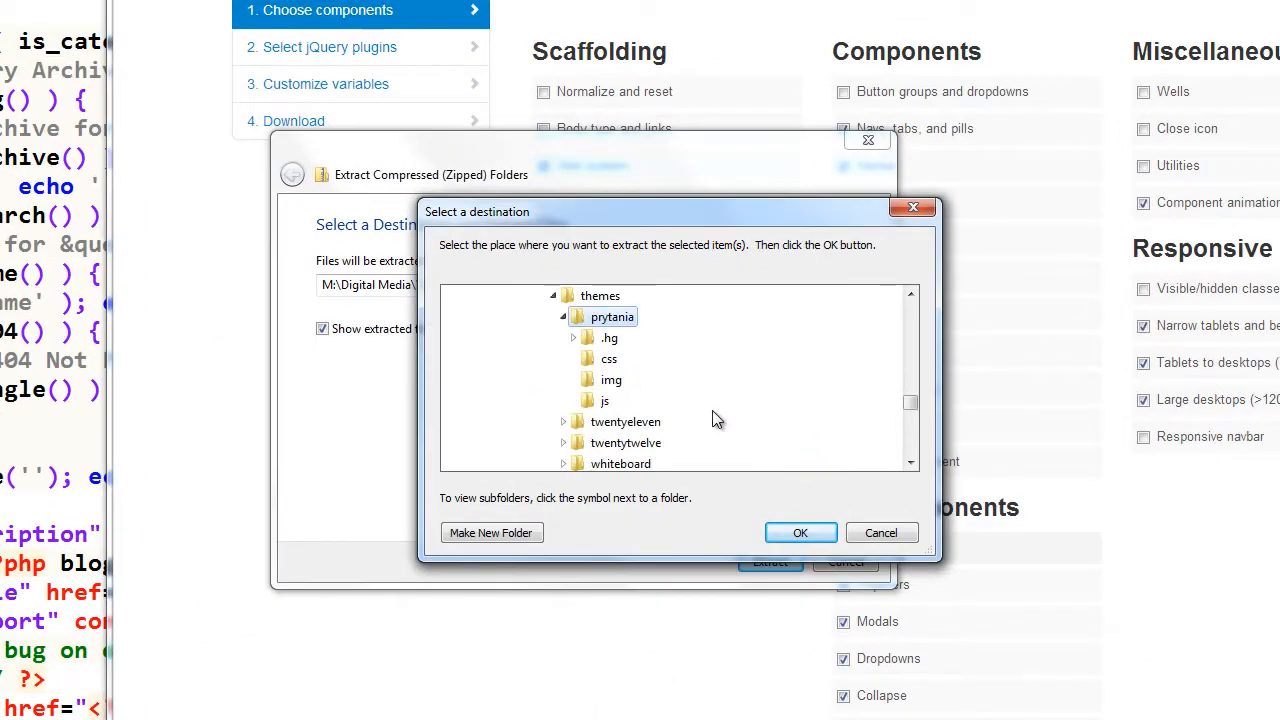
mouse_move(621, 405)
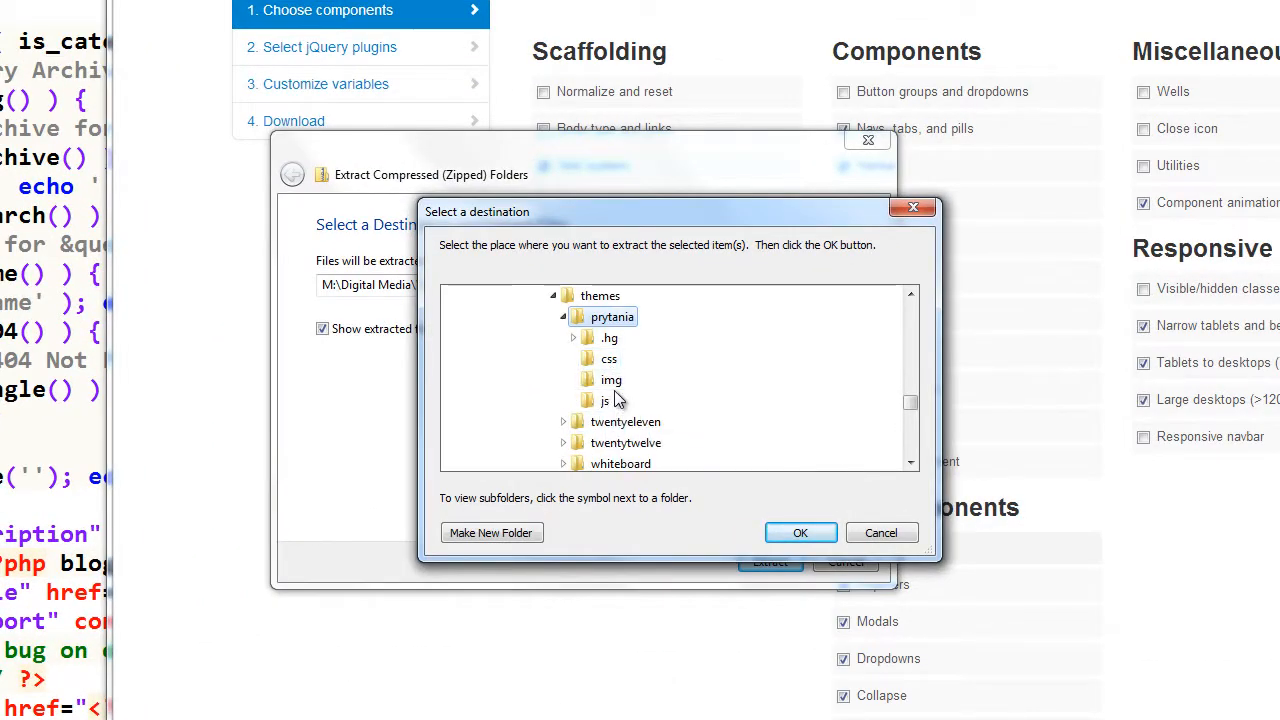
mouse_move(604, 320)
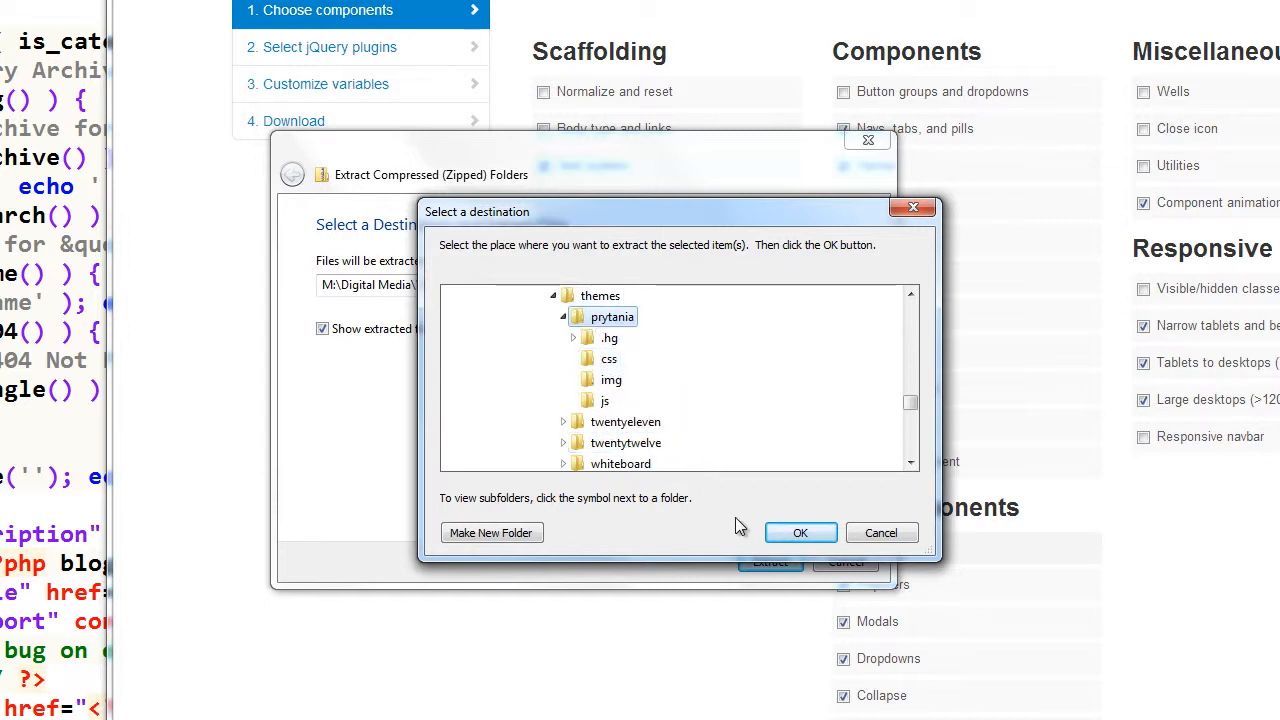
mouse_move(588, 381)
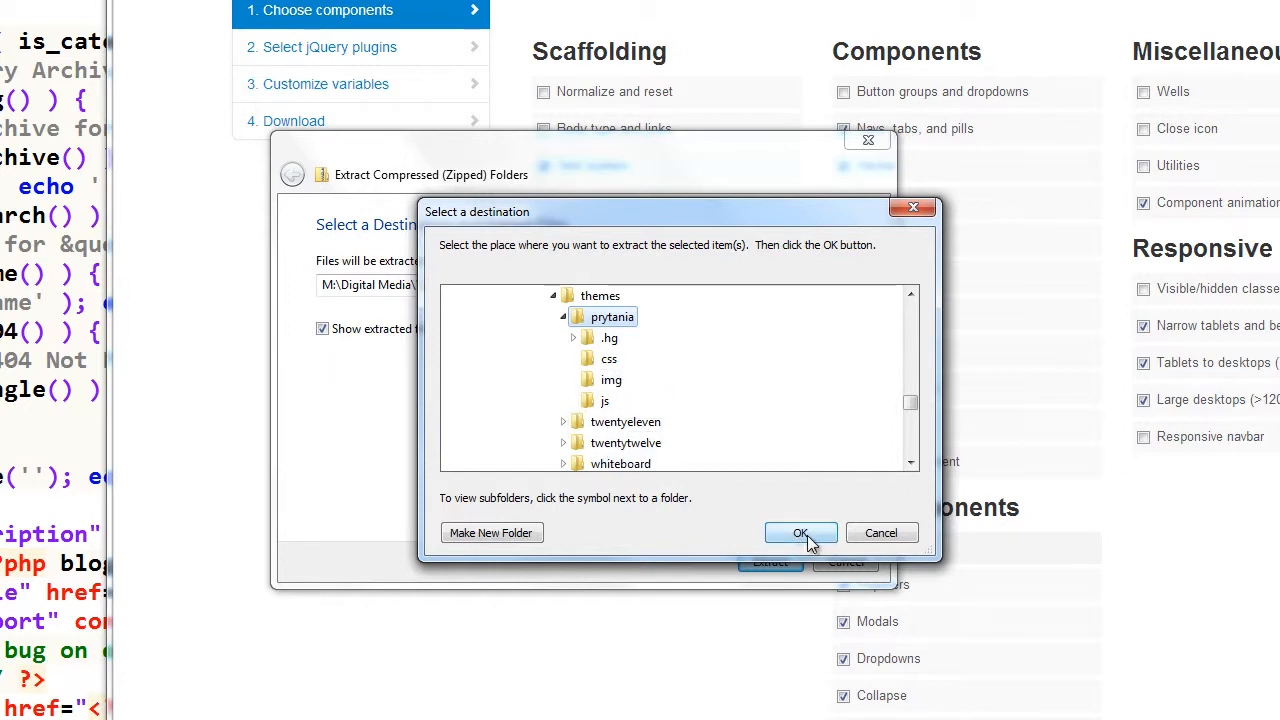
left_click(801, 532)
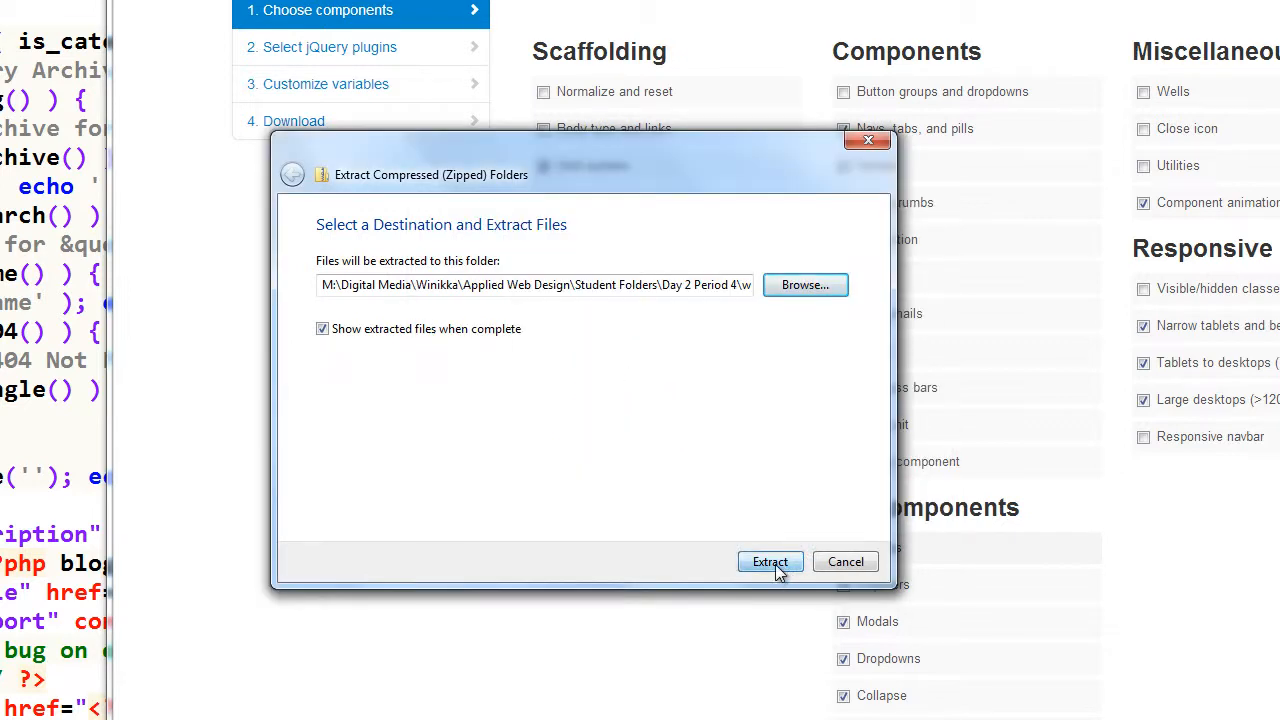
left_click(770, 561)
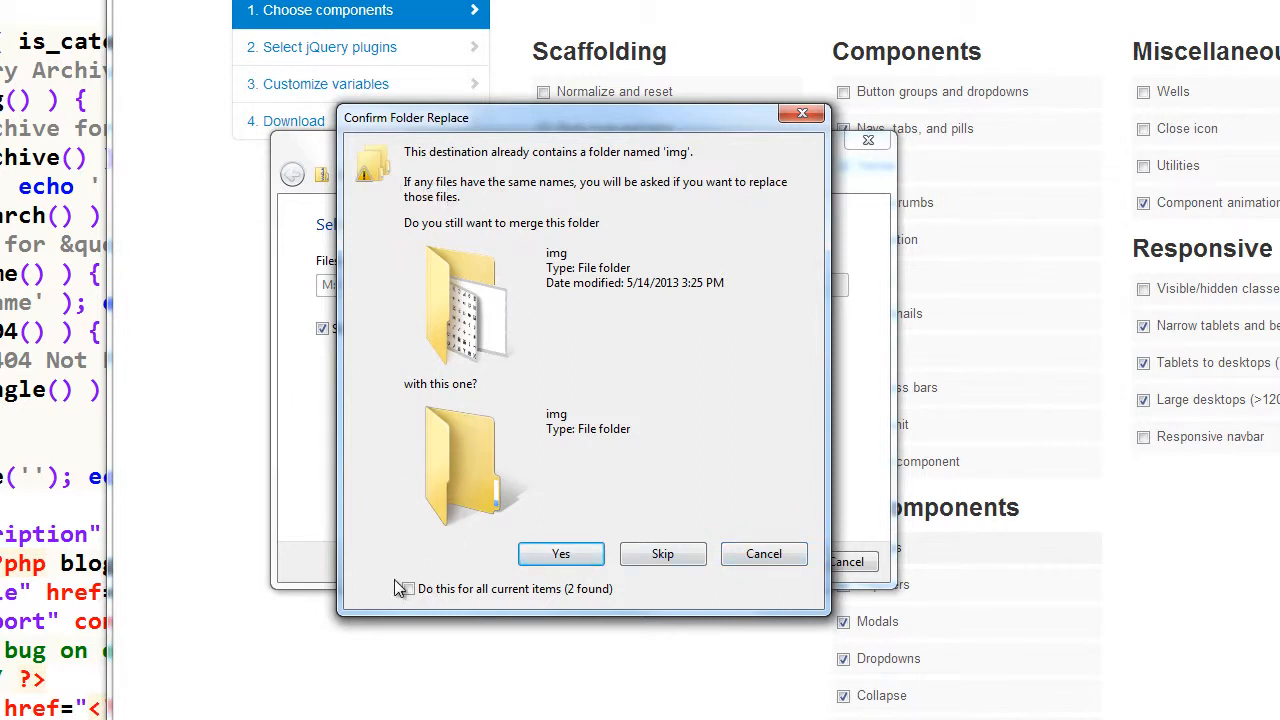
Step: Merge all conflicting folders into prytania and review the new css, img, js folders
left_click(406, 588)
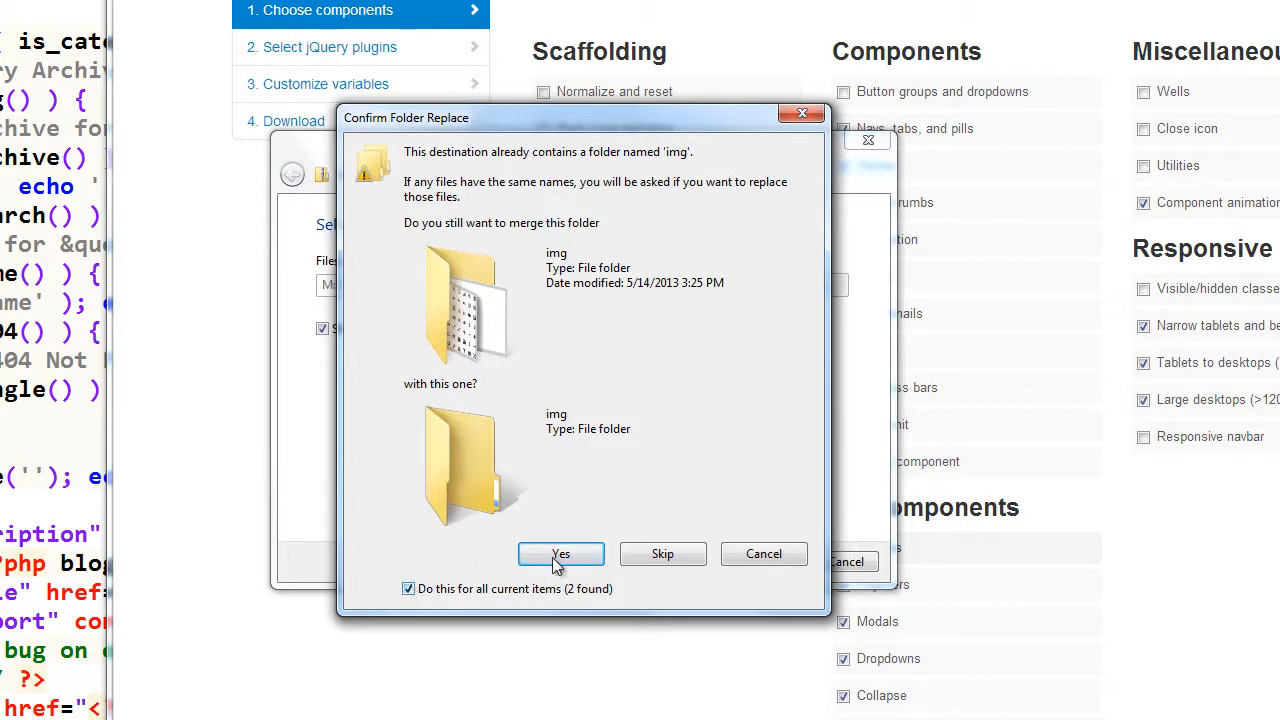
left_click(561, 554)
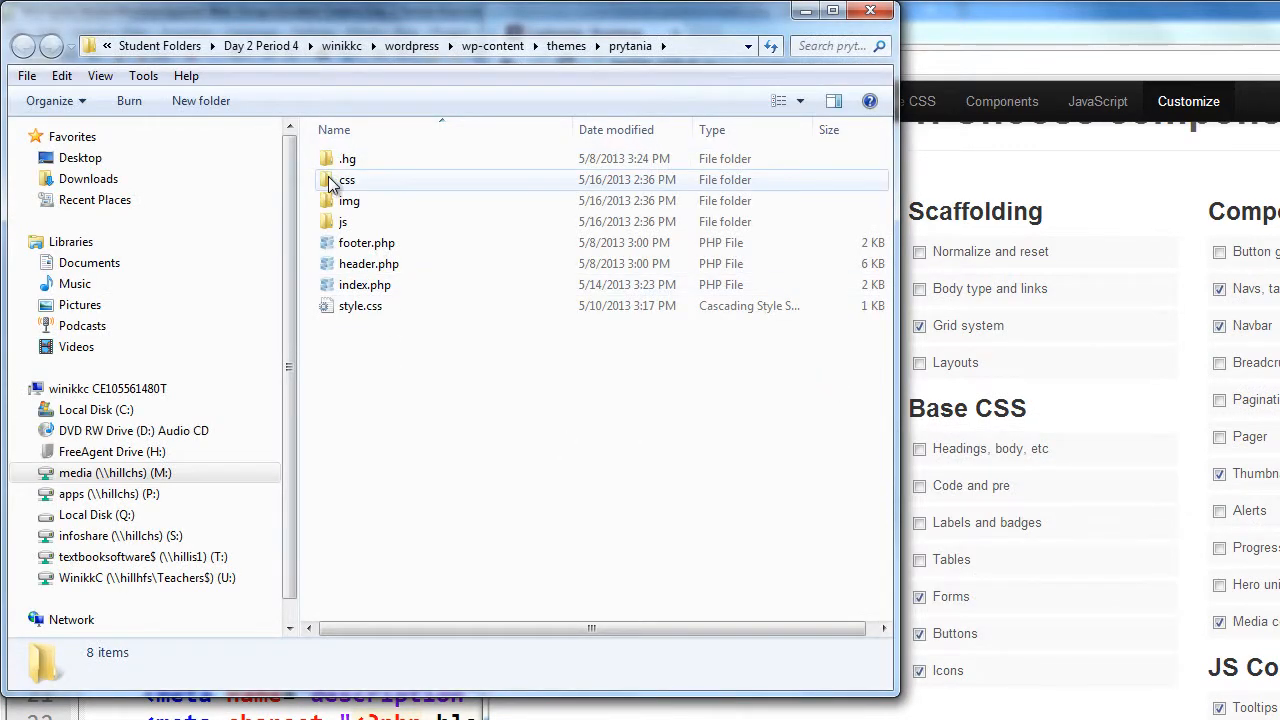
left_click(349, 200)
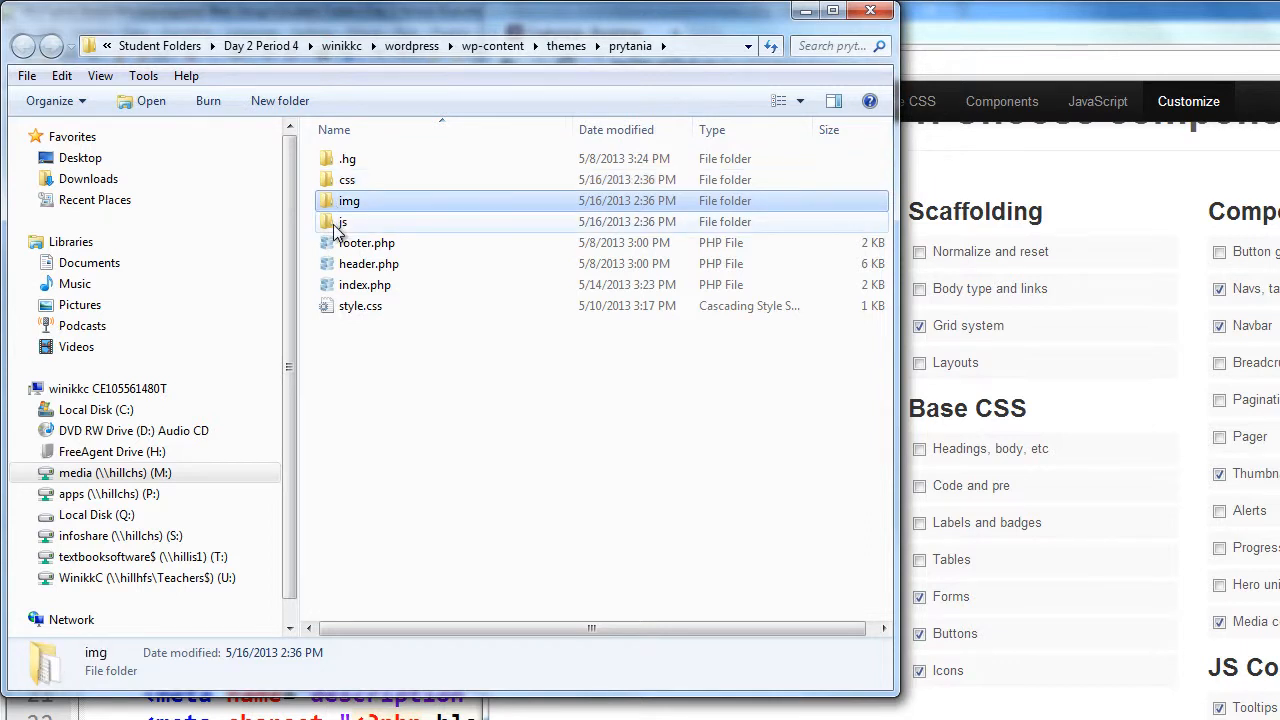
left_click(343, 221)
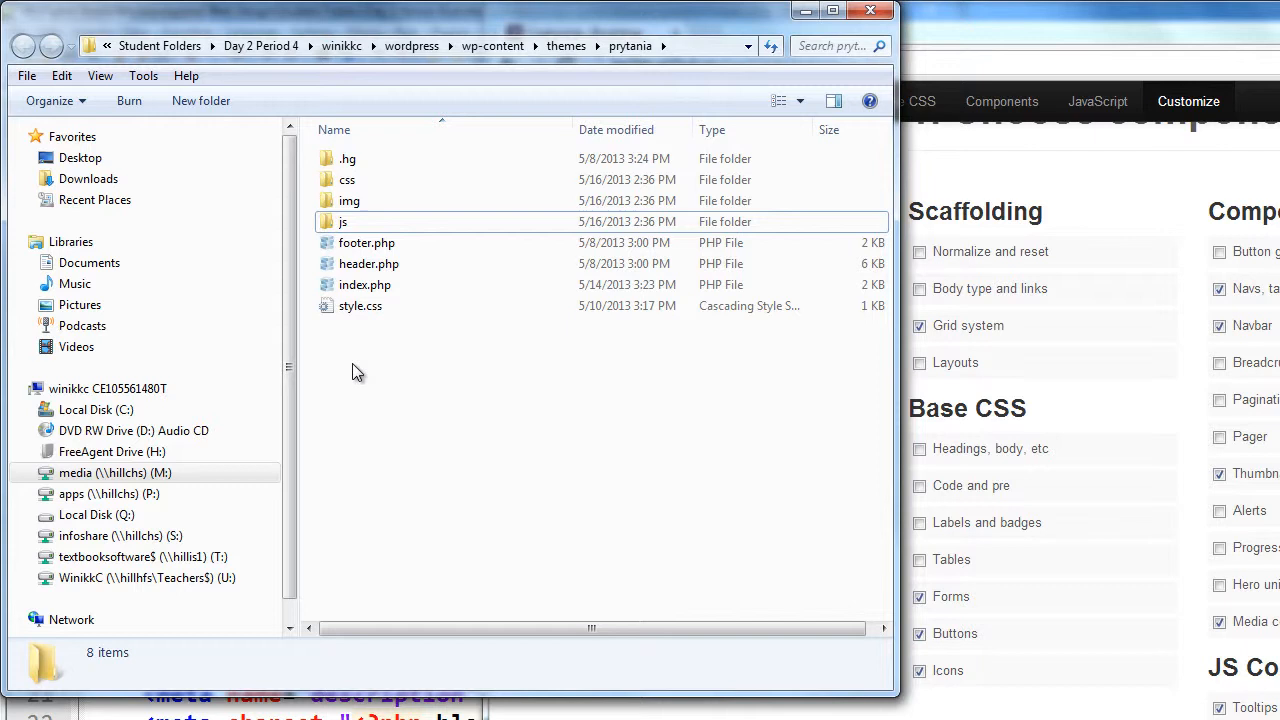
mouse_move(387, 320)
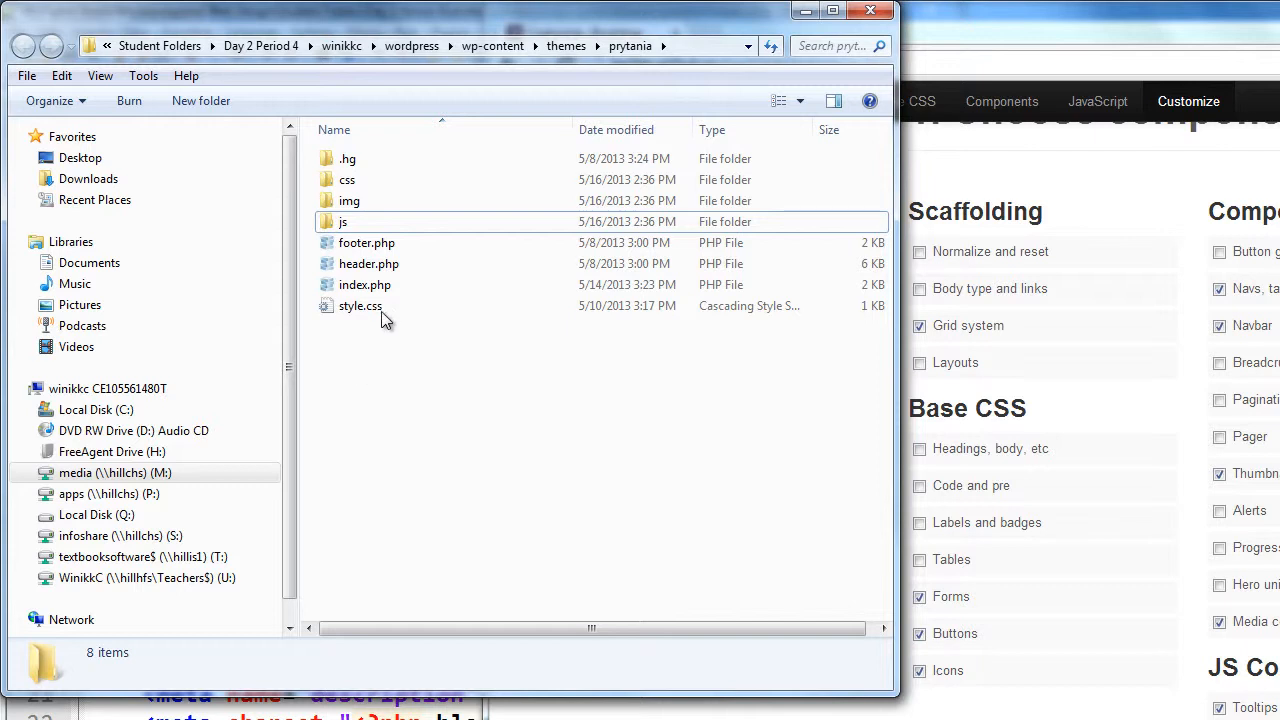
mouse_move(346, 215)
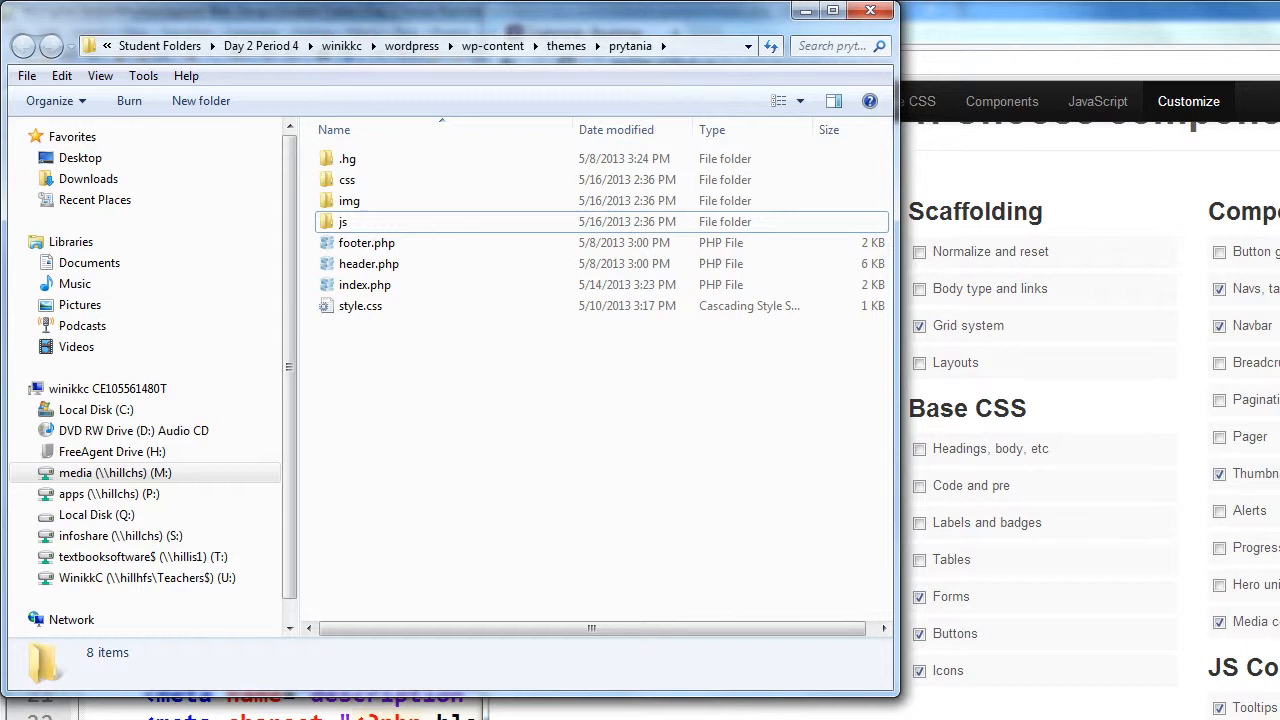
mouse_move(509, 681)
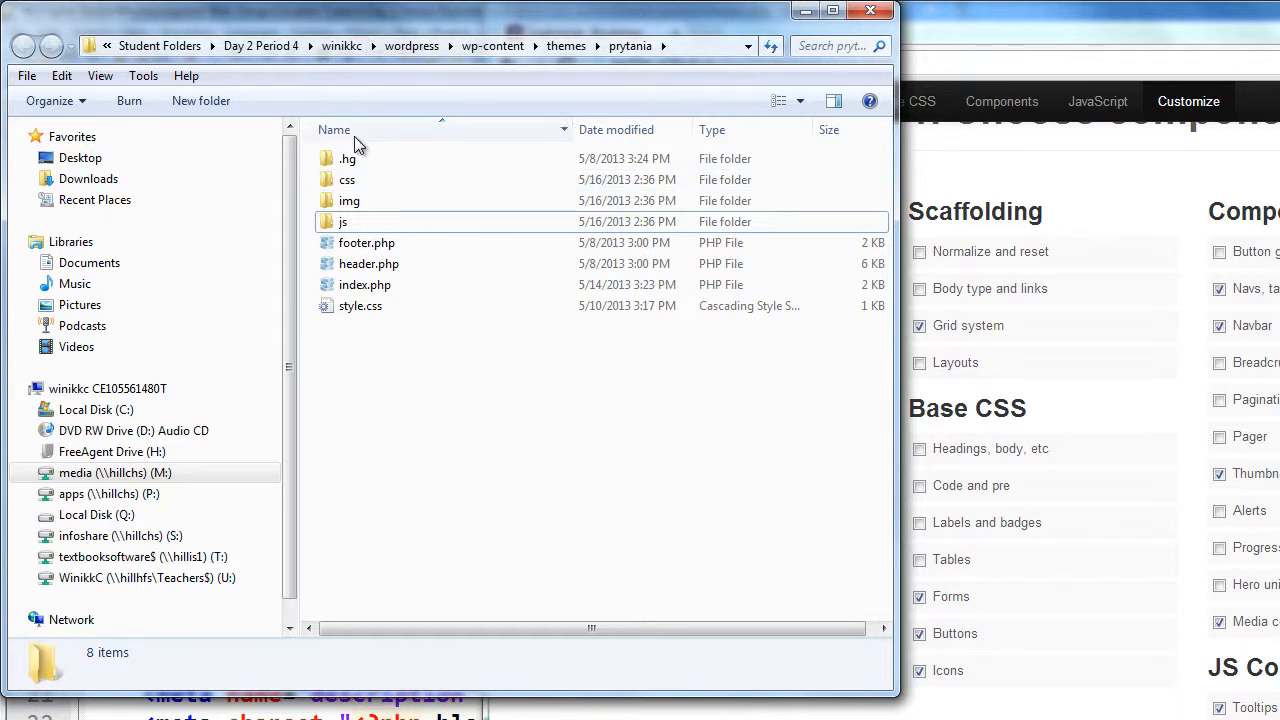
mouse_move(335, 202)
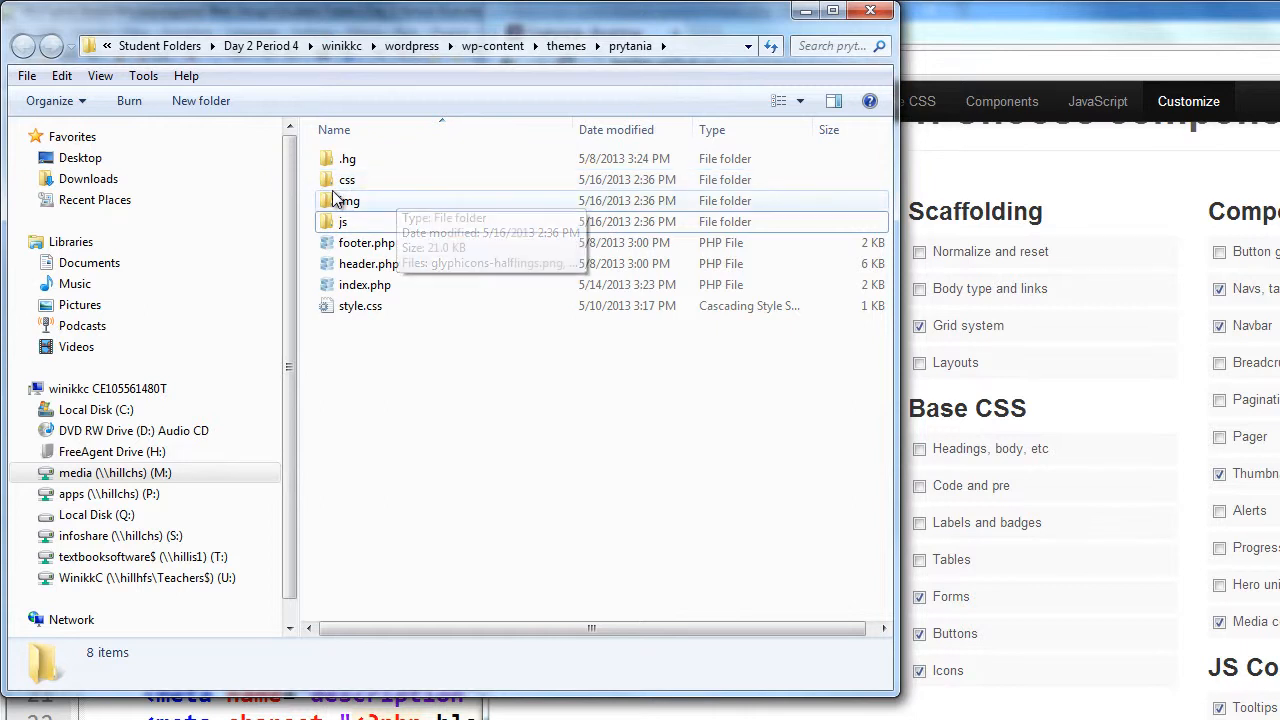
Step: Inspect the img and css folders and permanently delete the old main.css
double_click(345, 200)
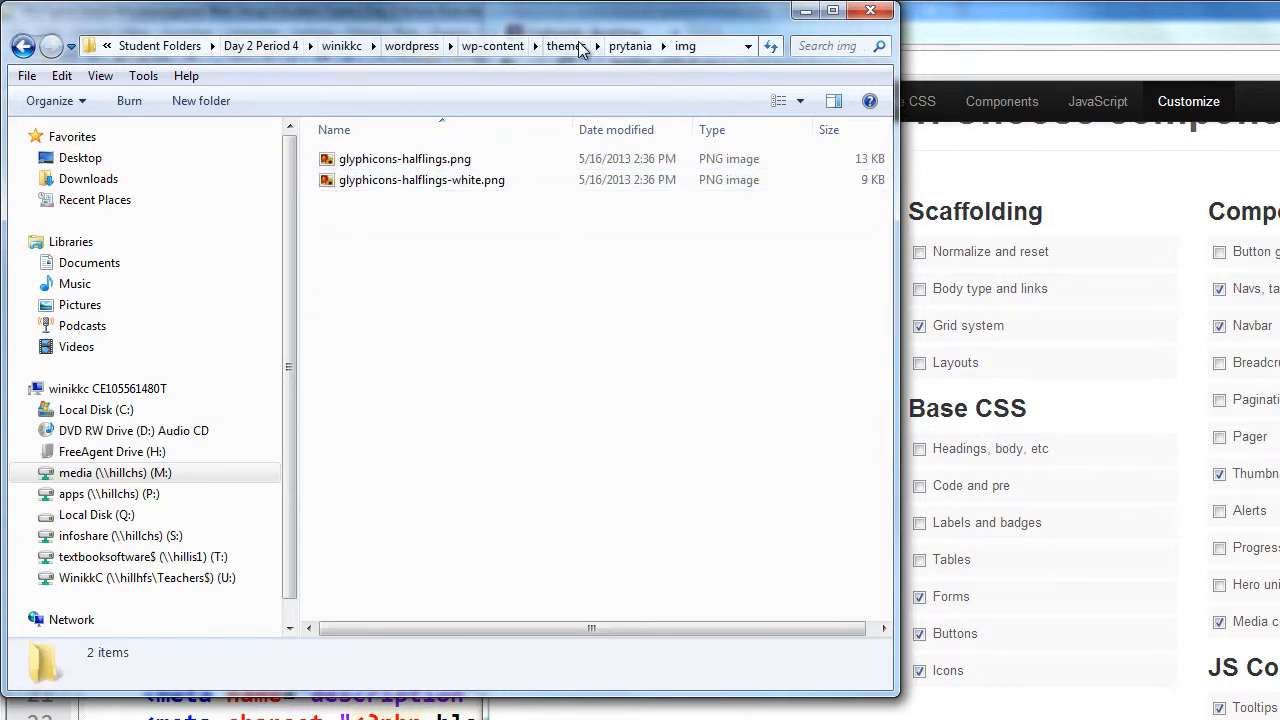
left_click(629, 46)
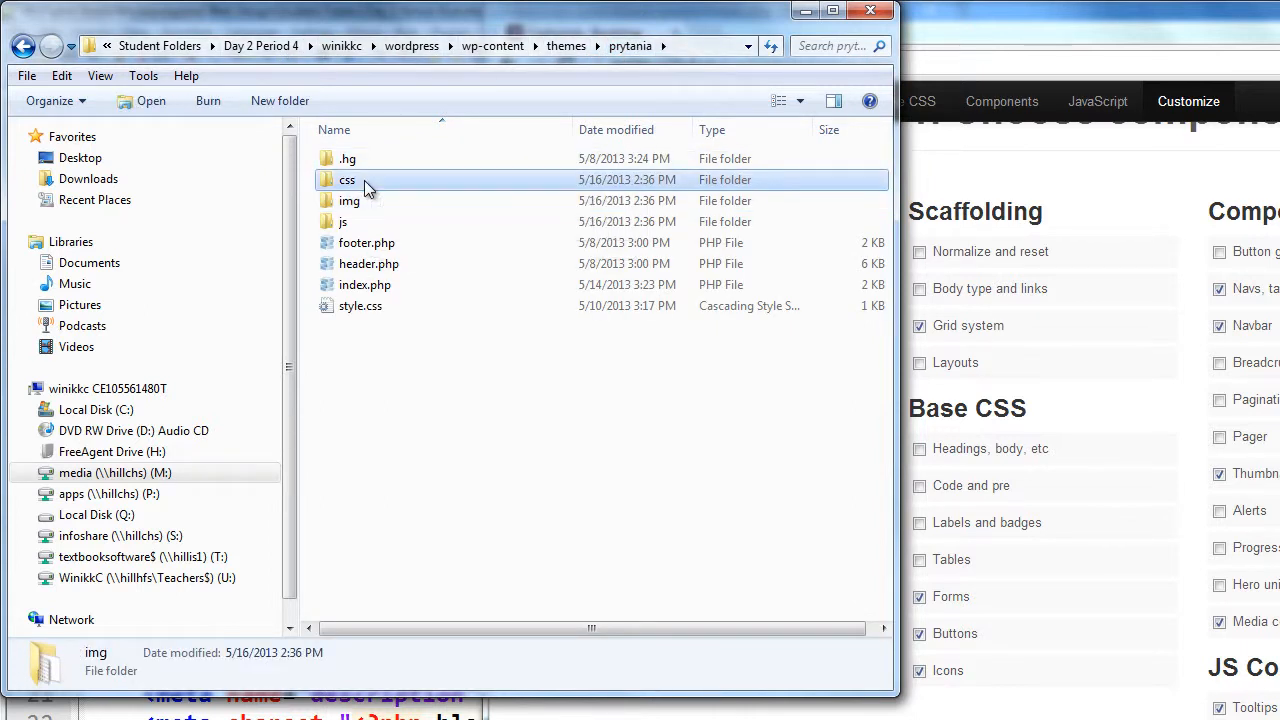
double_click(347, 180)
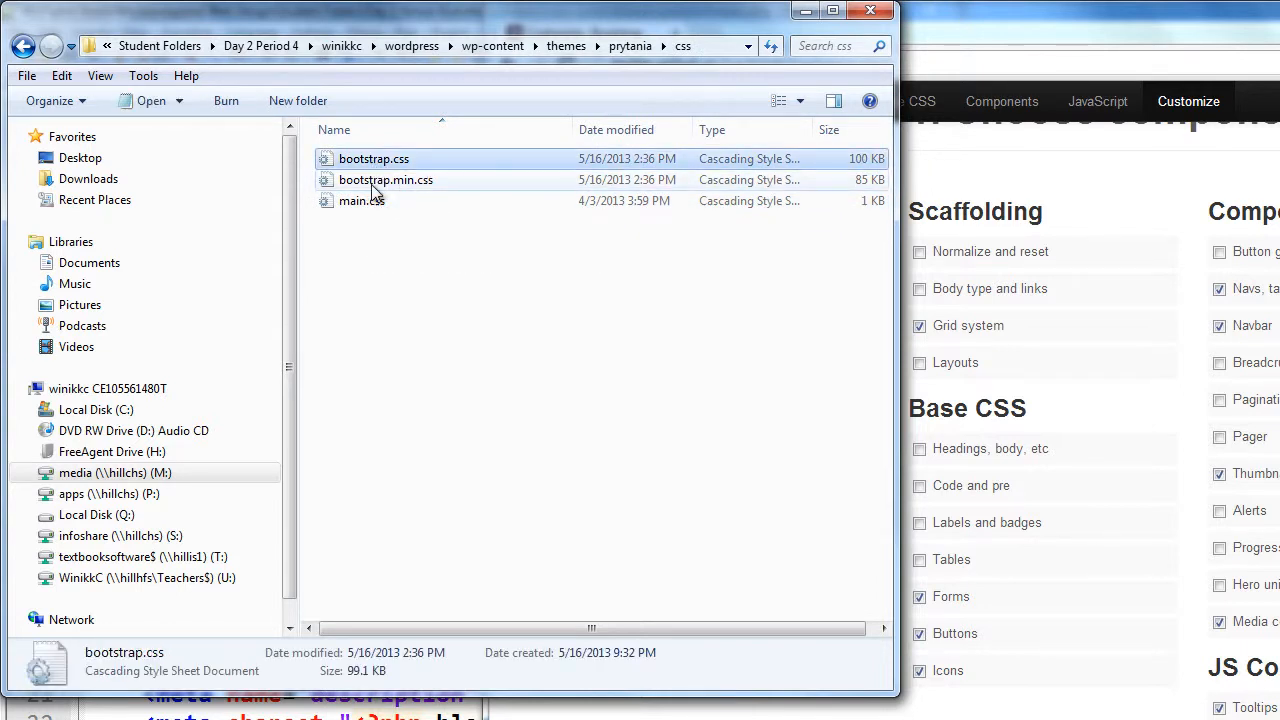
mouse_move(370, 192)
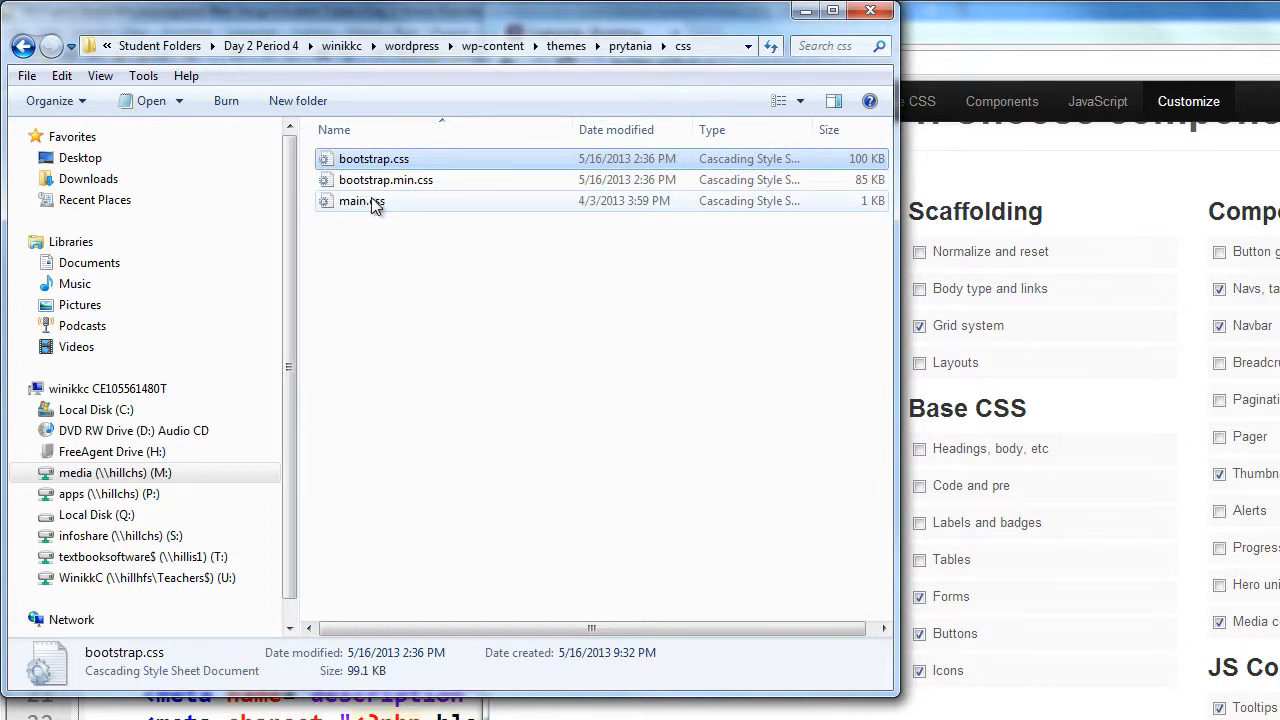
left_click(360, 201)
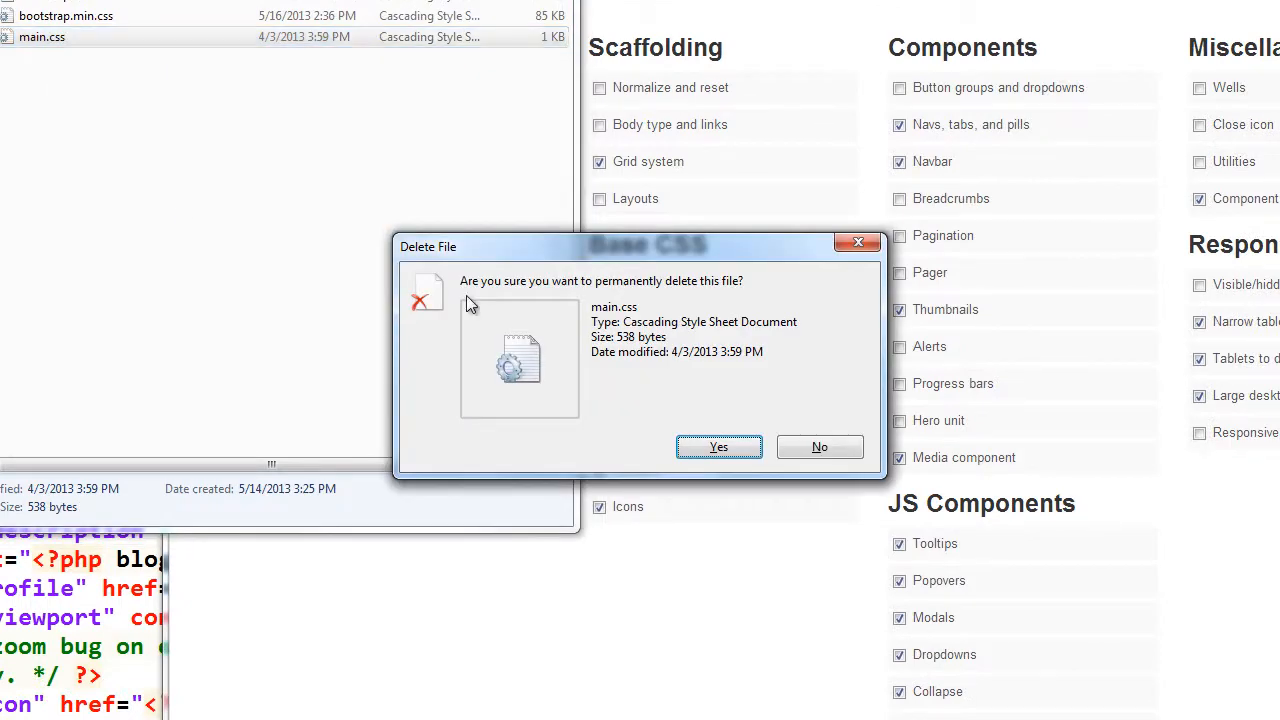
left_click(718, 446)
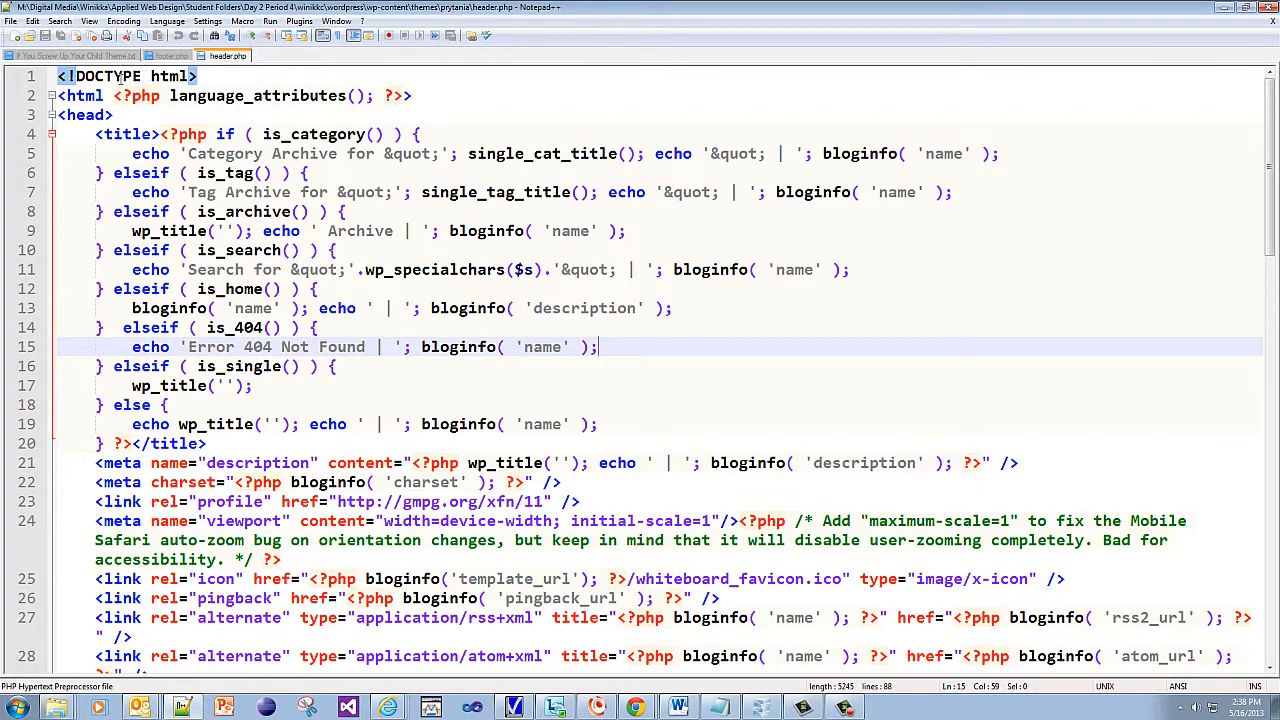
mouse_move(205, 55)
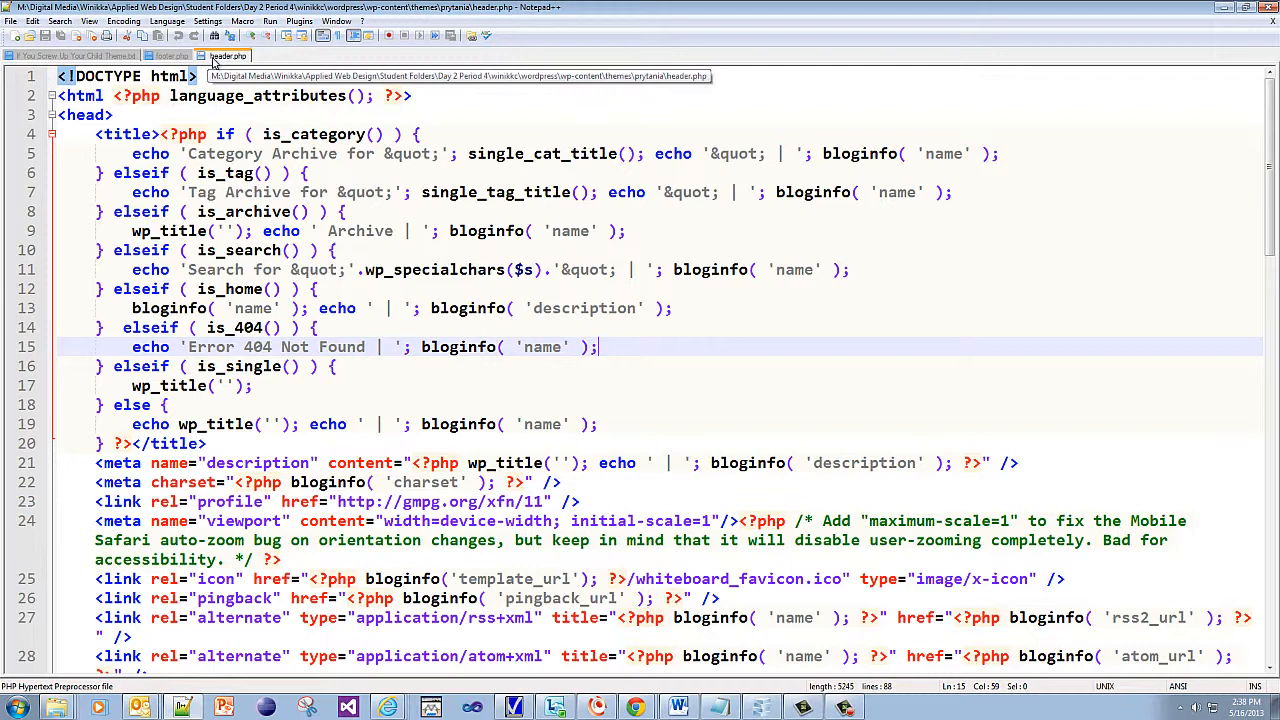
Step: Move header.php to a second view beside footer.php
right_click(224, 55)
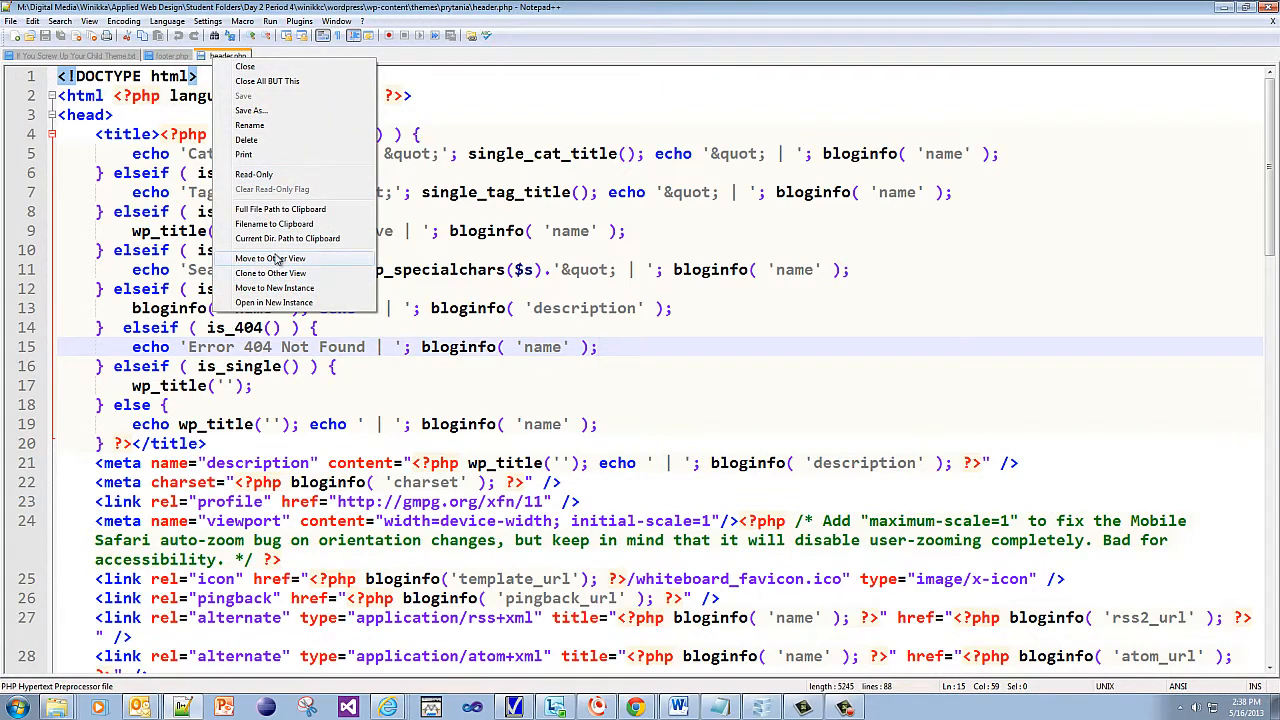
left_click(270, 258)
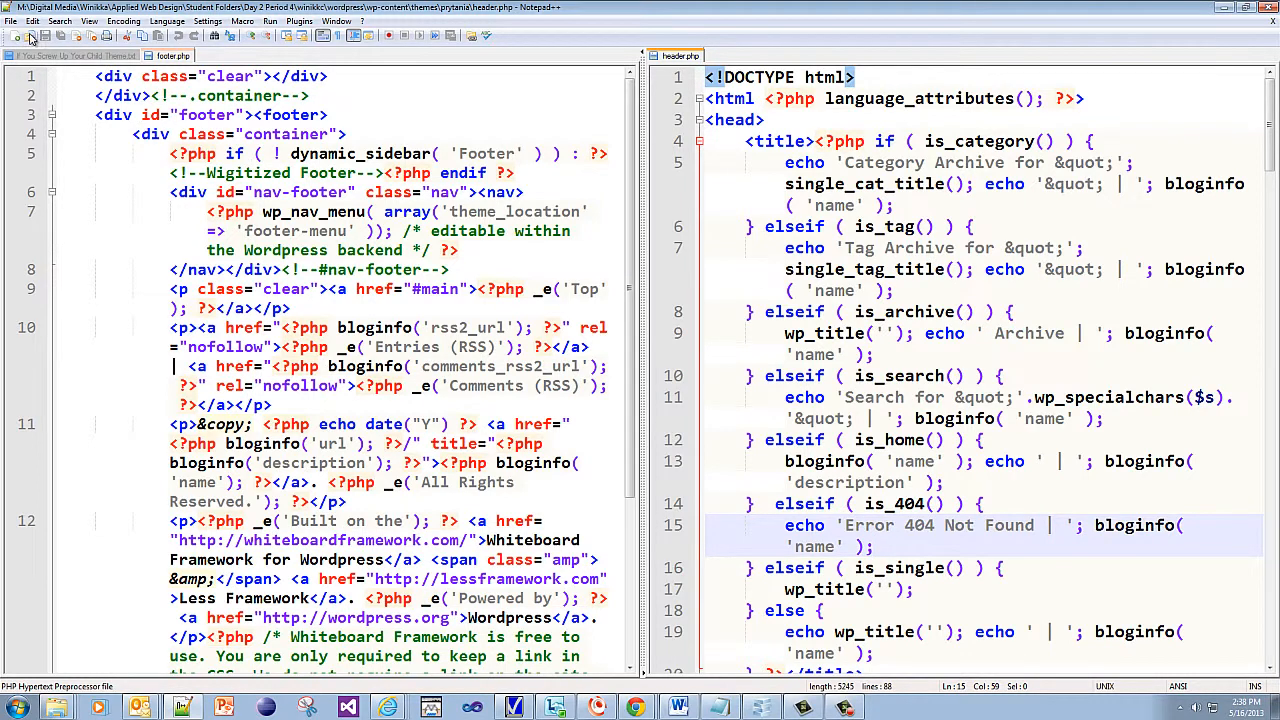
left_click(20, 36)
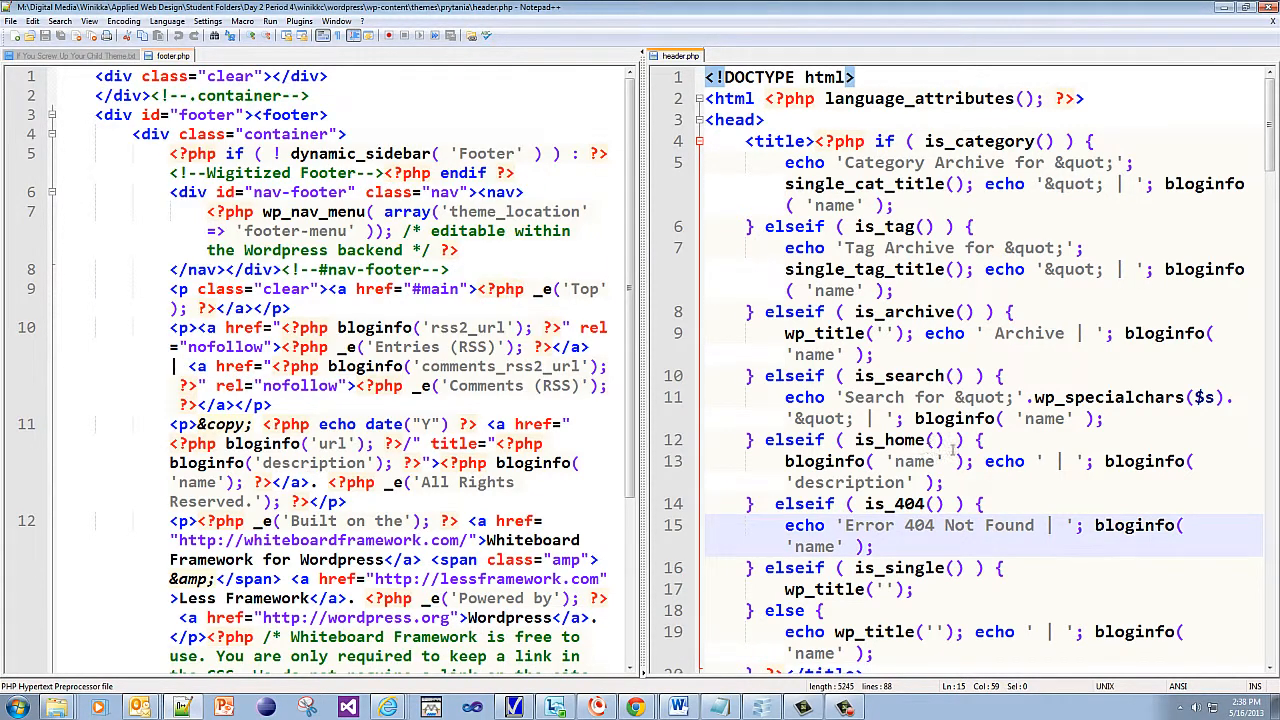
mouse_move(755, 160)
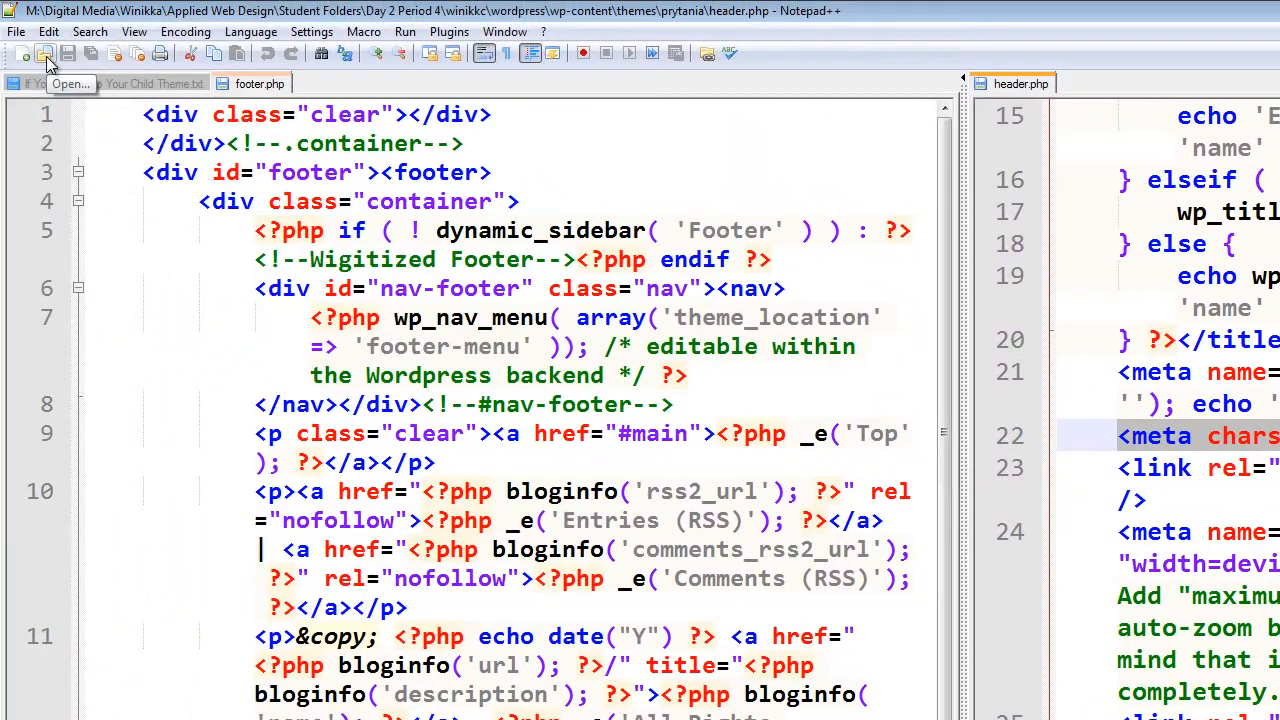
Step: Open 2ColumnLayout.html from its folder next to header.php
left_click(47, 58)
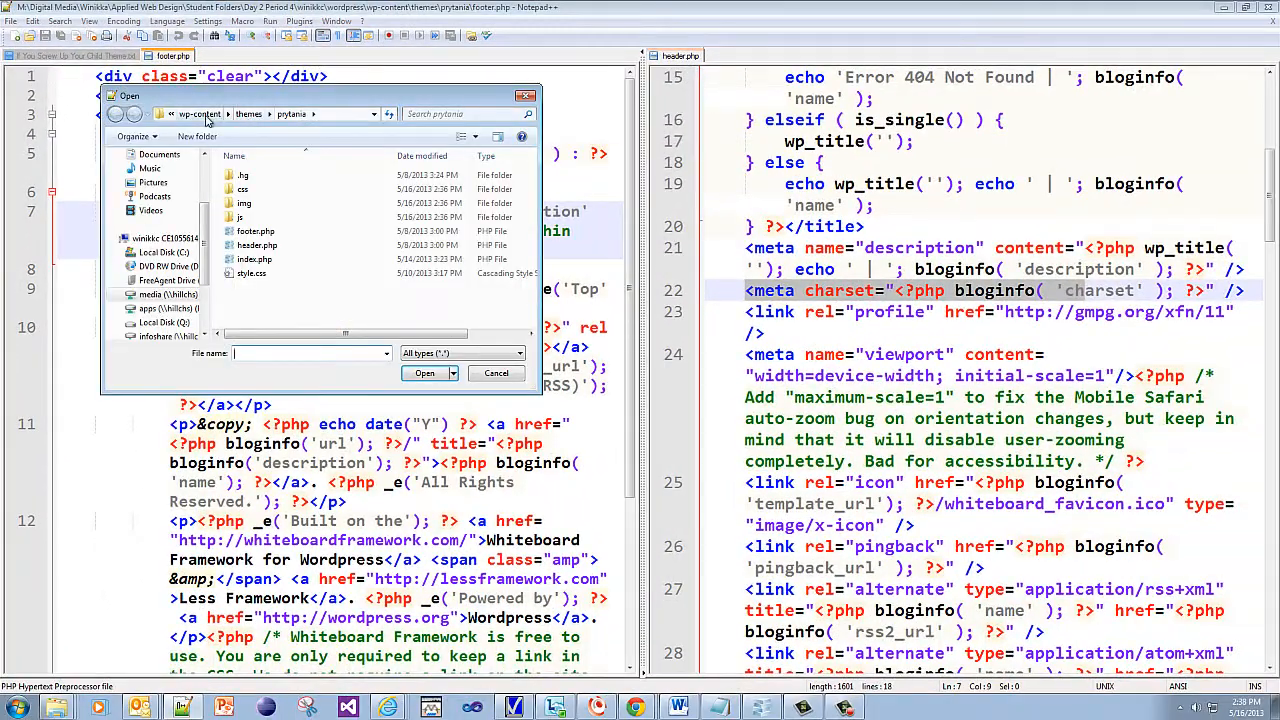
left_click(256, 113)
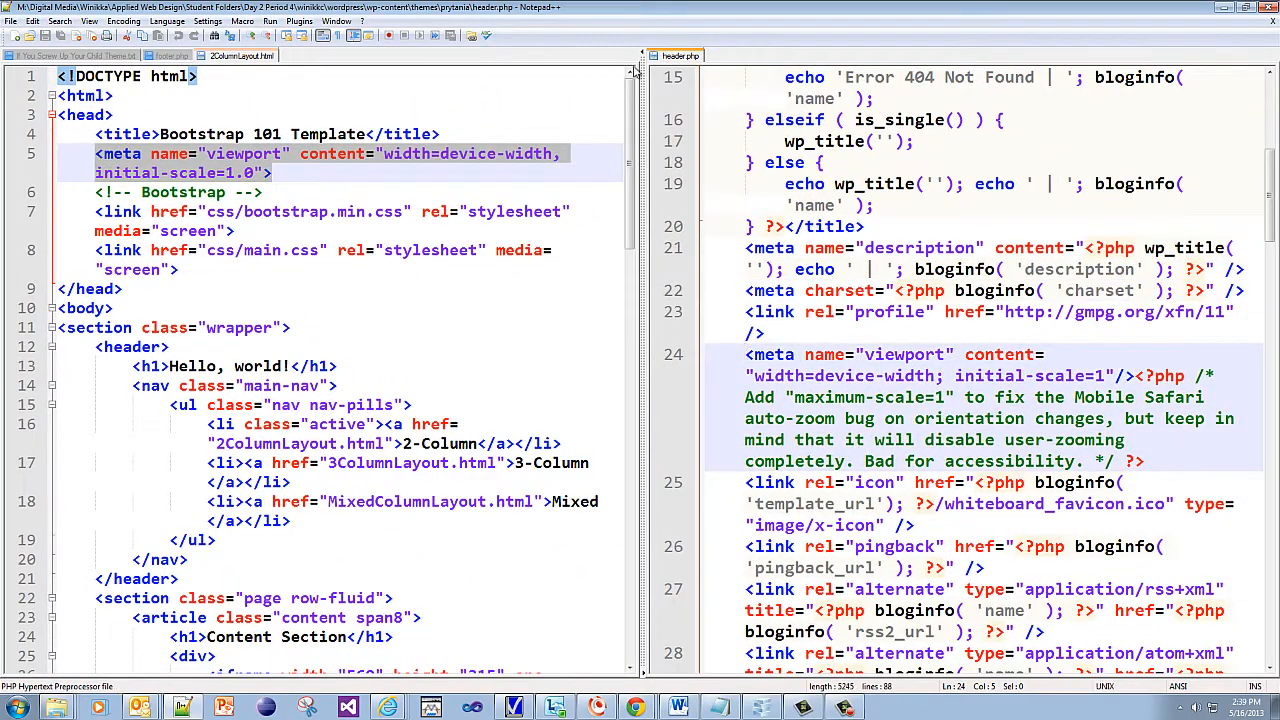
Step: Select header.php's viewport content value (width=device-width, initial-scale=1) for editing
scroll("down", 3)
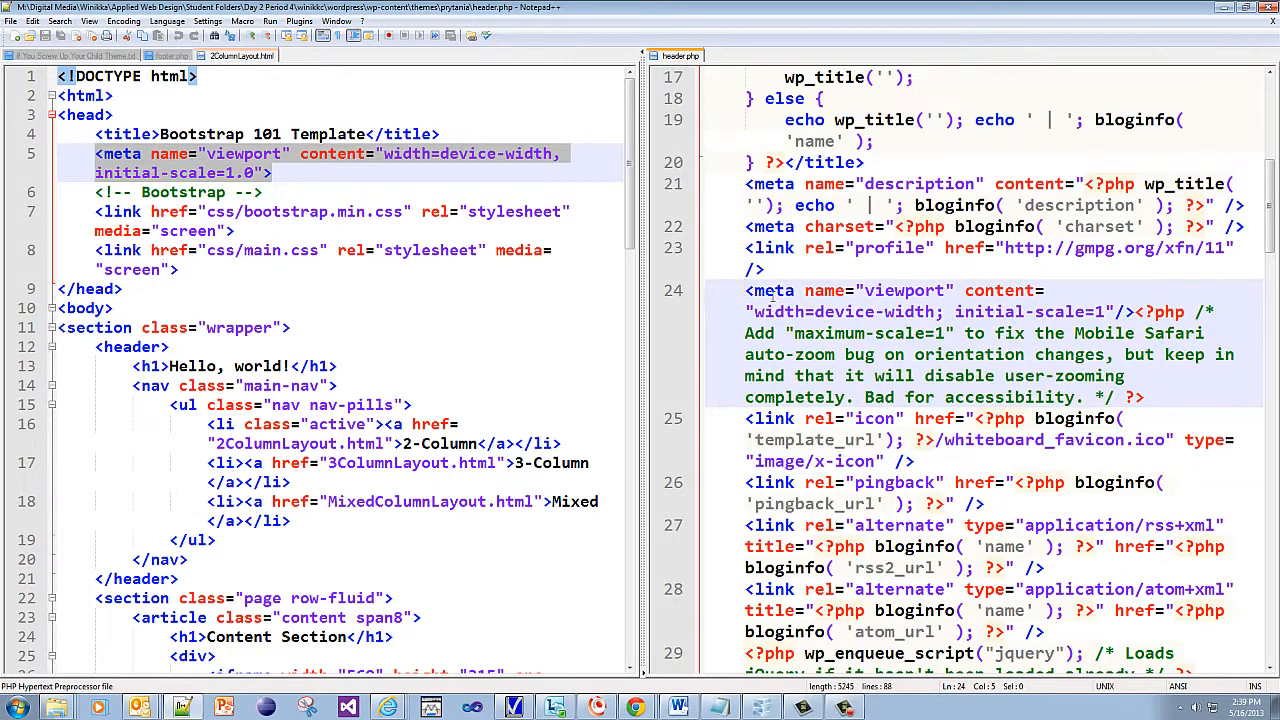
left_click_drag(745, 290, 1130, 311)
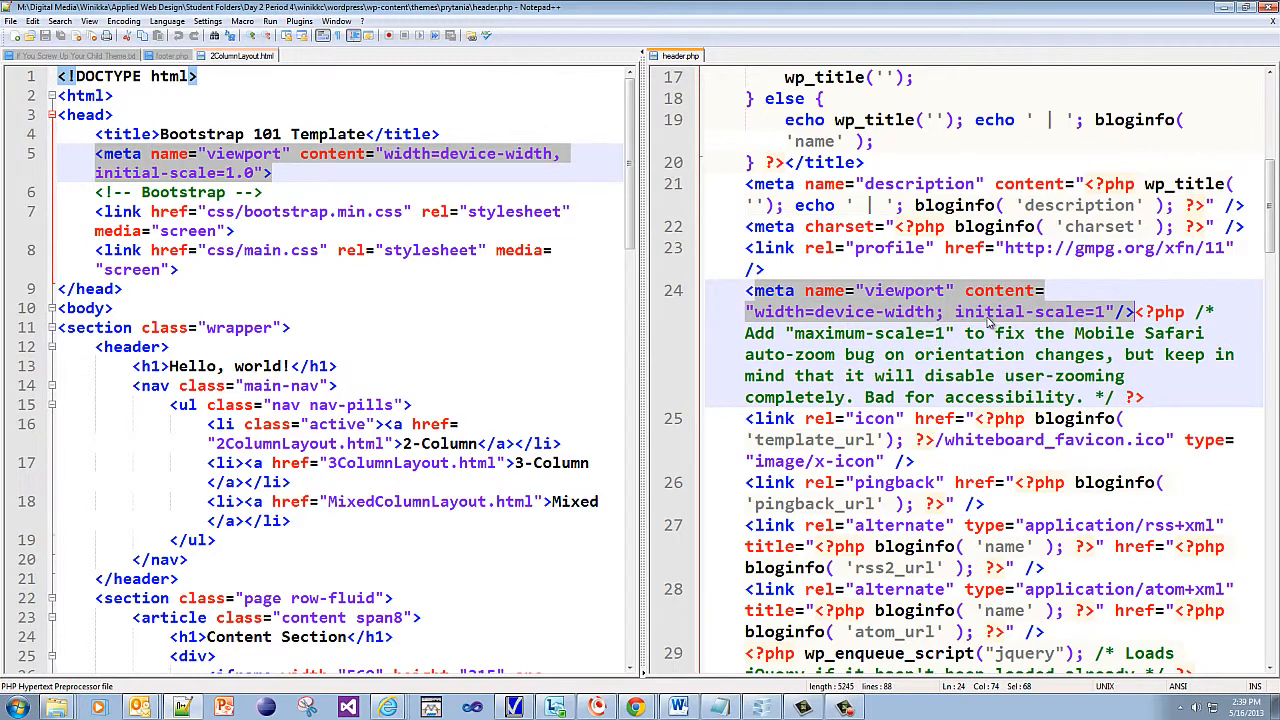
mouse_move(786, 328)
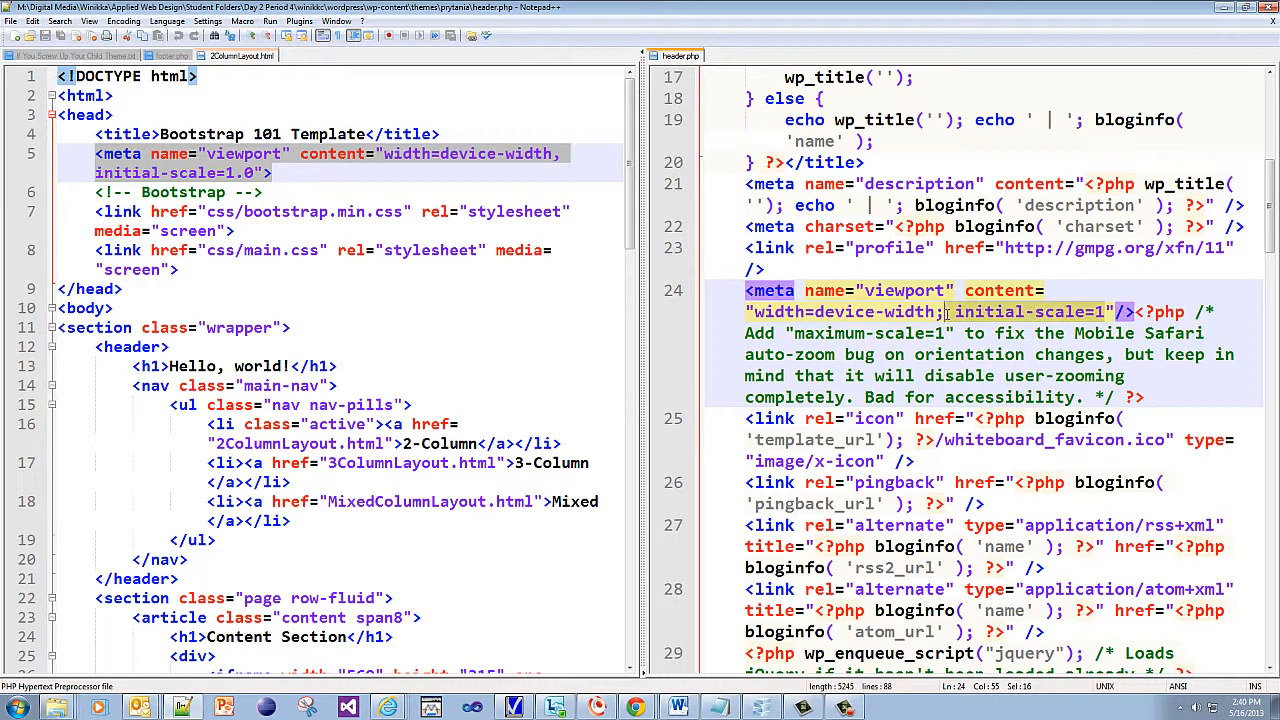
mouse_move(915, 311)
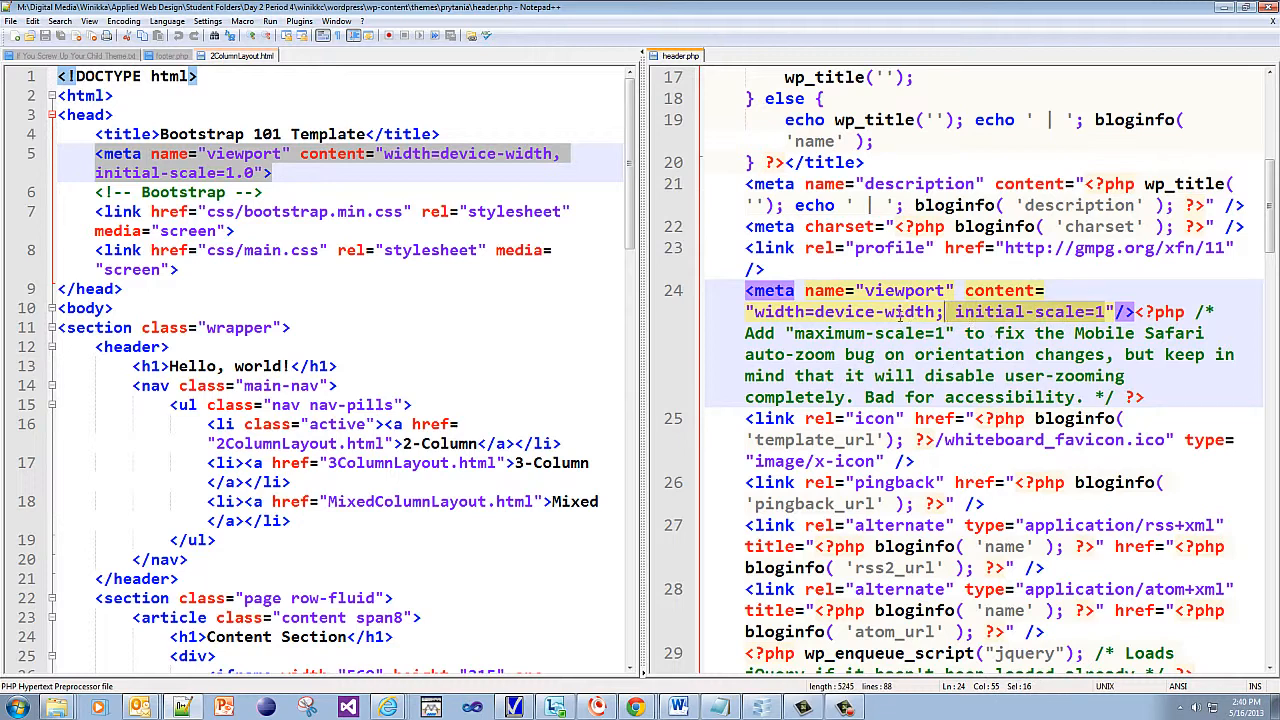
mouse_move(1112, 375)
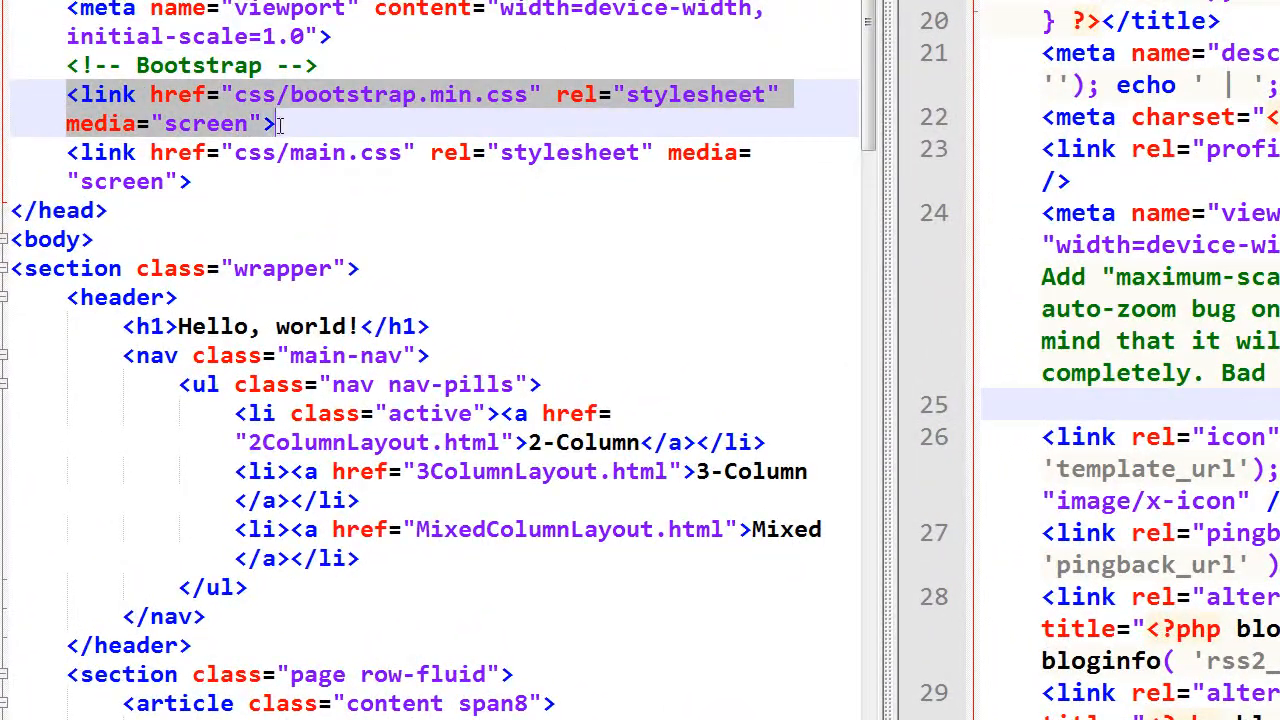
Step: Copy the reference Bootstrap comment and bootstrap.min.css link into header.php after the viewport tag
right_click(270, 123)
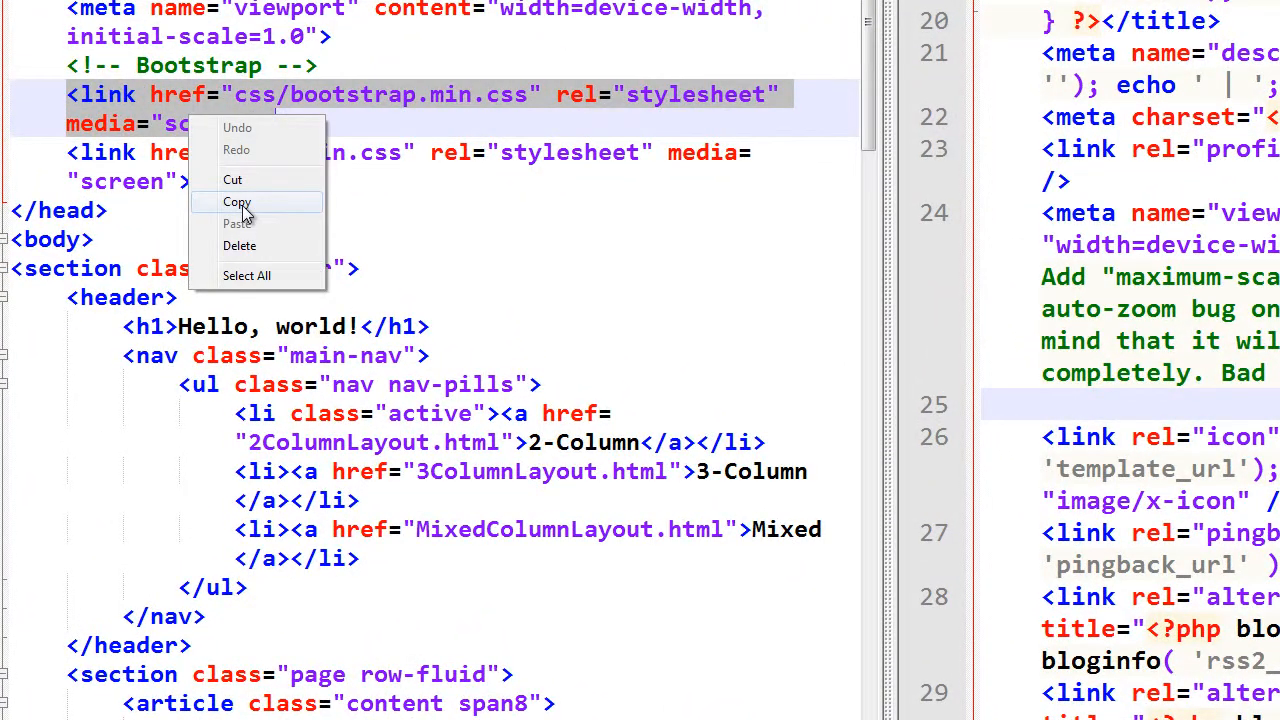
left_click(237, 202)
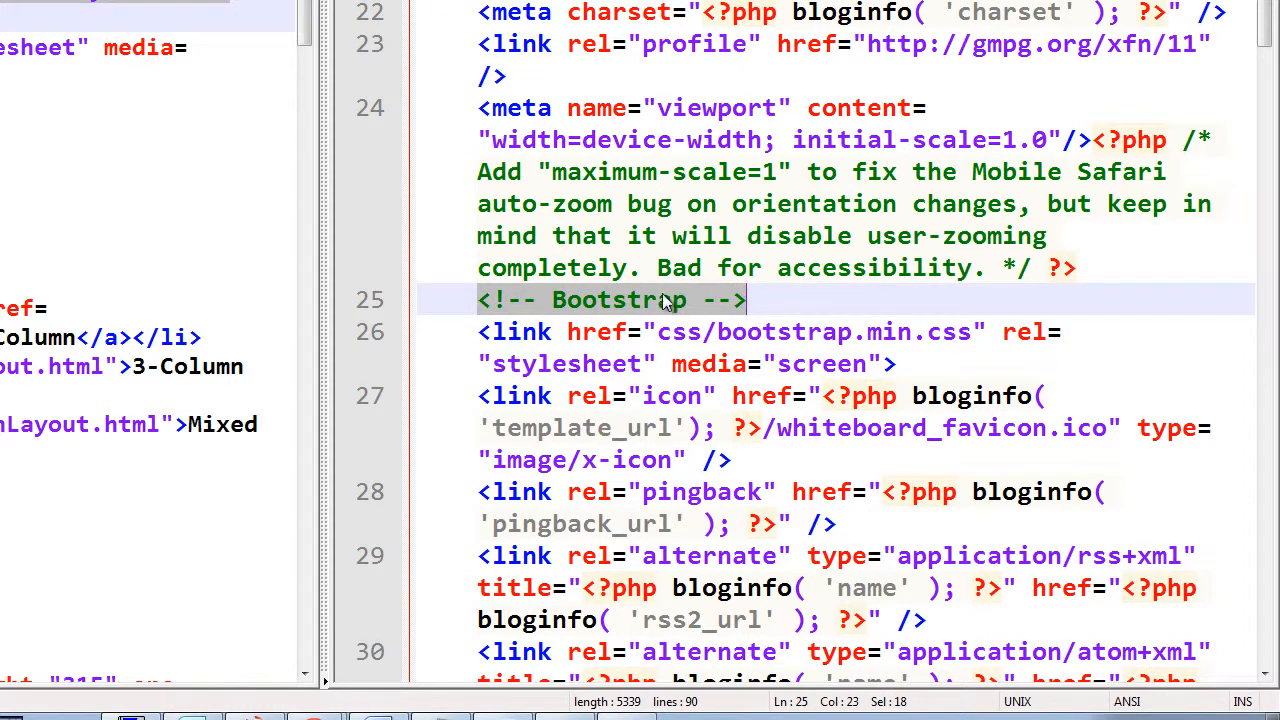
left_click(653, 332)
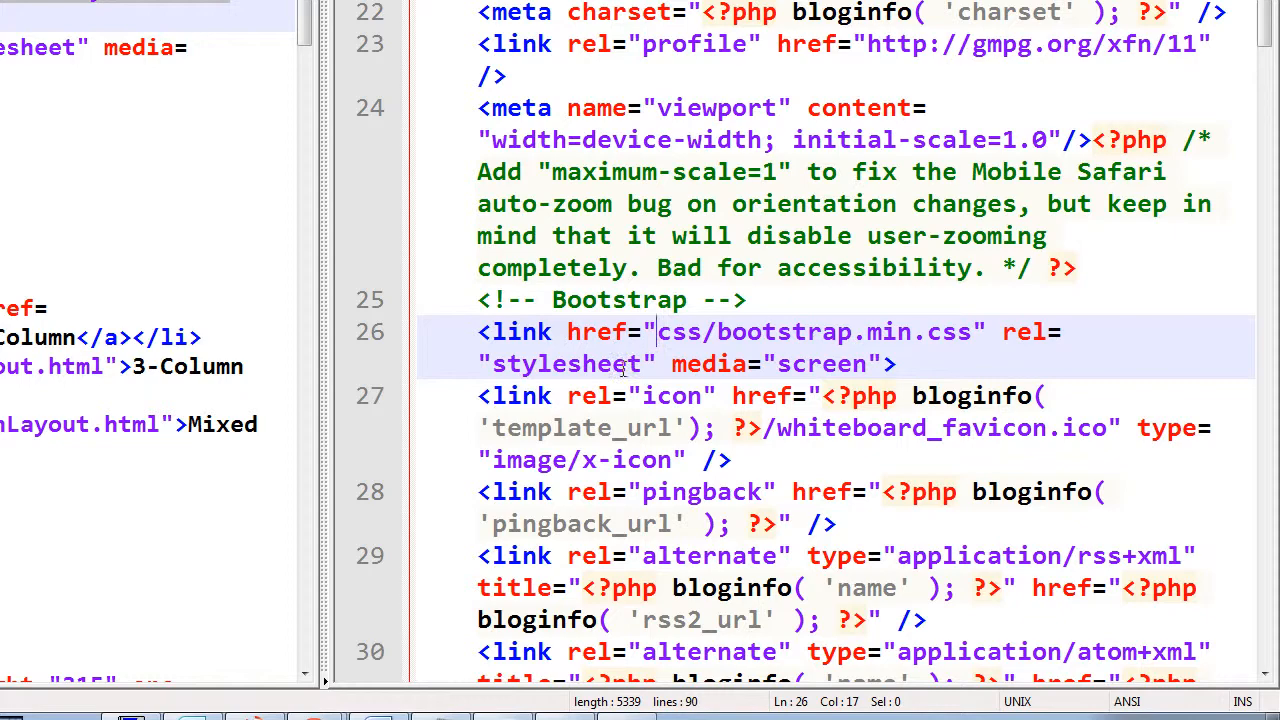
mouse_move(464, 353)
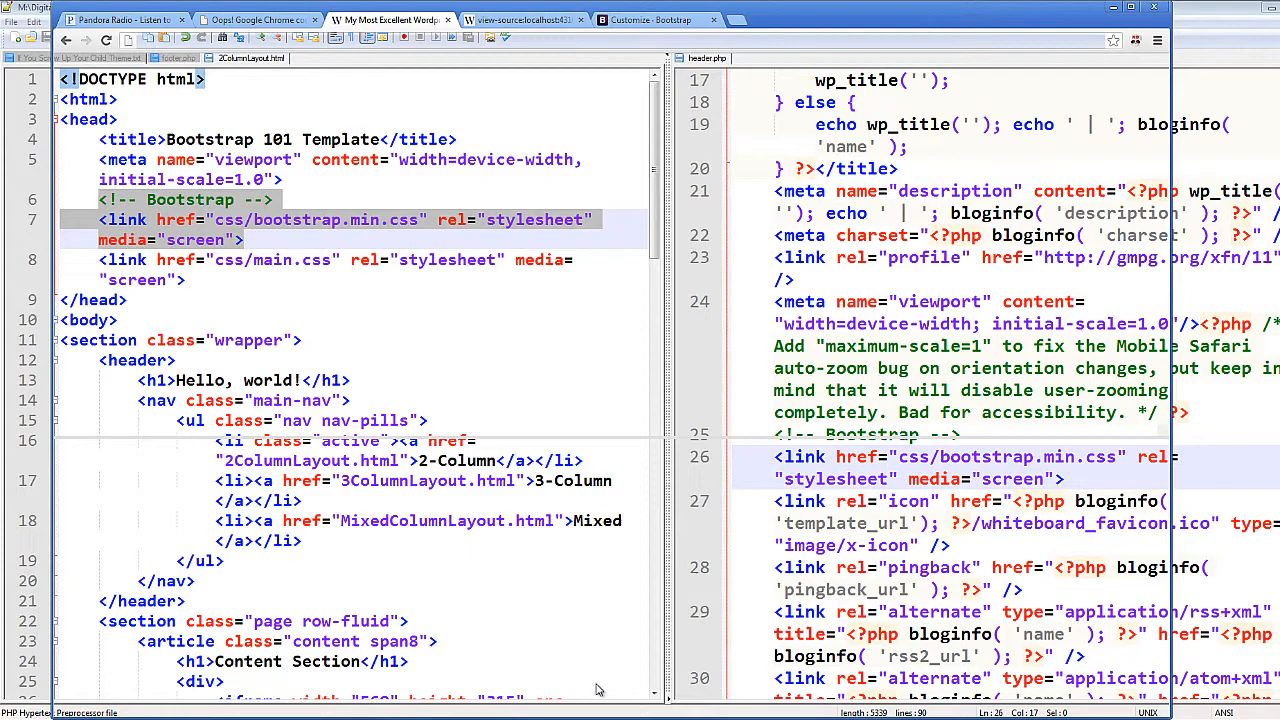
Step: View the blog page's source in Chrome to inspect the rendered Bootstrap stylesheet link
left_click(390, 22)
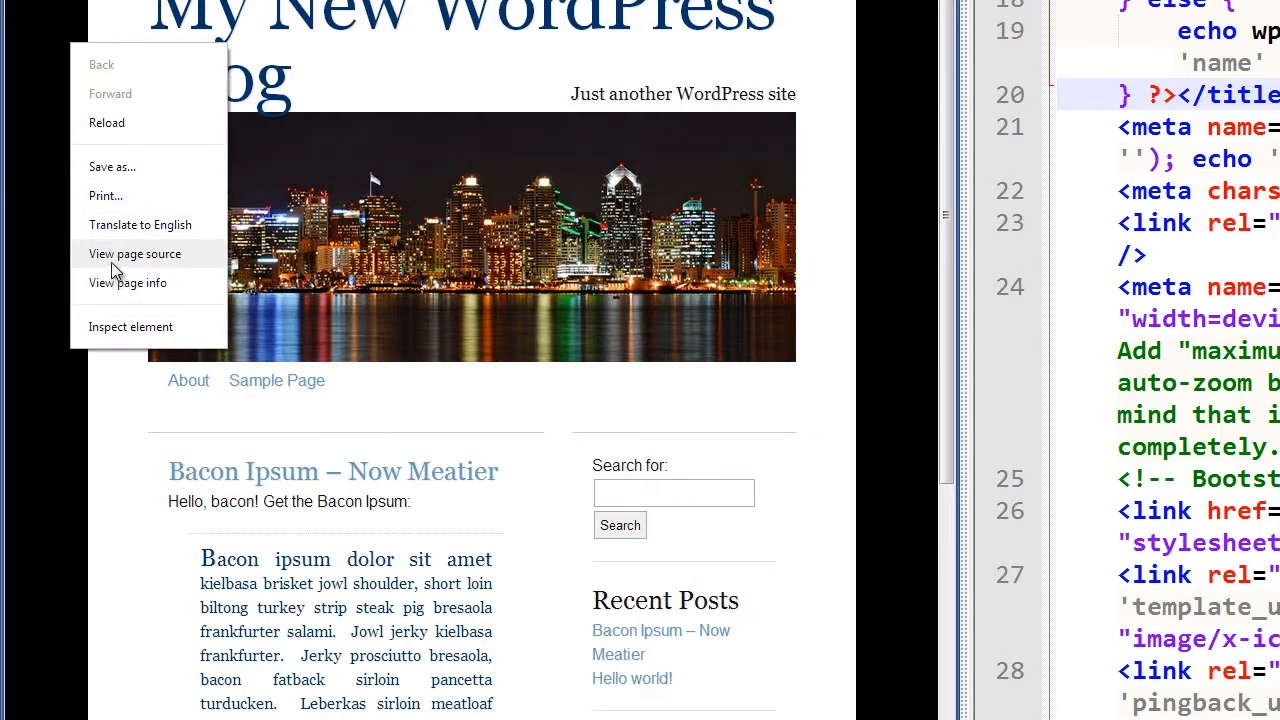
left_click(135, 253)
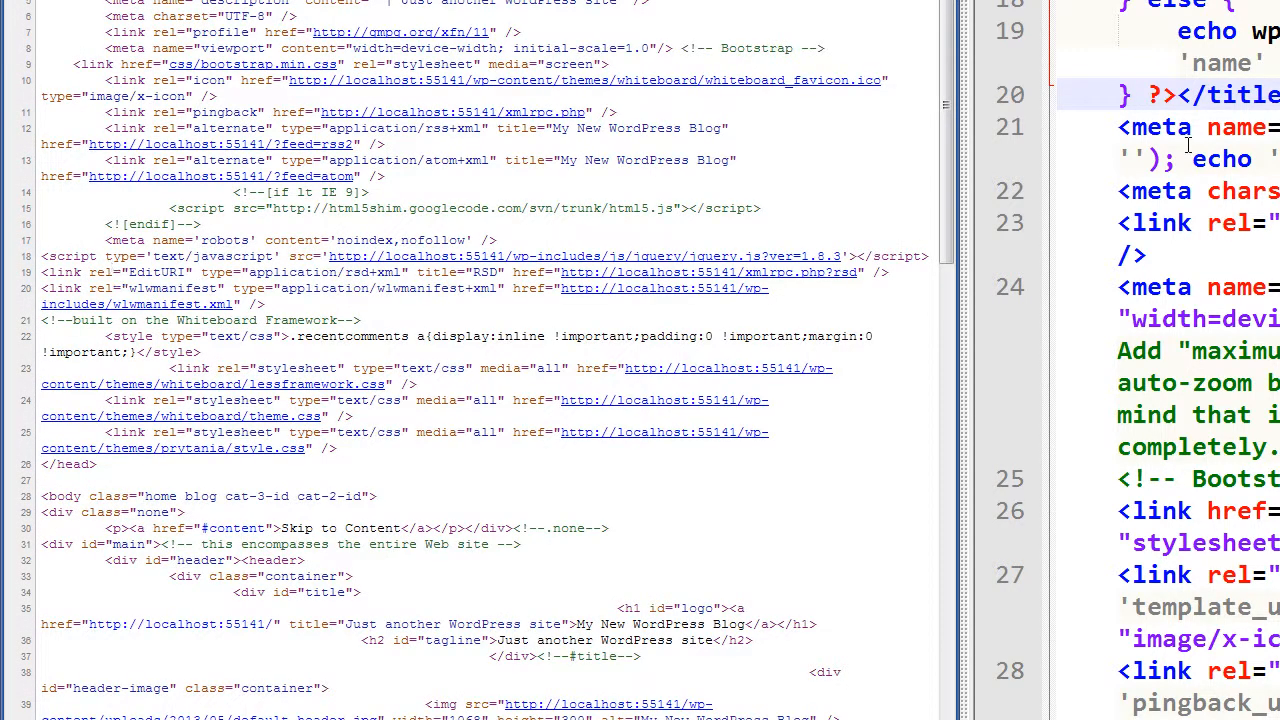
mouse_move(322, 105)
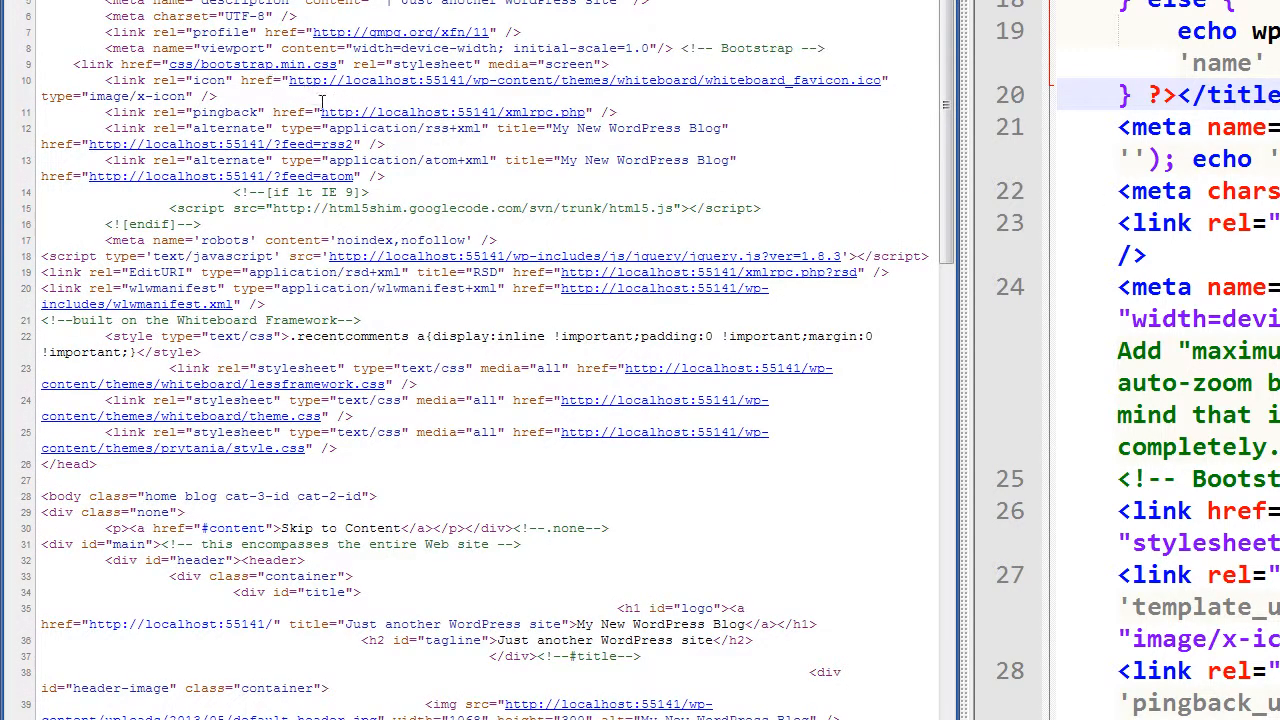
double_click(110, 64)
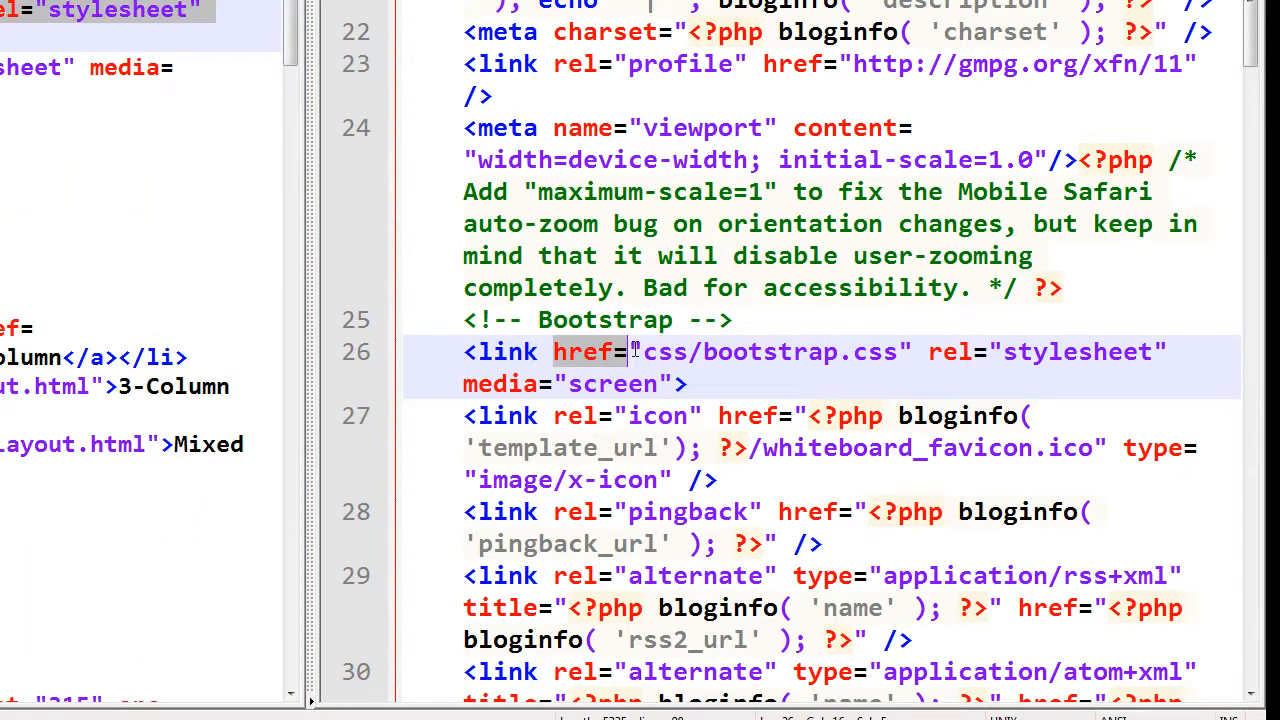
Step: Select the empty PHP tag in front of /css/bootstrap.css in the href
left_click(640, 351)
type("<?php ?>")
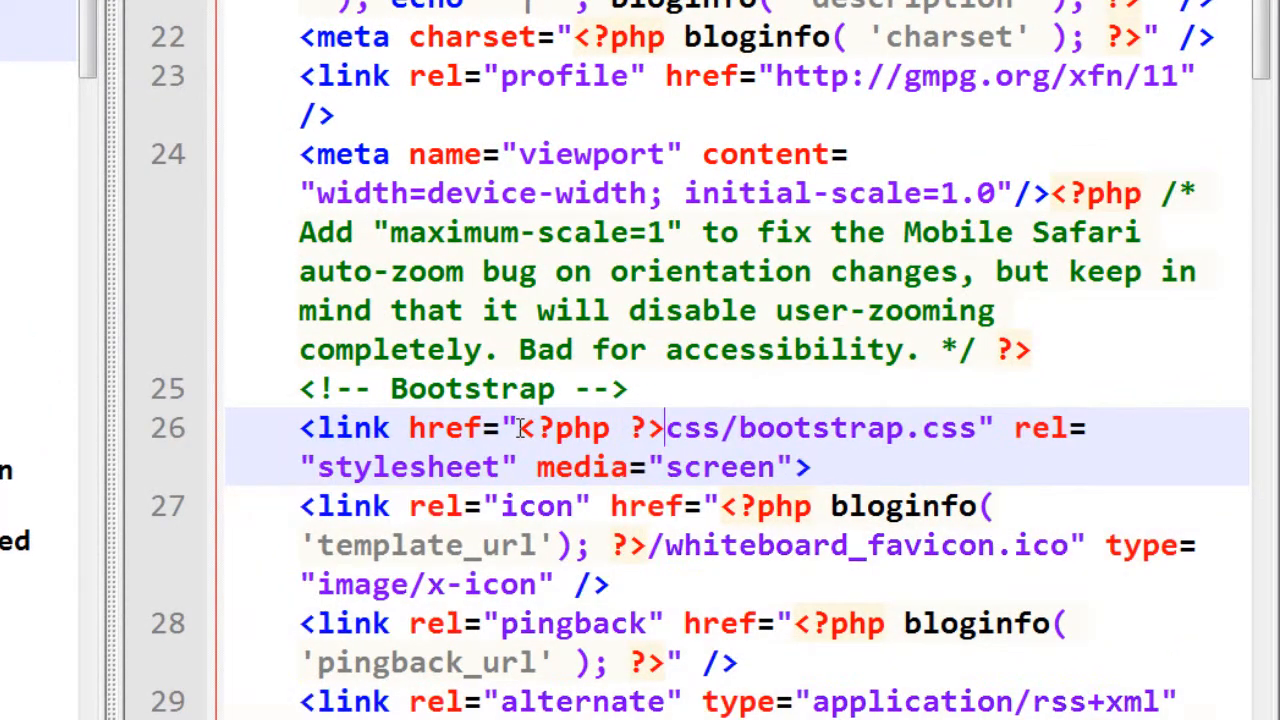
left_click_drag(515, 428, 665, 428)
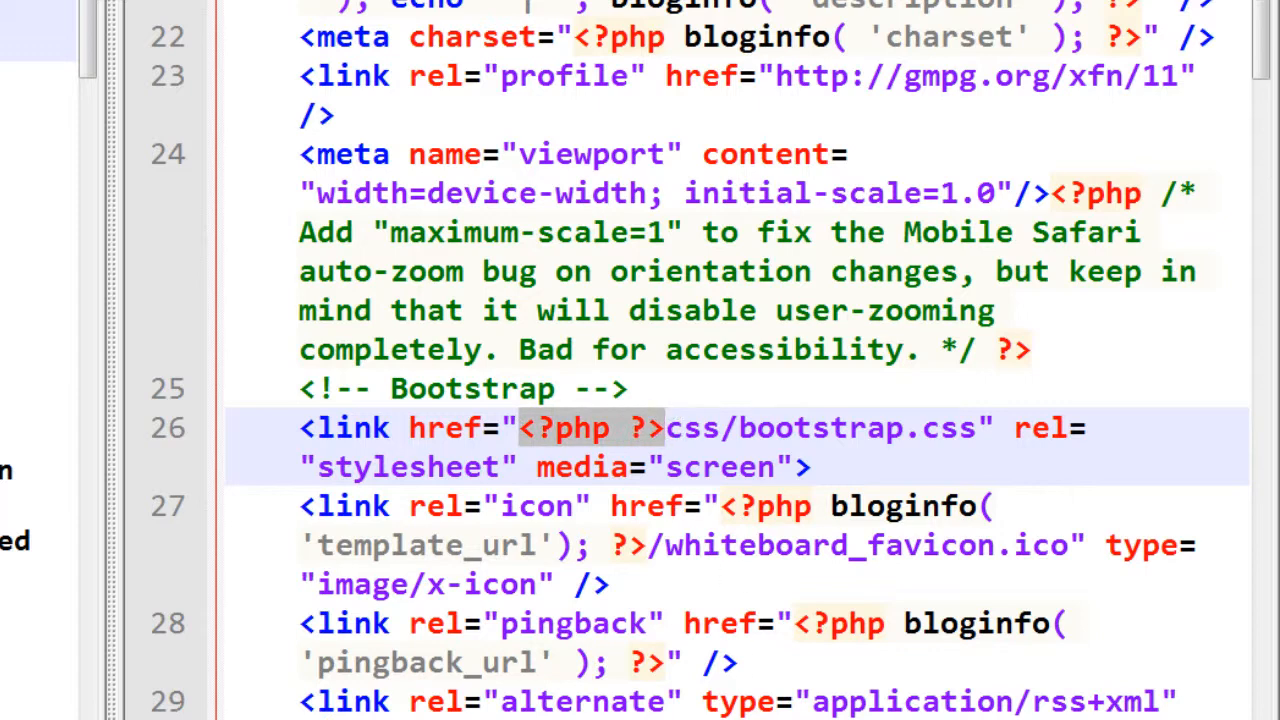
mouse_move(630, 447)
type("/")
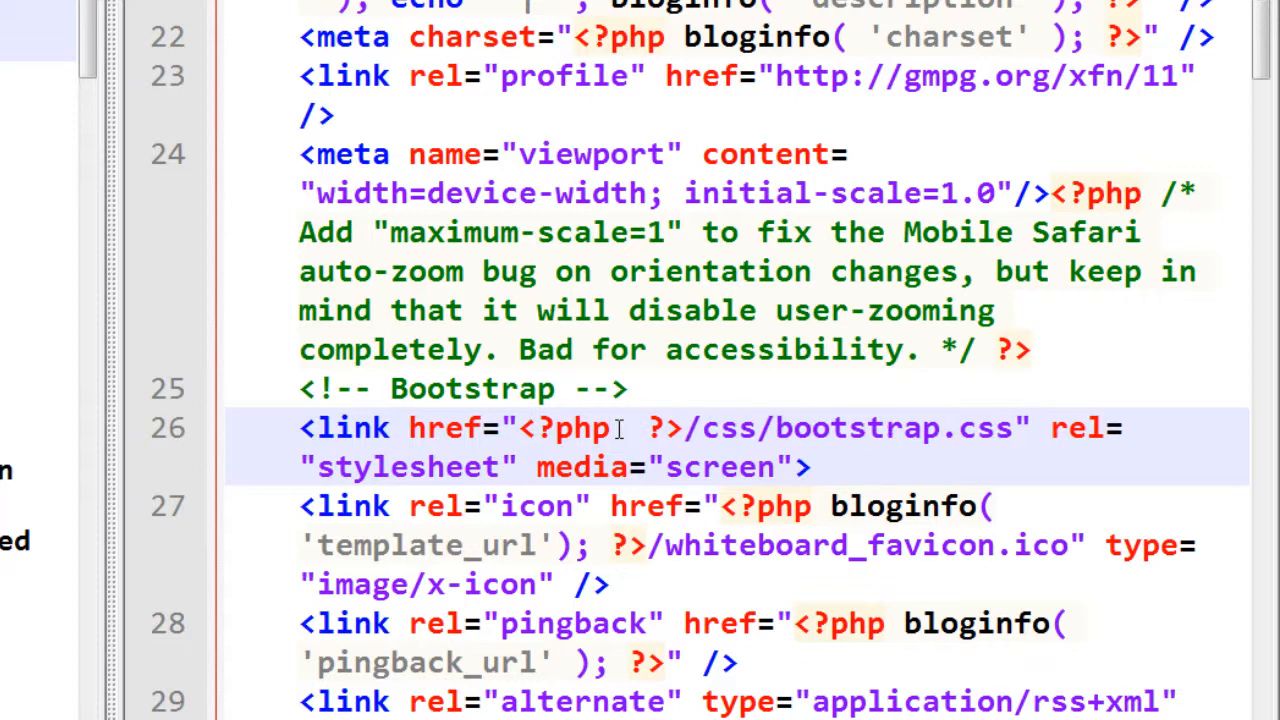
Step: Type get_stylesheet_directory_uri(); inside the PHP tag of the Bootstrap link
type("get_st")
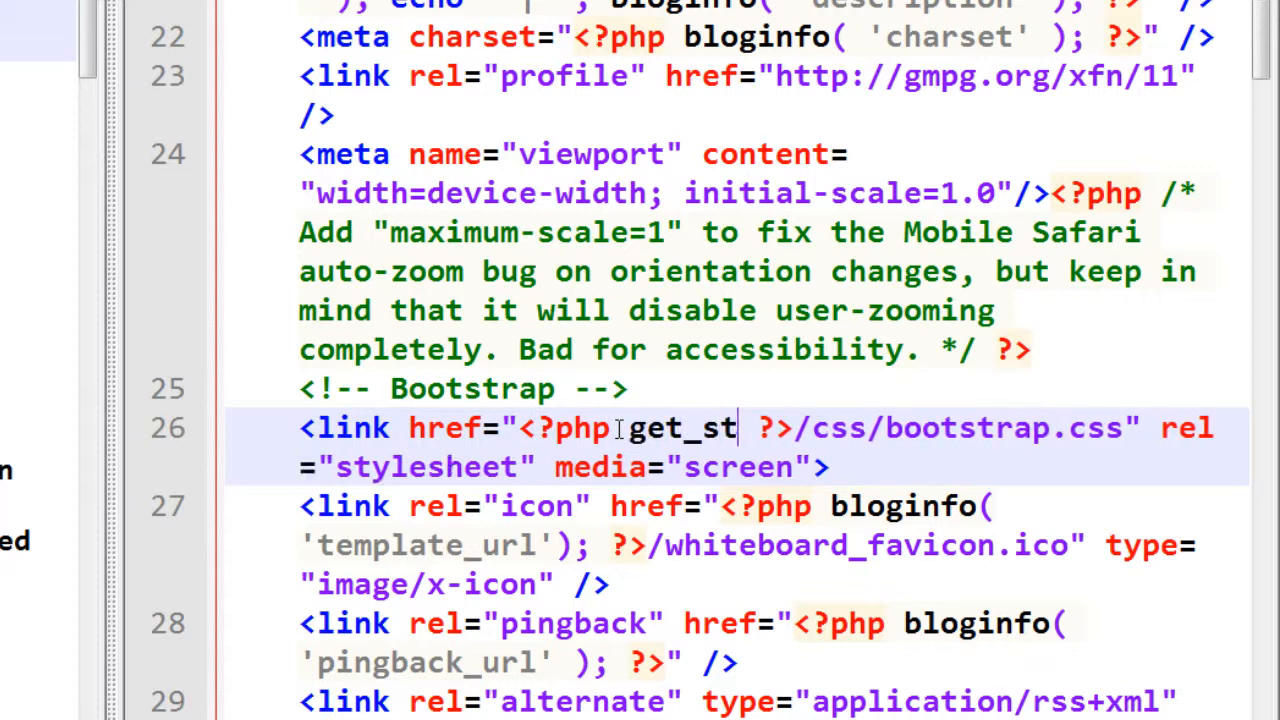
type("ylesheet")
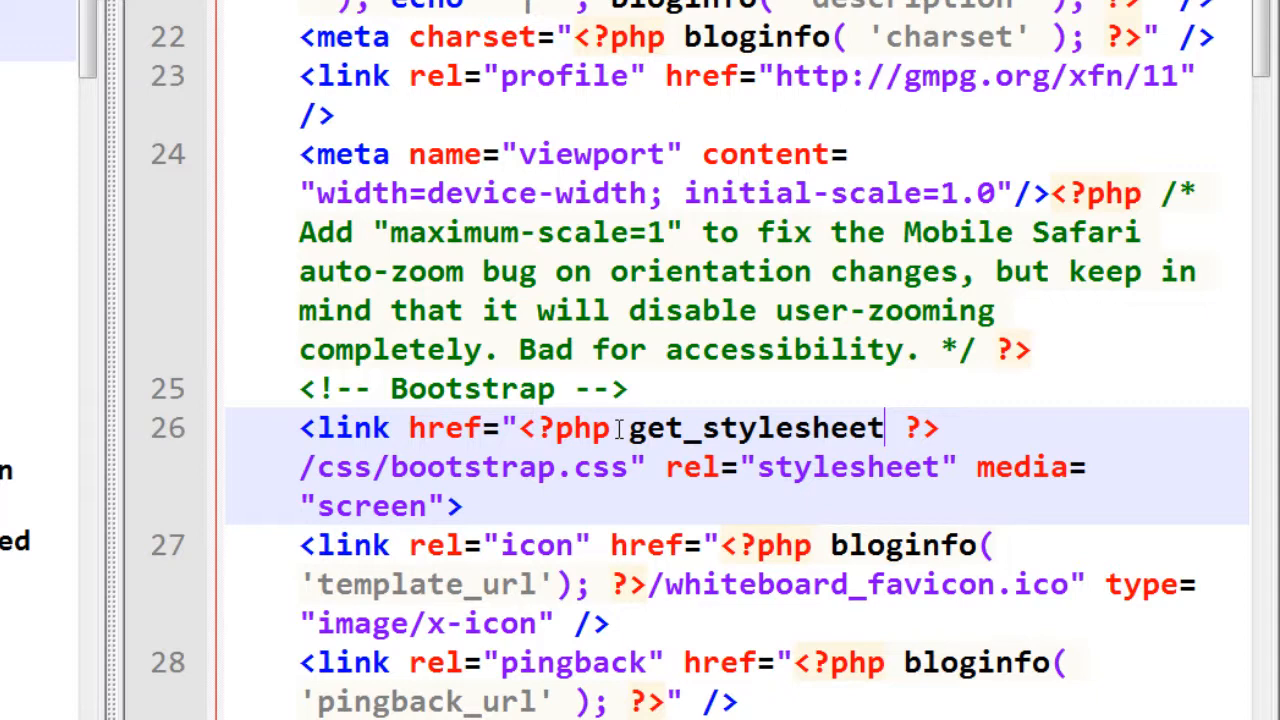
type("_directo")
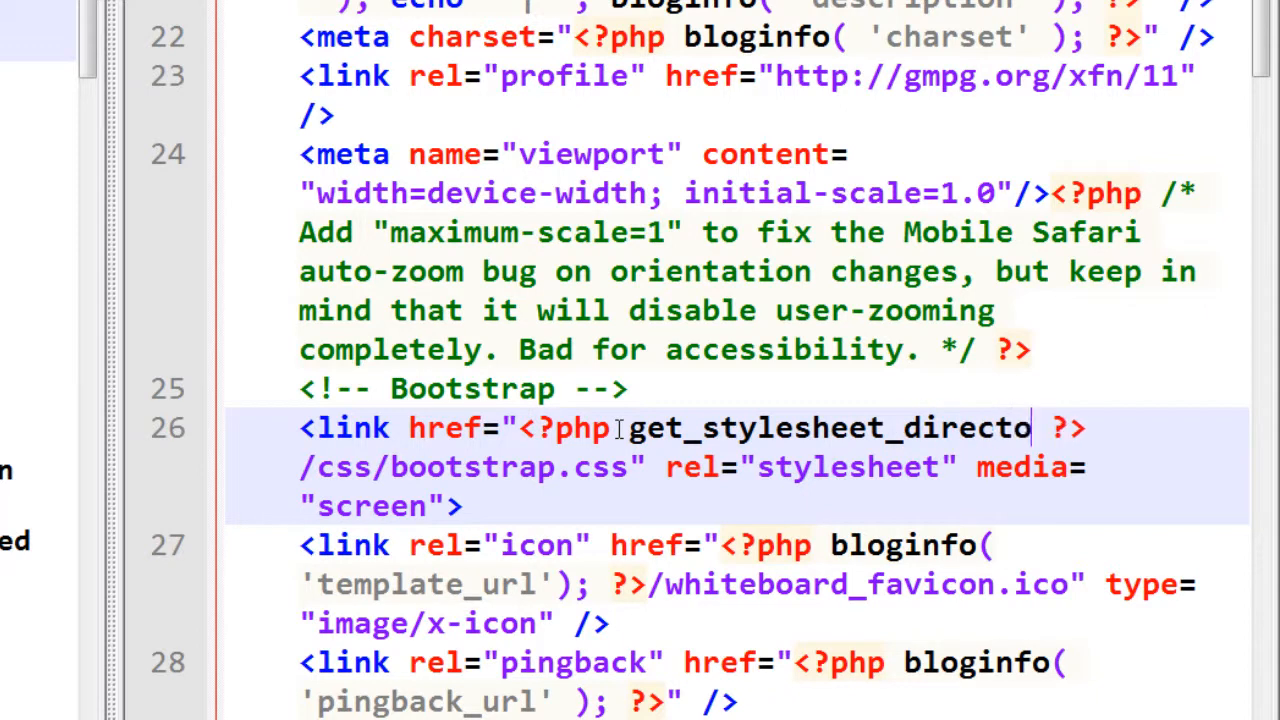
type("ry_ur")
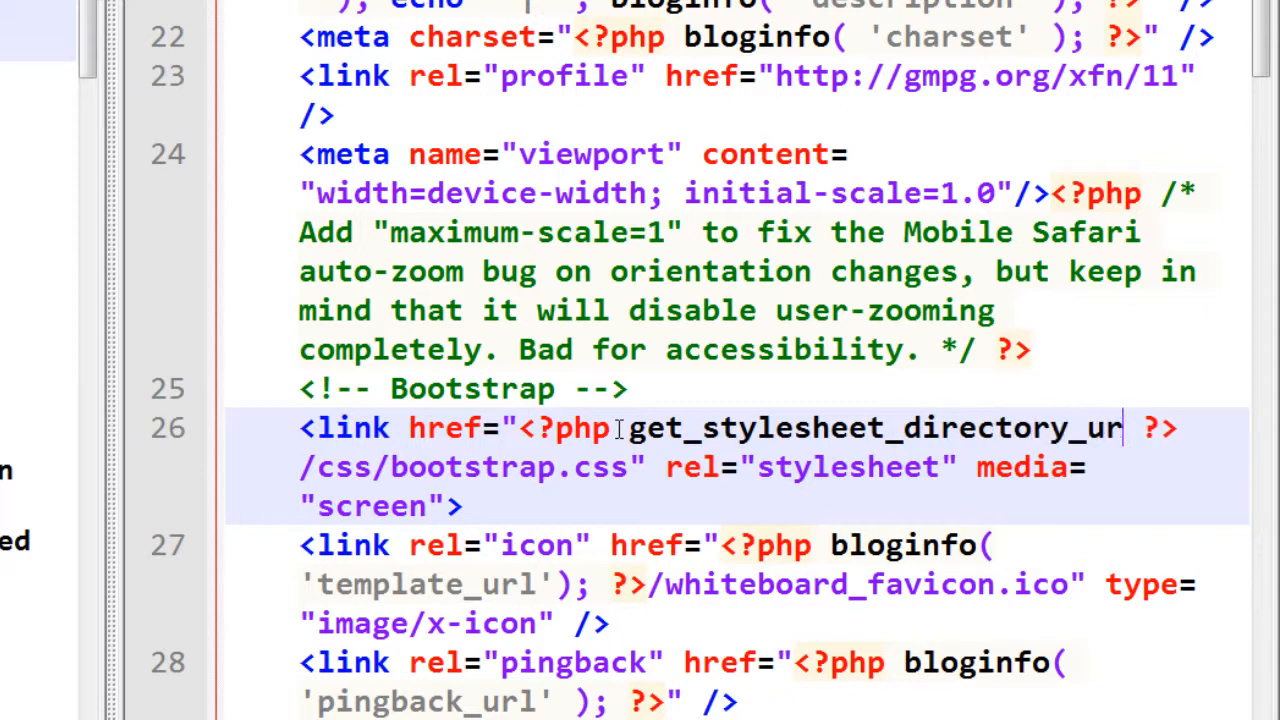
type("i(")
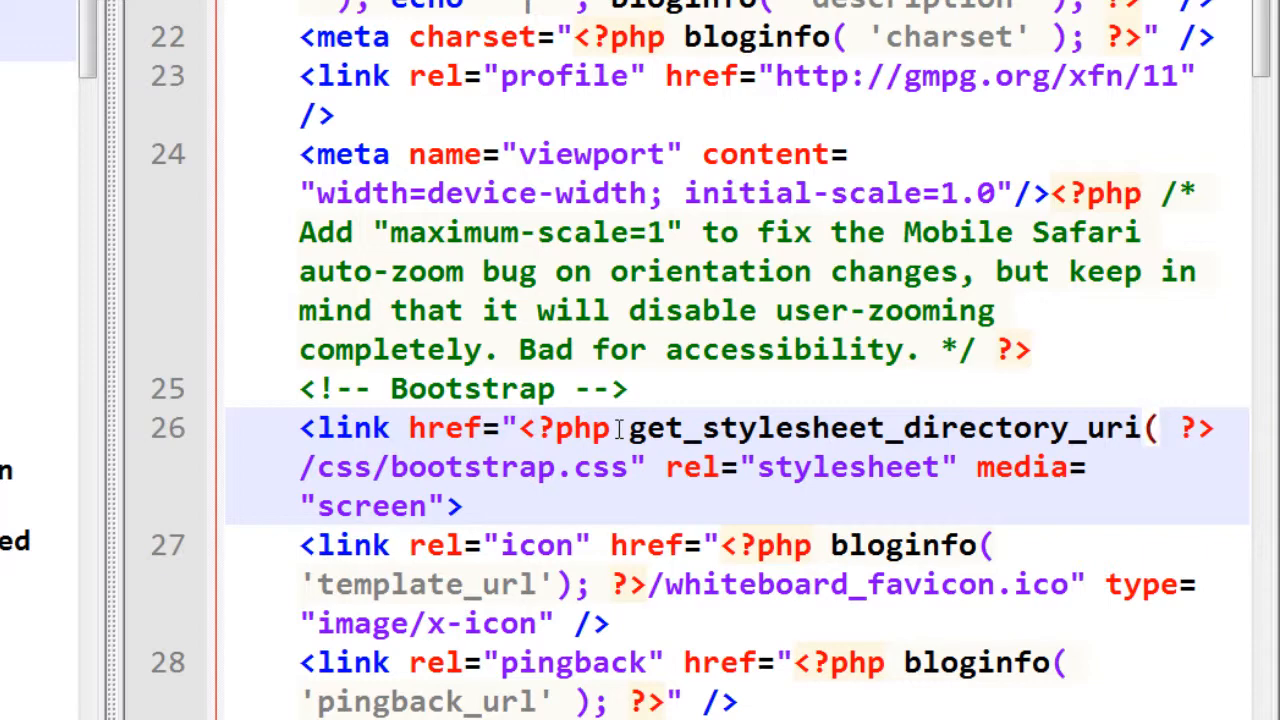
type("()")
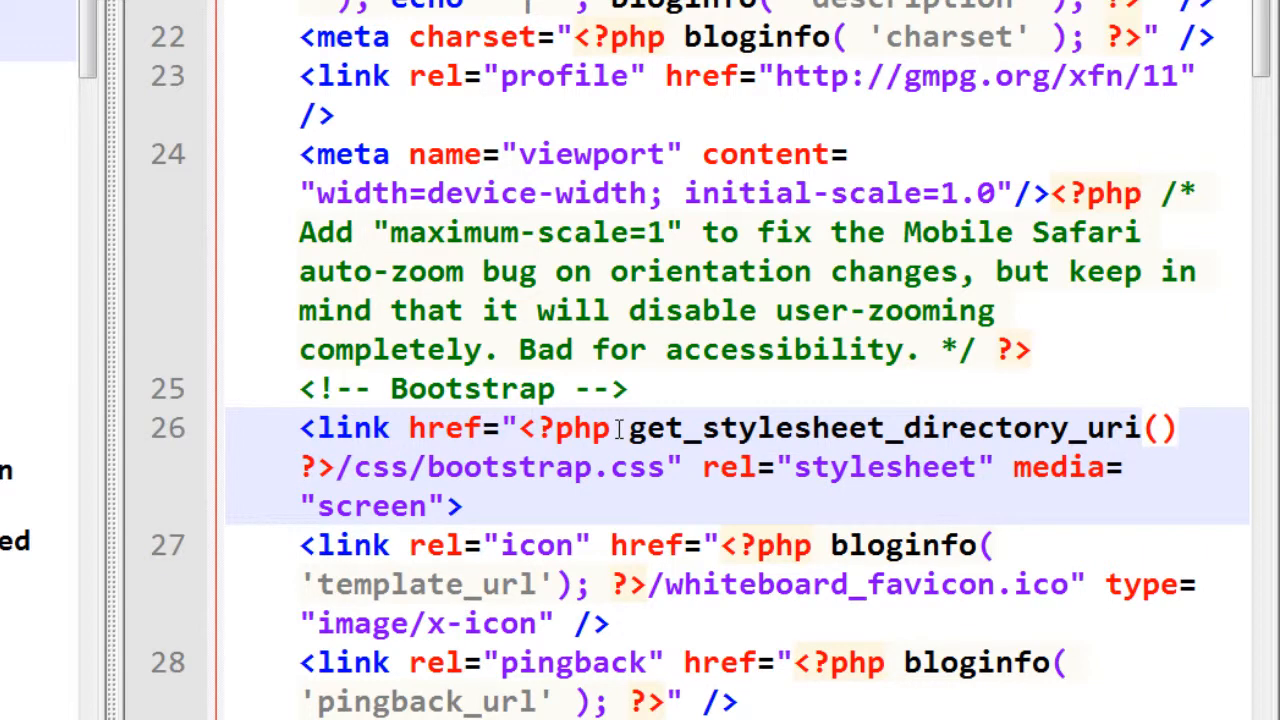
type("; ?>")
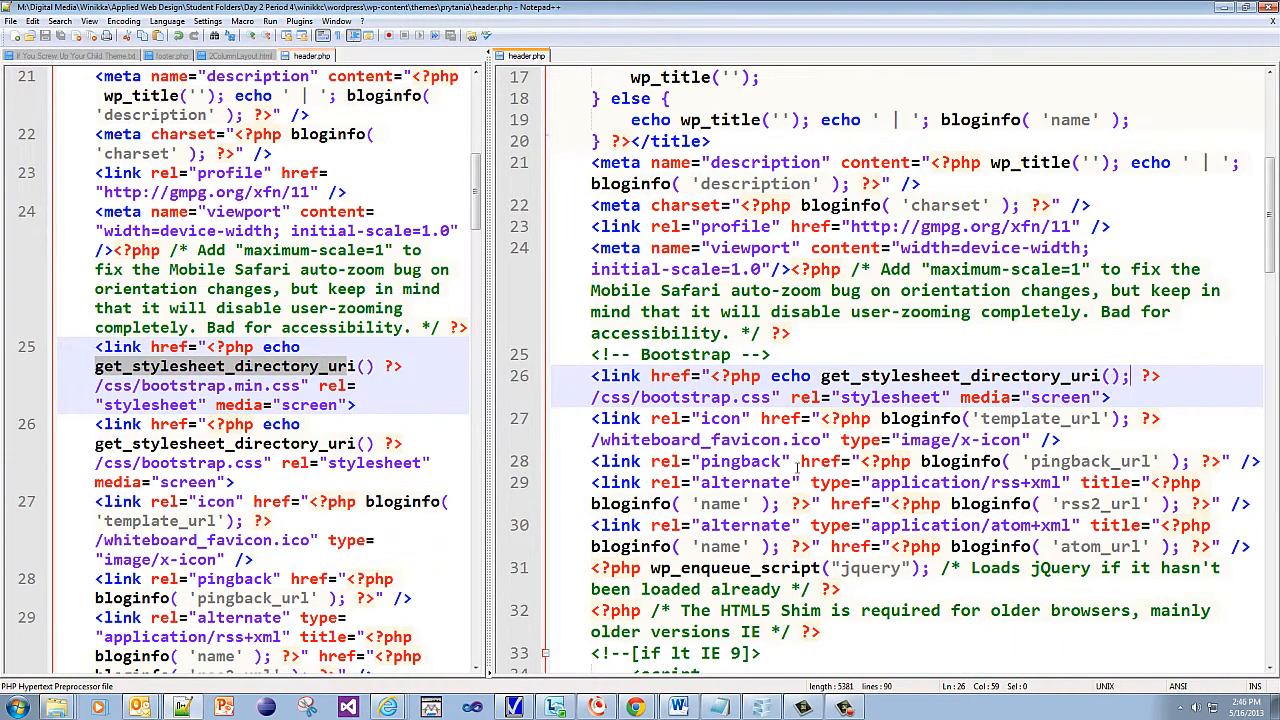
Step: Select the finished Bootstrap link line in header.php to compare with the reference
left_click_drag(592, 375, 1125, 375)
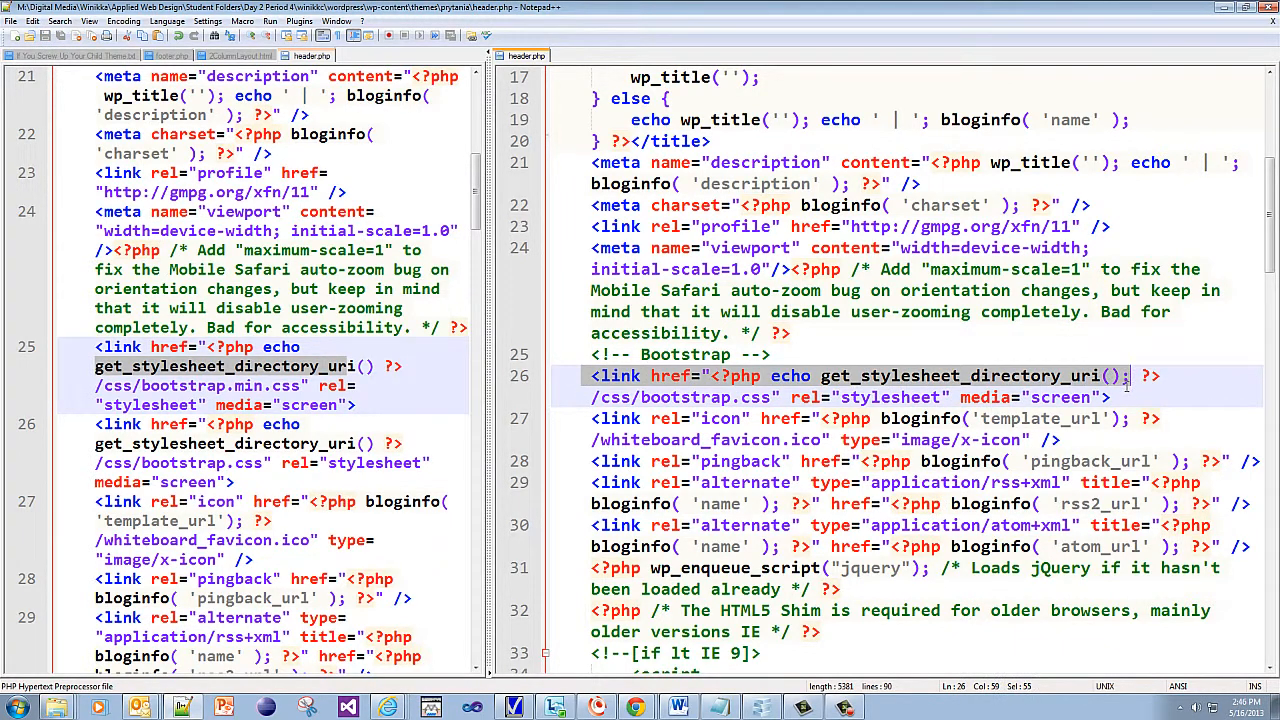